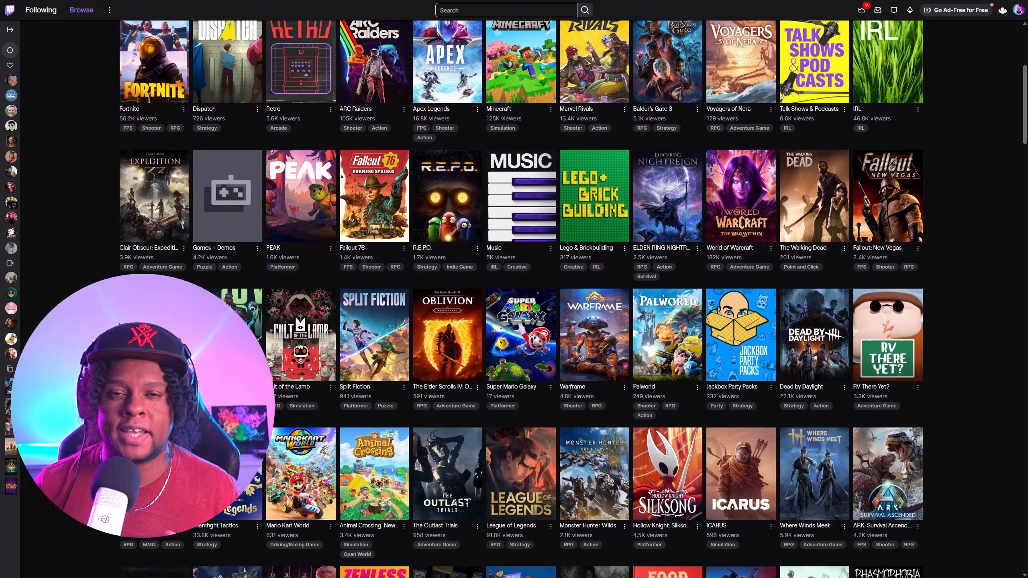
- Scroll through Twitch's stream settings, reviewing the primary stream key and latency options
{"action": "scroll", "scroll_direction": "down", "scroll_amount": 3}
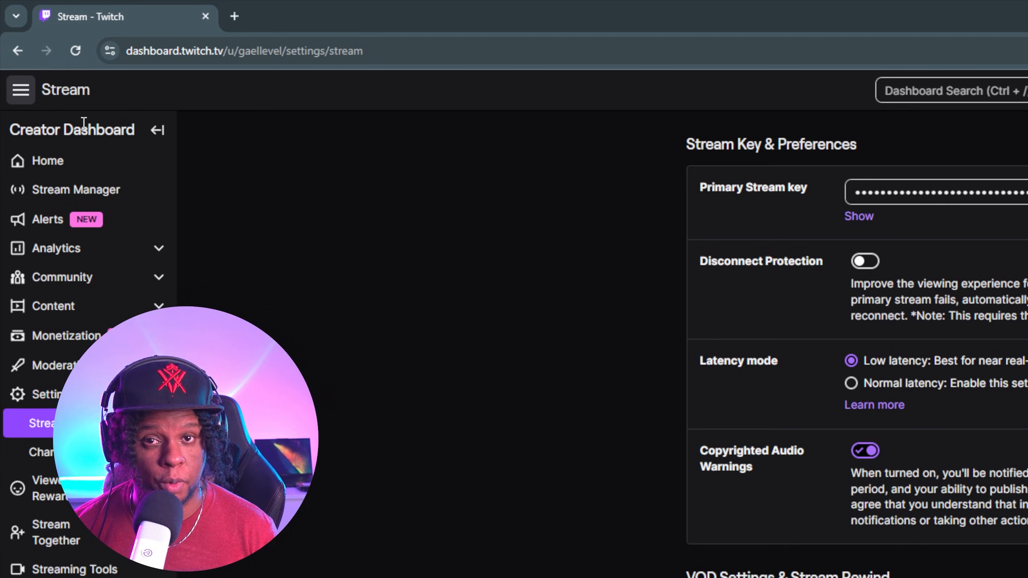
{"action": "scroll", "scroll_direction": "down", "scroll_amount": 3}
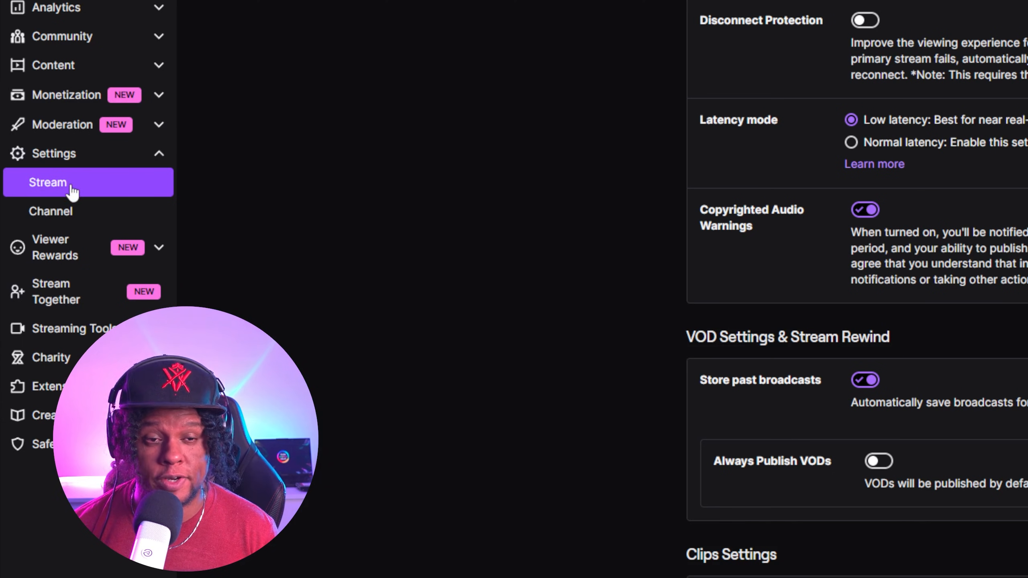
{"action": "scroll", "scroll_direction": "down", "scroll_amount": 3}
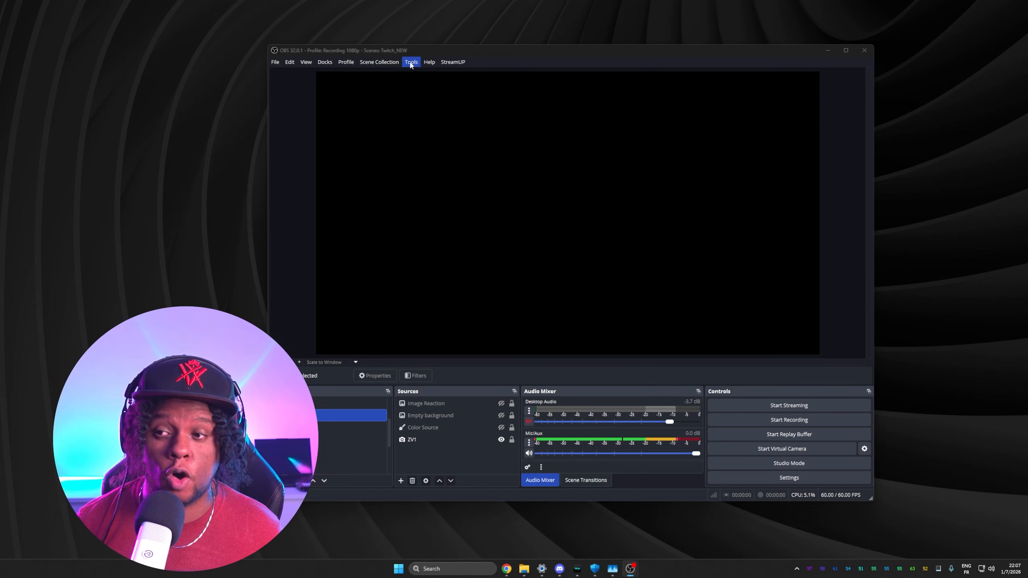
- Run the Auto-Configuration Wizard optimized for streaming, keeping the 2560x1440 canvas at 60 fps
{"action": "left_click", "coordinate": [412, 61]}
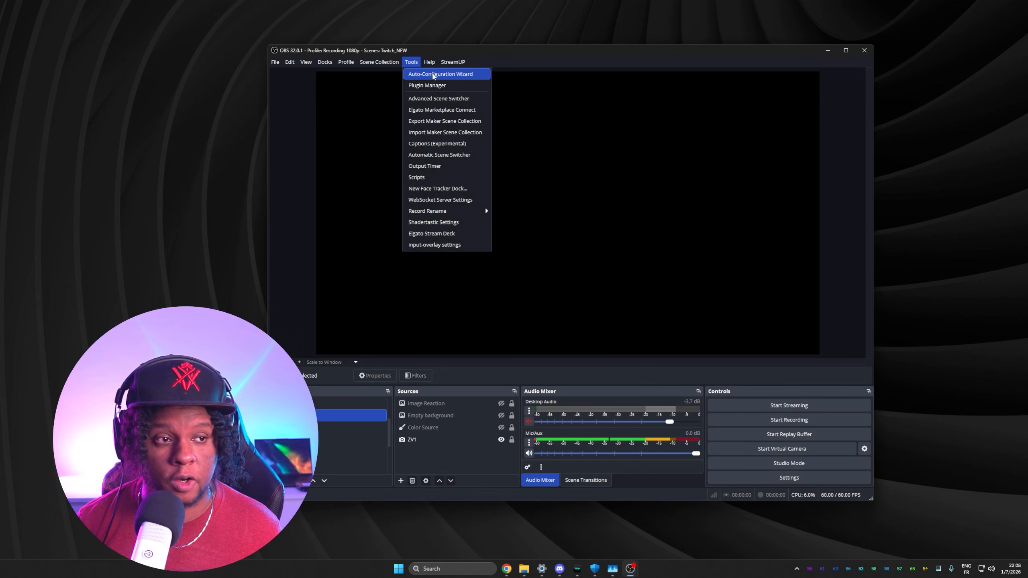
{"action": "left_click", "coordinate": [440, 73]}
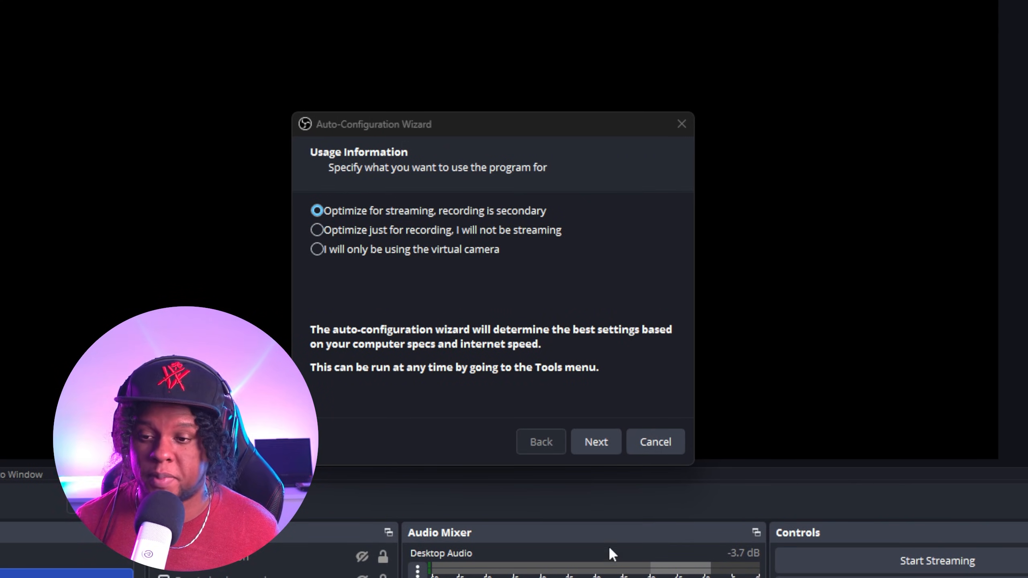
{"action": "left_click", "coordinate": [595, 441]}
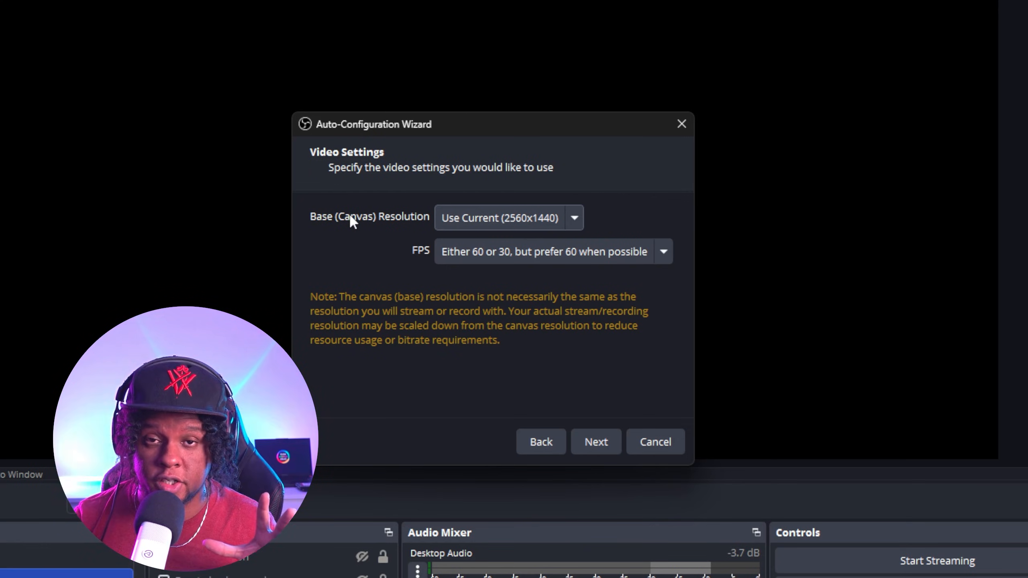
{"action": "mouse_move", "coordinate": [485, 251]}
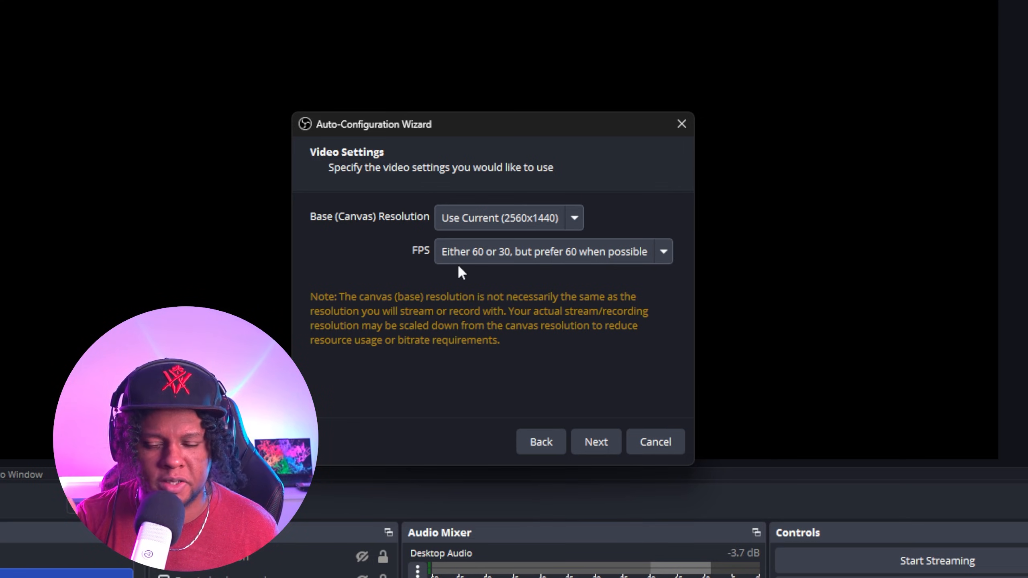
{"action": "left_click", "coordinate": [595, 442]}
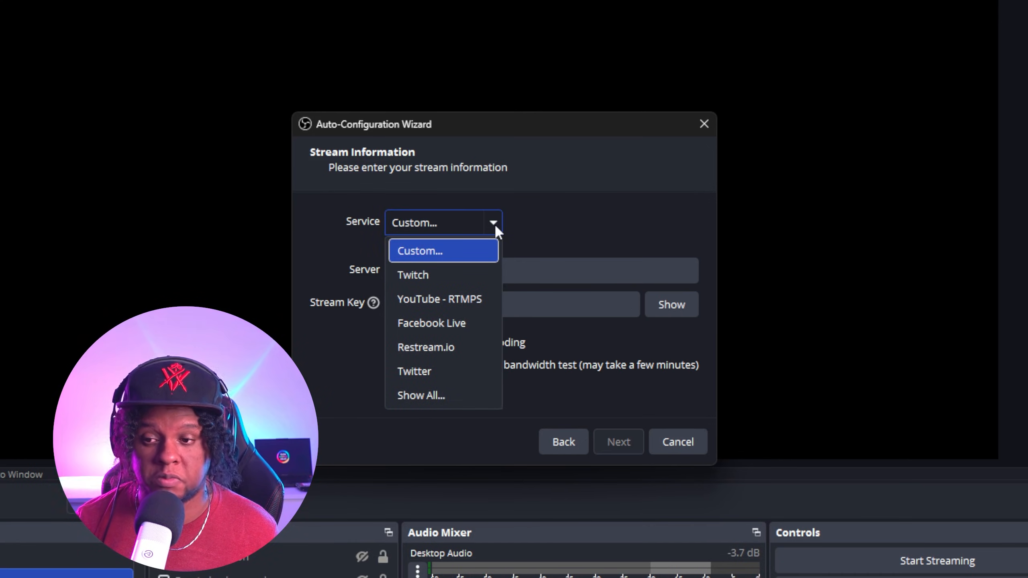
- Select Twitch as the service, connect and log in to the account, and start the bandwidth test
{"action": "left_click", "coordinate": [412, 274]}
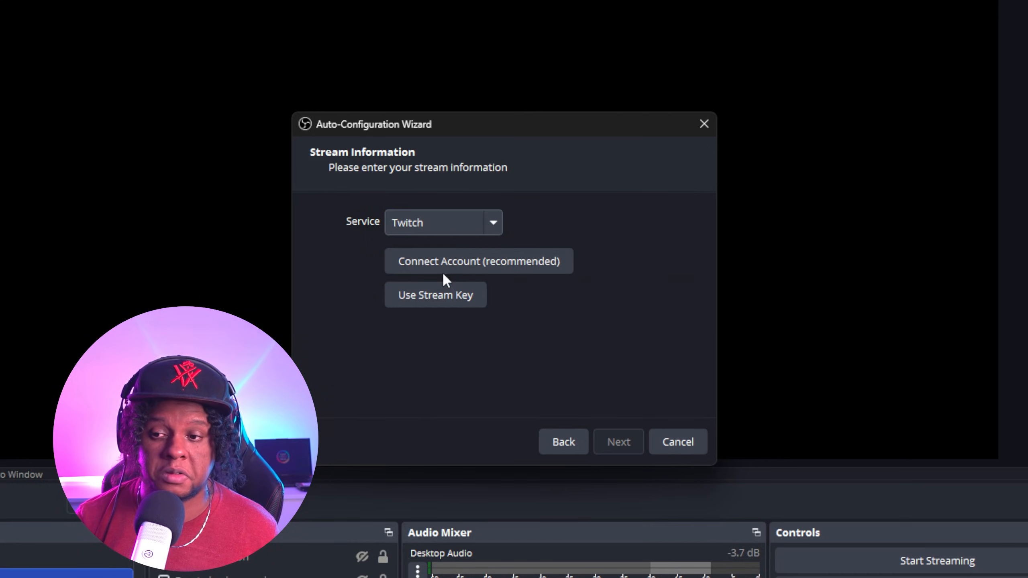
{"action": "left_click", "coordinate": [479, 261]}
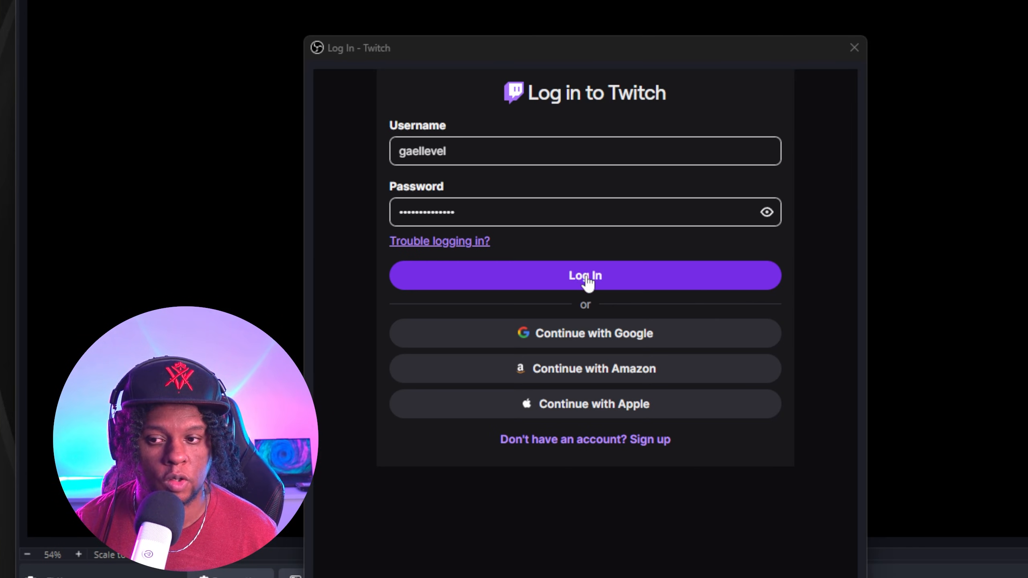
{"action": "left_click", "coordinate": [585, 275]}
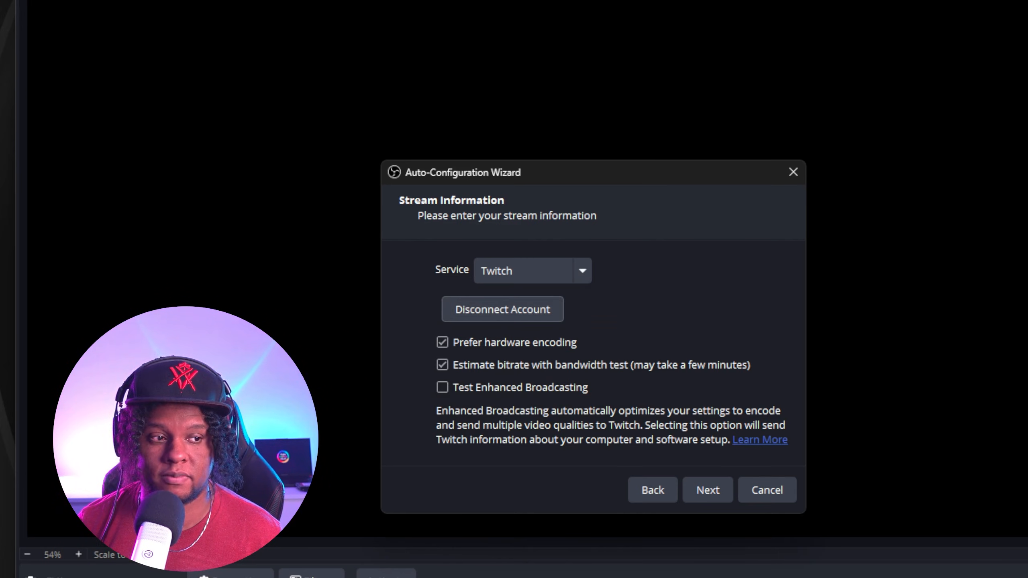
{"action": "left_click", "coordinate": [706, 490]}
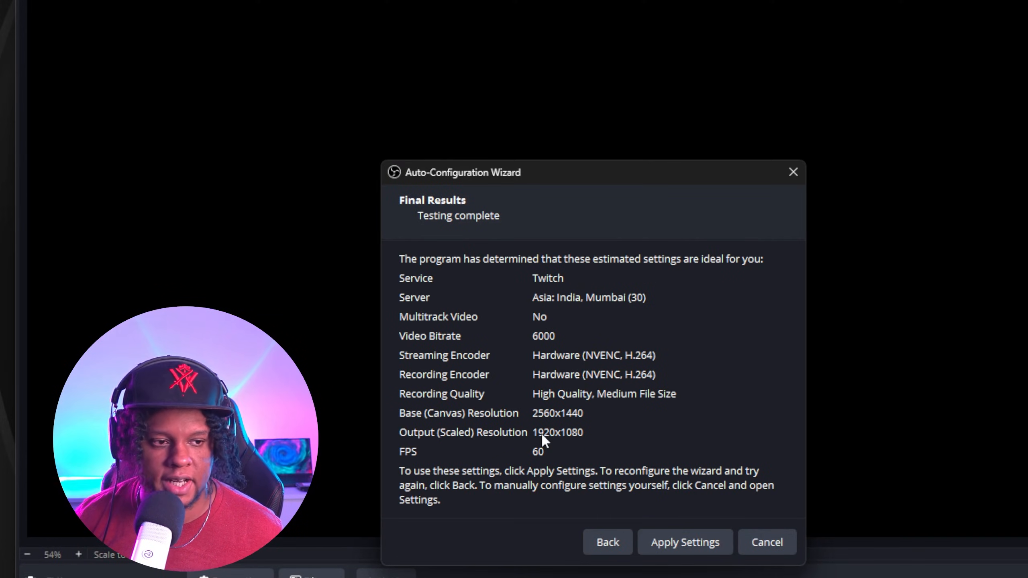
{"action": "mouse_move", "coordinate": [643, 463]}
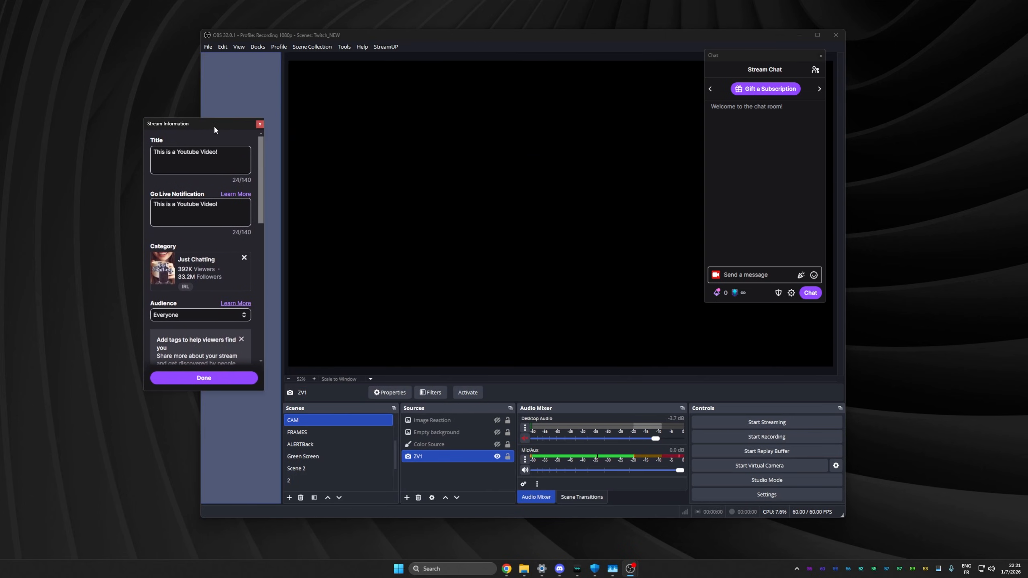
- Dock Stream Information beside Chat, review the stream title, and write a hi chat message
{"action": "left_click_drag", "start_coordinate": [214, 124], "coordinate": [234, 118]}
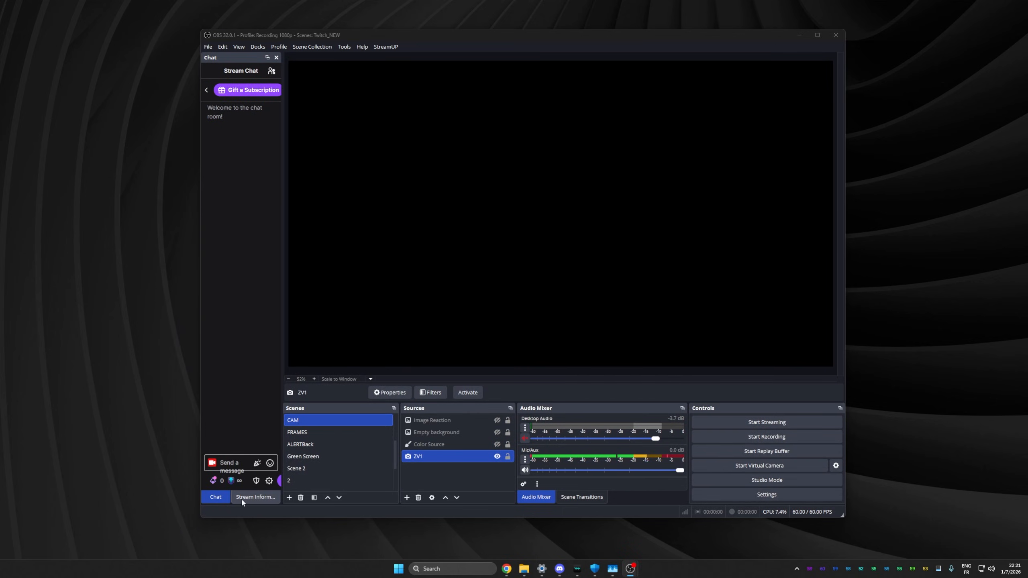
{"action": "left_click", "coordinate": [255, 497]}
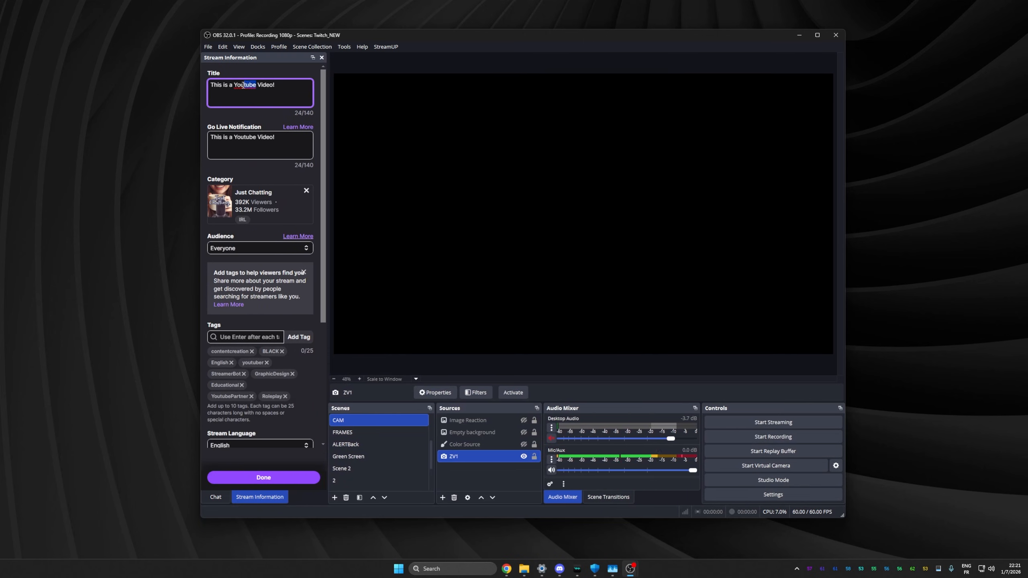
{"action": "double_click", "coordinate": [246, 85]}
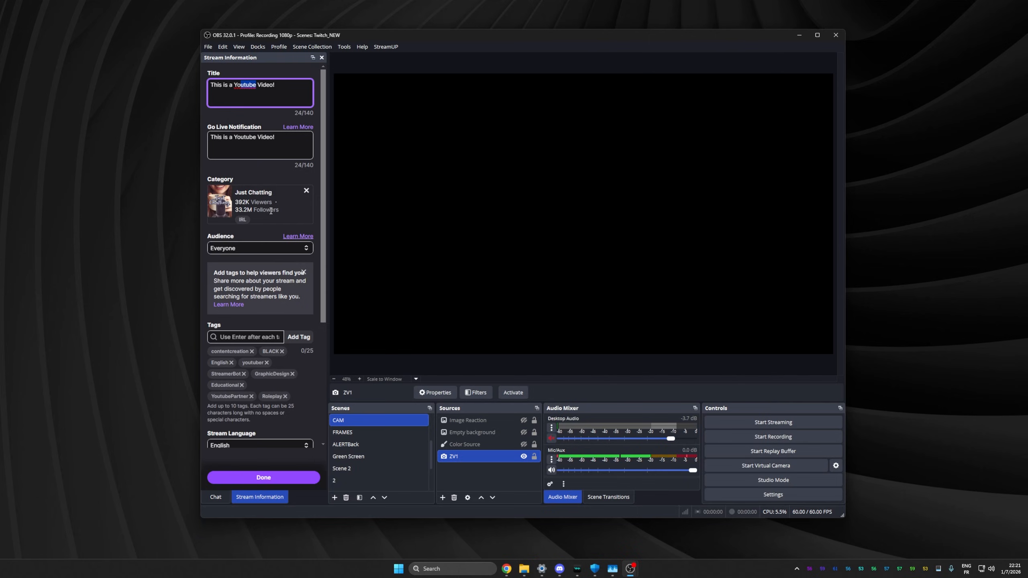
{"action": "left_click", "coordinate": [215, 497]}
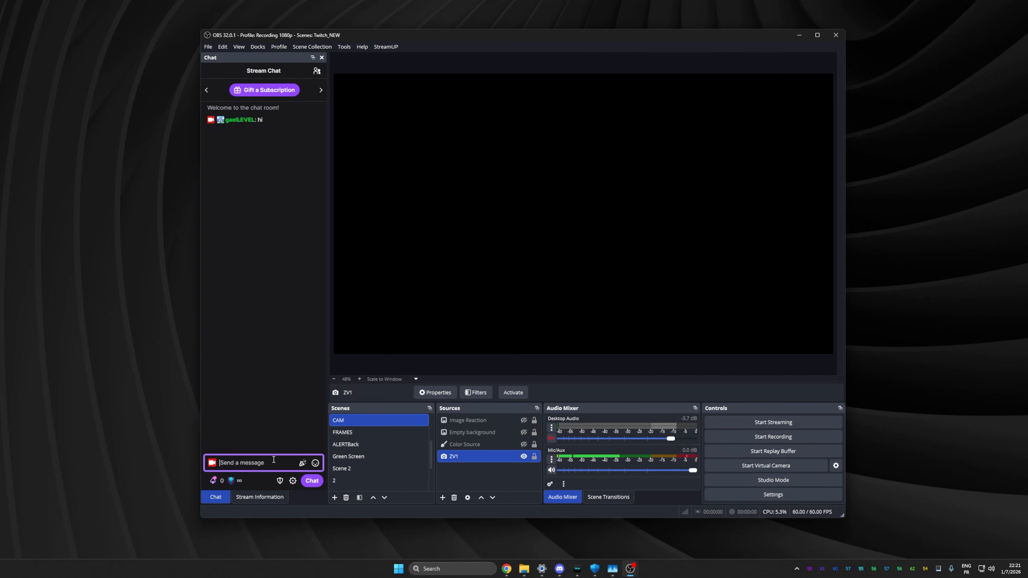
{"action": "left_click", "coordinate": [234, 132]}
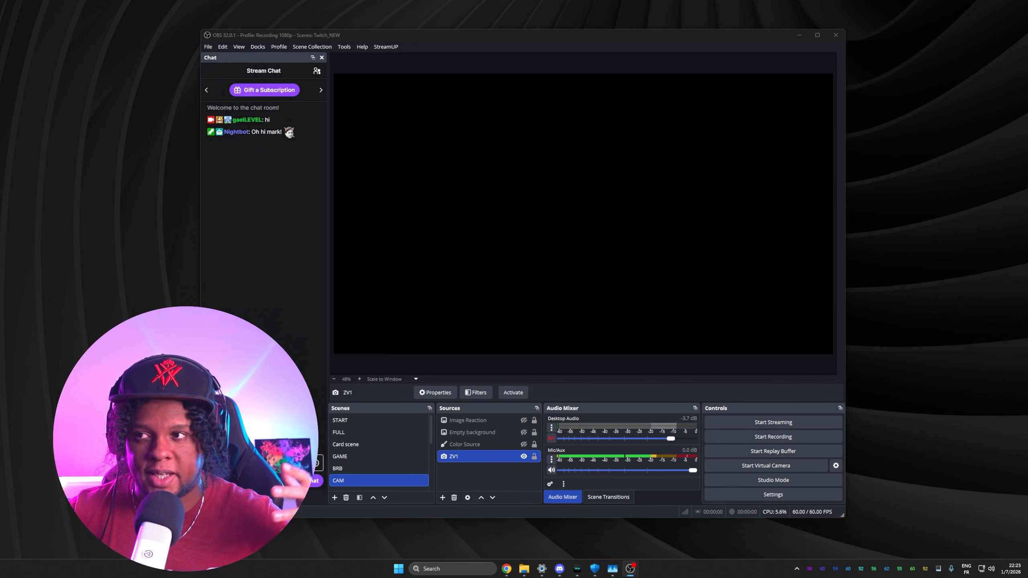
- Browse the scenes, select Scene 4, and show the Cut scene transition settings
{"action": "left_click", "coordinate": [356, 480]}
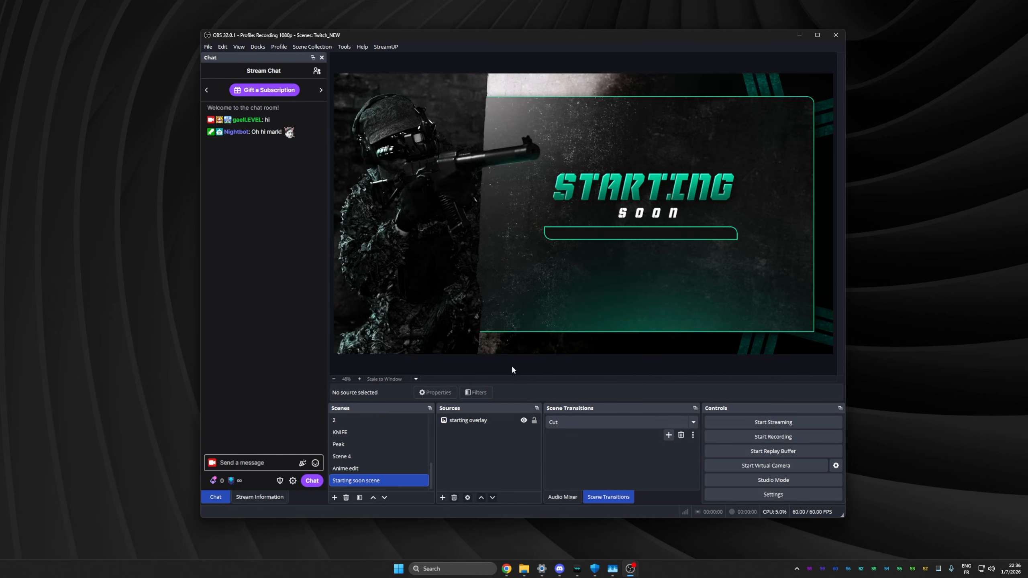
{"action": "left_click", "coordinate": [355, 456]}
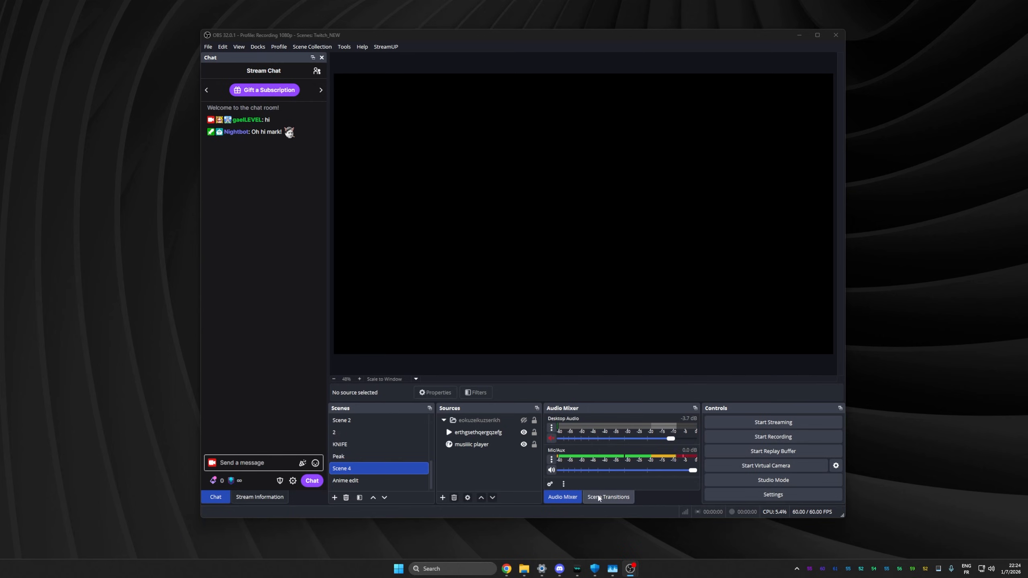
{"action": "left_click", "coordinate": [607, 497]}
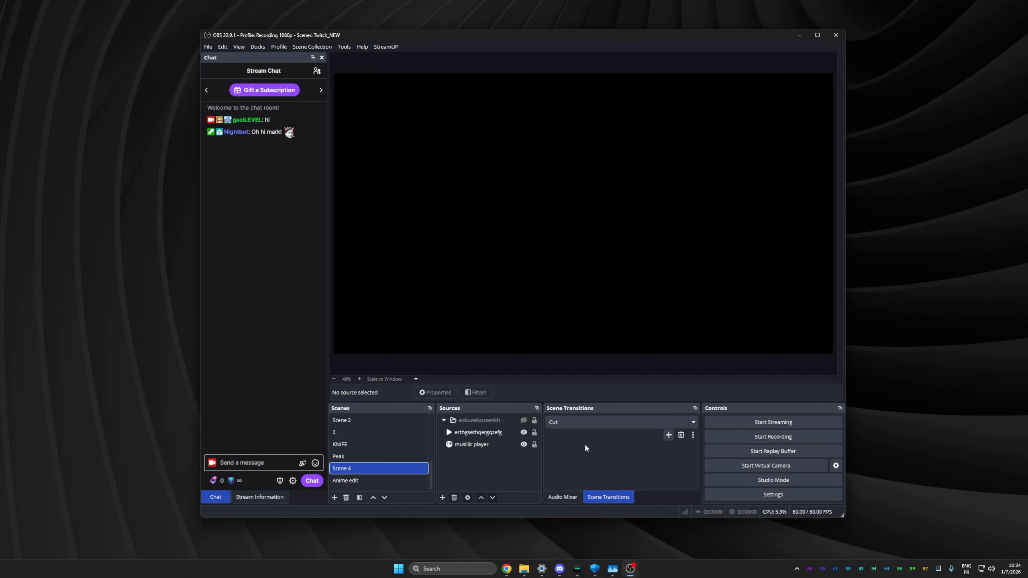
{"action": "mouse_move", "coordinate": [772, 451]}
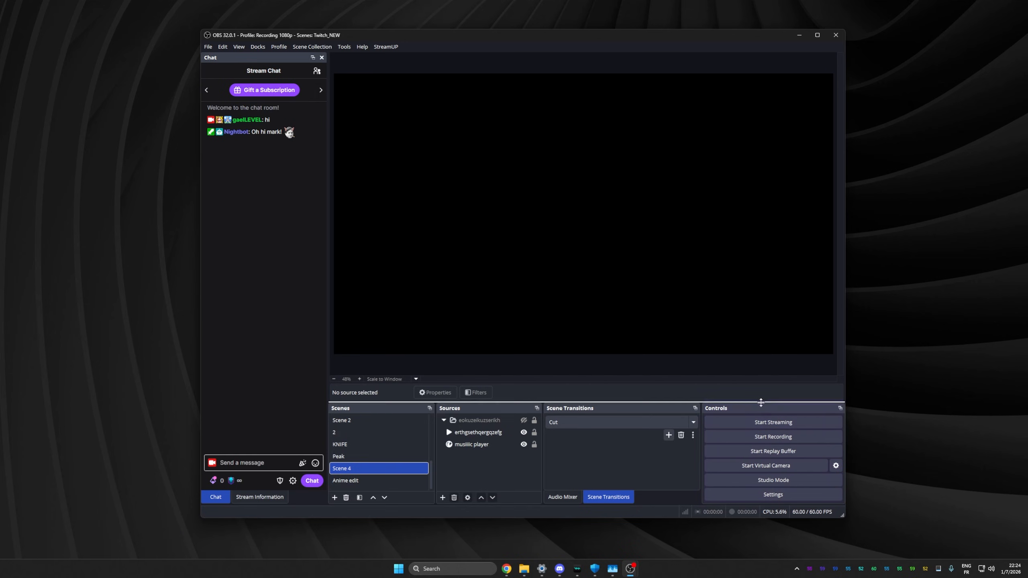
{"action": "mouse_move", "coordinate": [772, 494]}
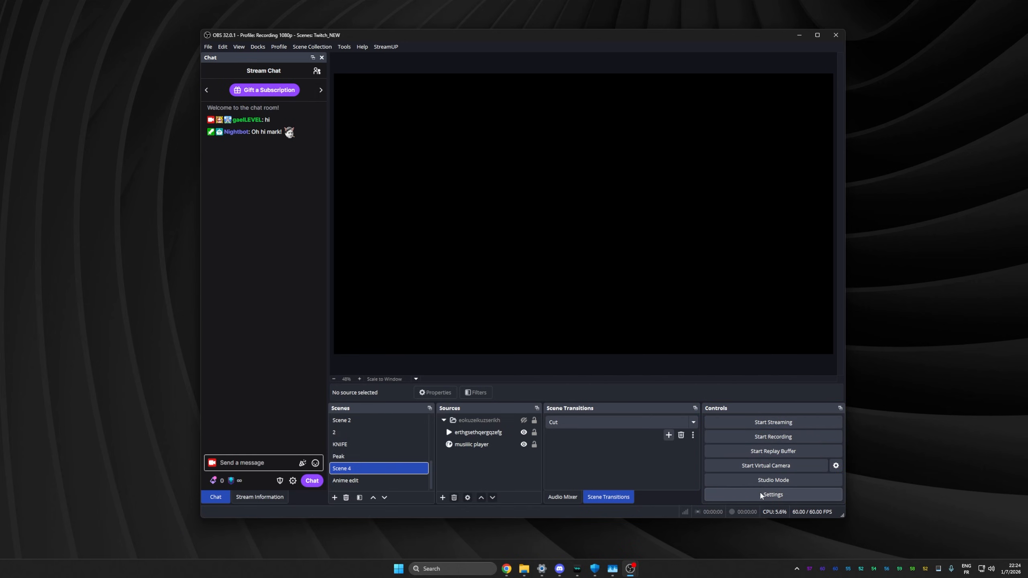
- Check the Audio settings: Default desktop audio and the Mic In (Elgato Wave:XLR) microphone
{"action": "left_click", "coordinate": [772, 494]}
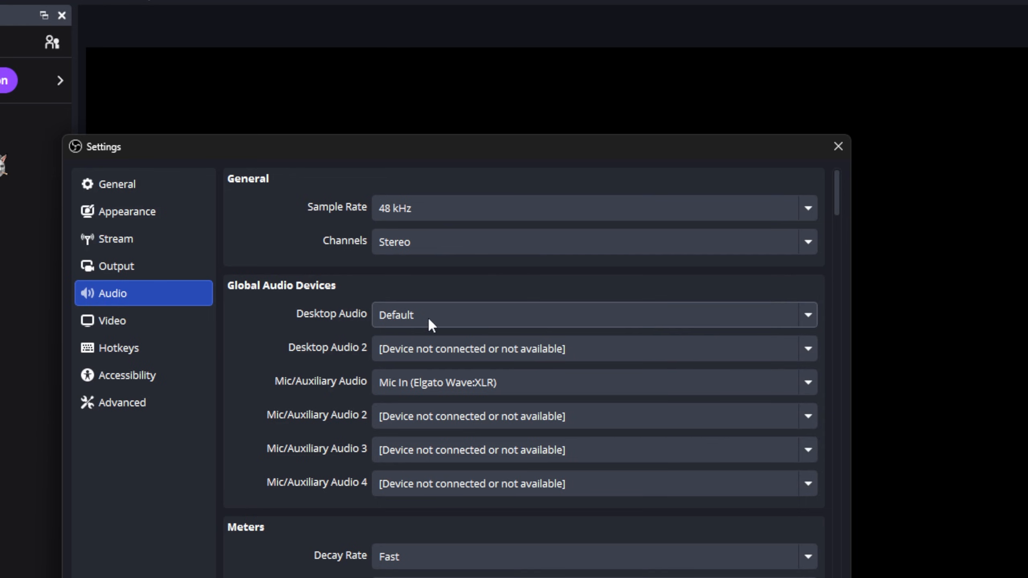
{"action": "mouse_move", "coordinate": [505, 390]}
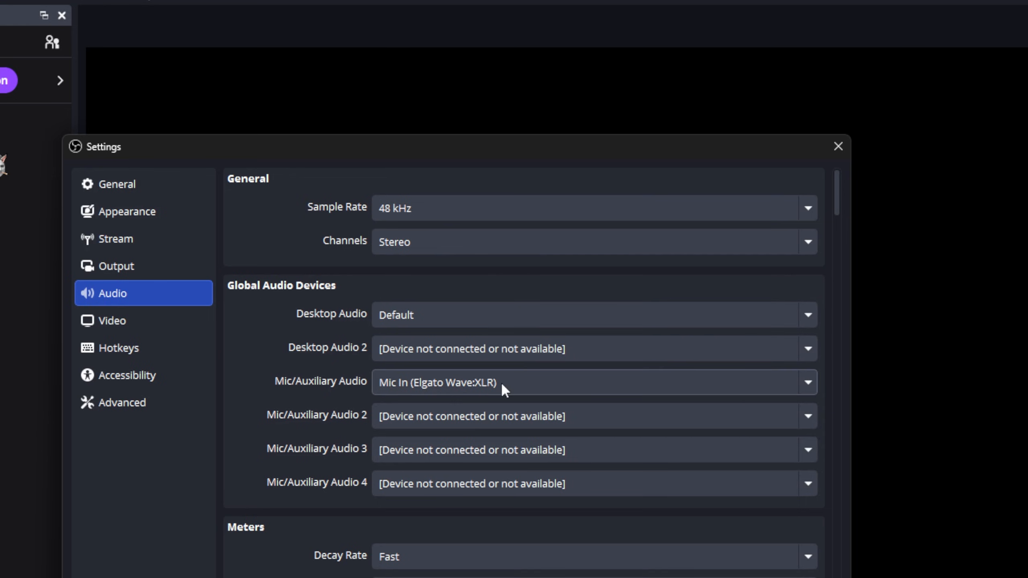
{"action": "mouse_move", "coordinate": [522, 391]}
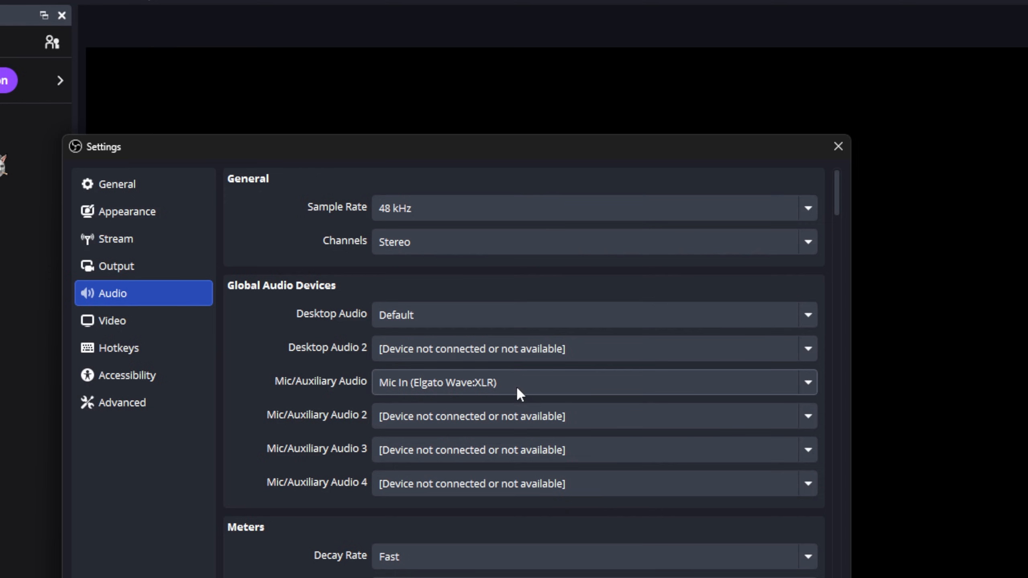
{"action": "left_click", "coordinate": [589, 383]}
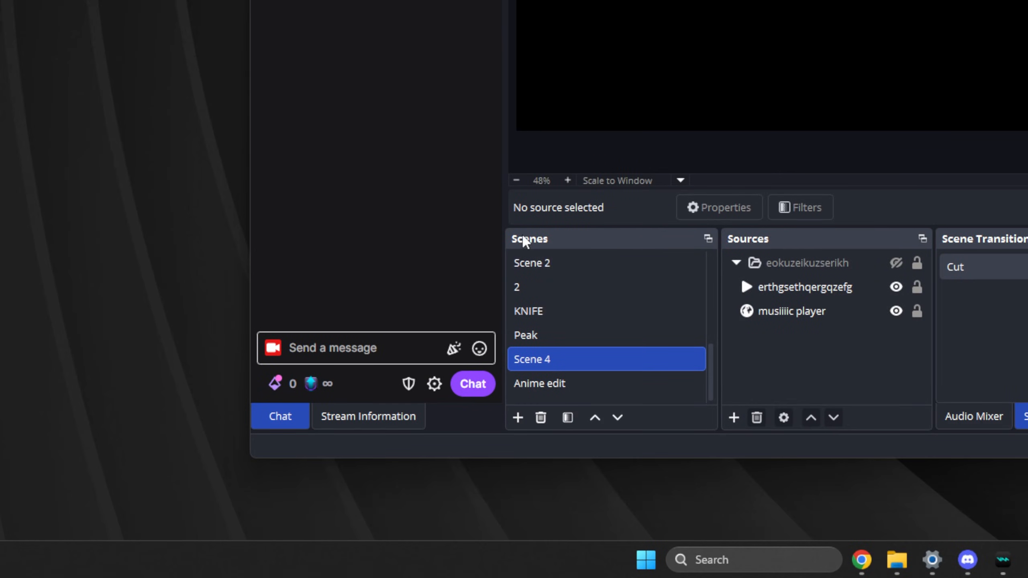
- Add a new scene named 'Starting soon scene'
{"action": "left_click", "coordinate": [517, 418]}
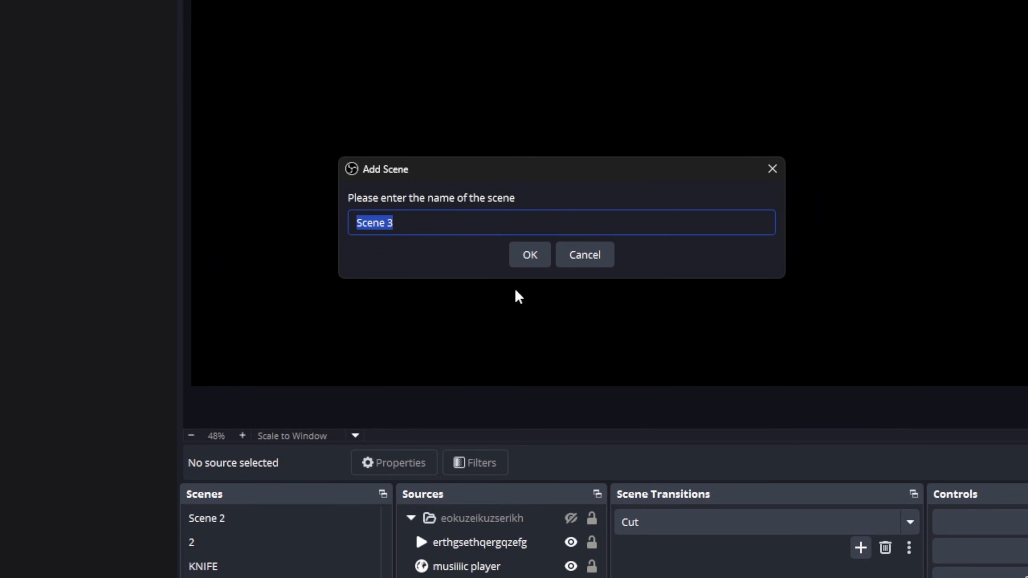
{"action": "type", "text": "Startin"}
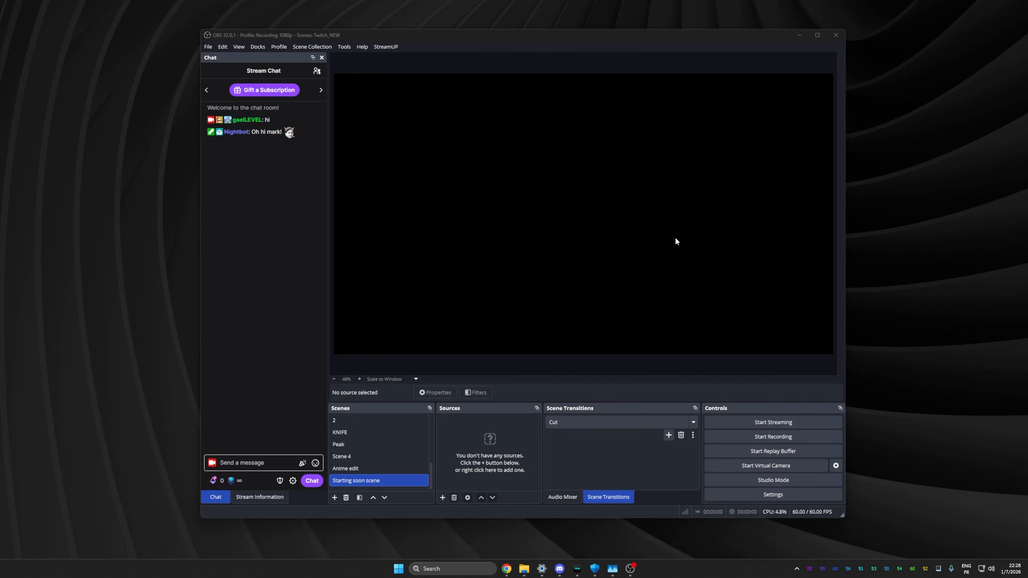
{"action": "mouse_move", "coordinate": [478, 451]}
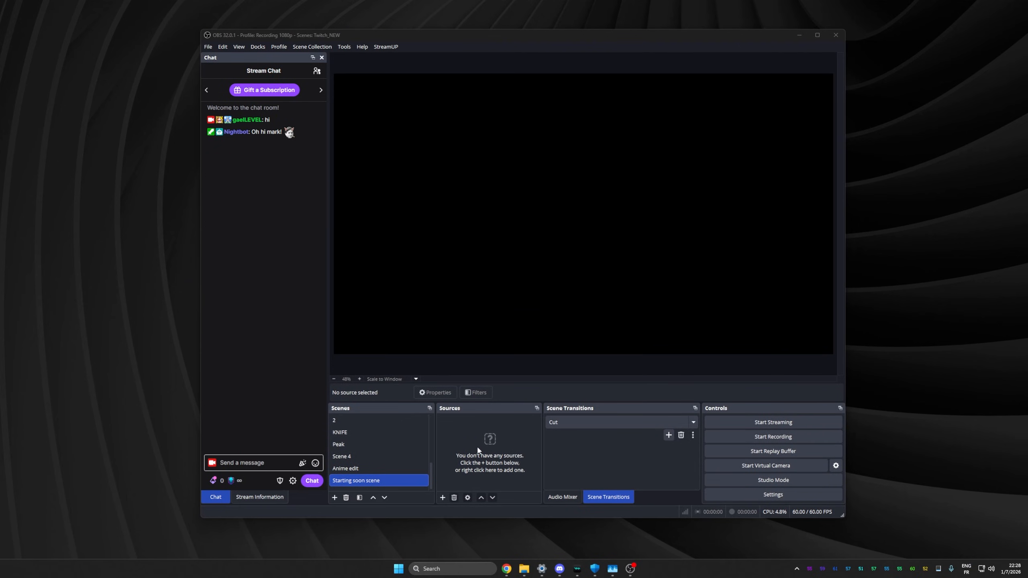
{"action": "mouse_move", "coordinate": [451, 484]}
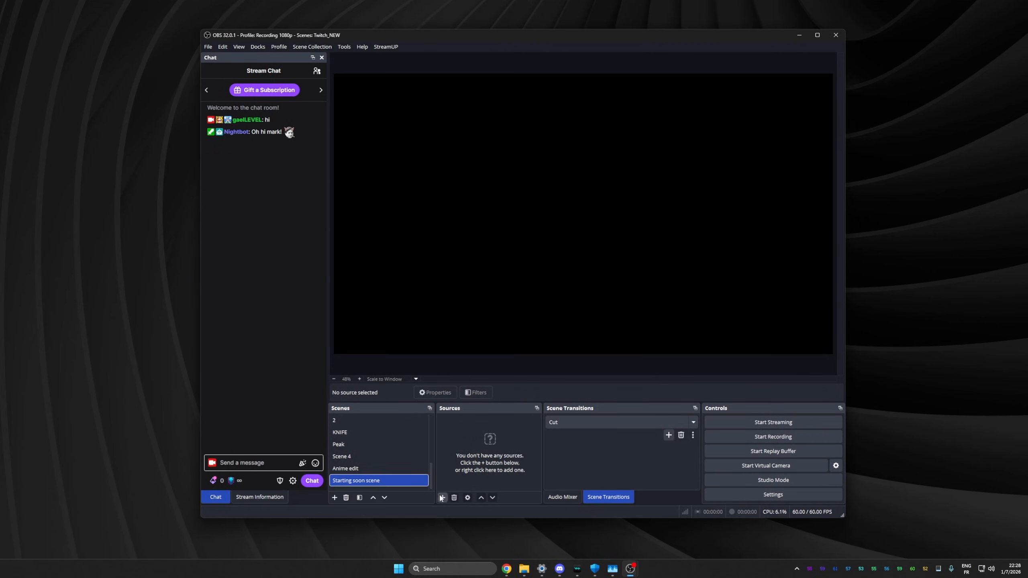
- Browse the Add Source menu, then go to gumroad.com/gaellevel in the browser
{"action": "left_click", "coordinate": [441, 497]}
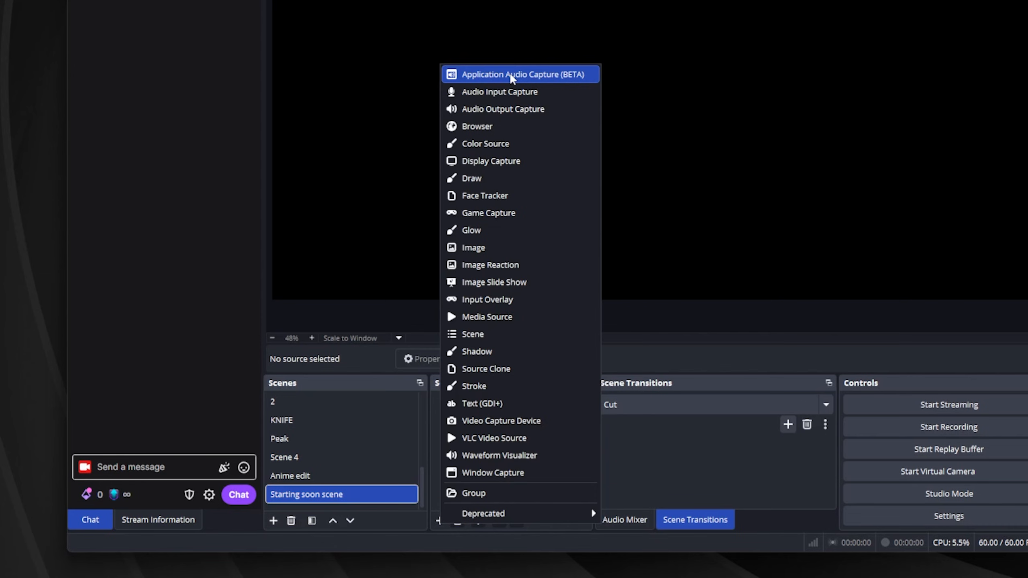
{"action": "mouse_move", "coordinate": [512, 425]}
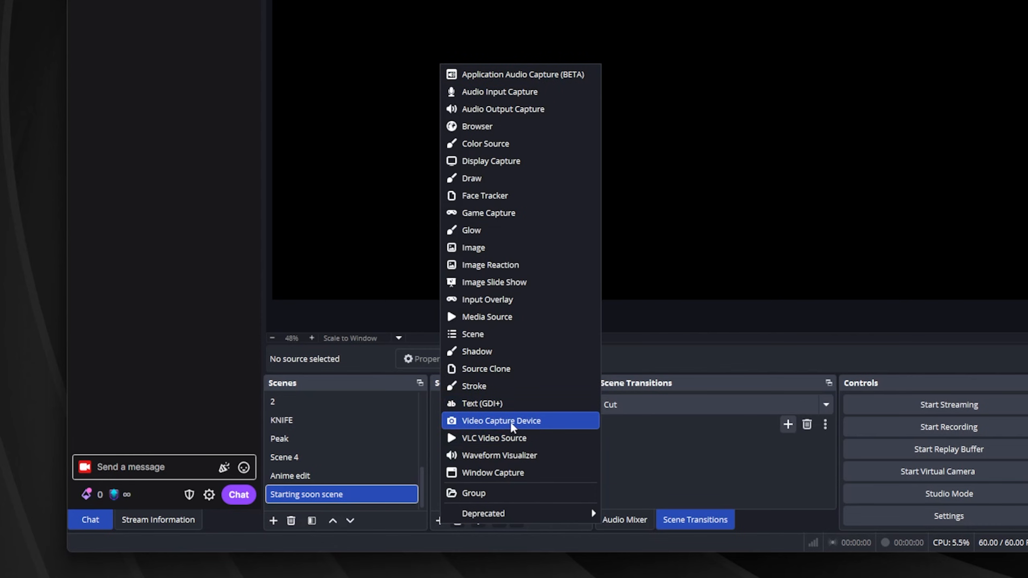
{"action": "mouse_move", "coordinate": [475, 264]}
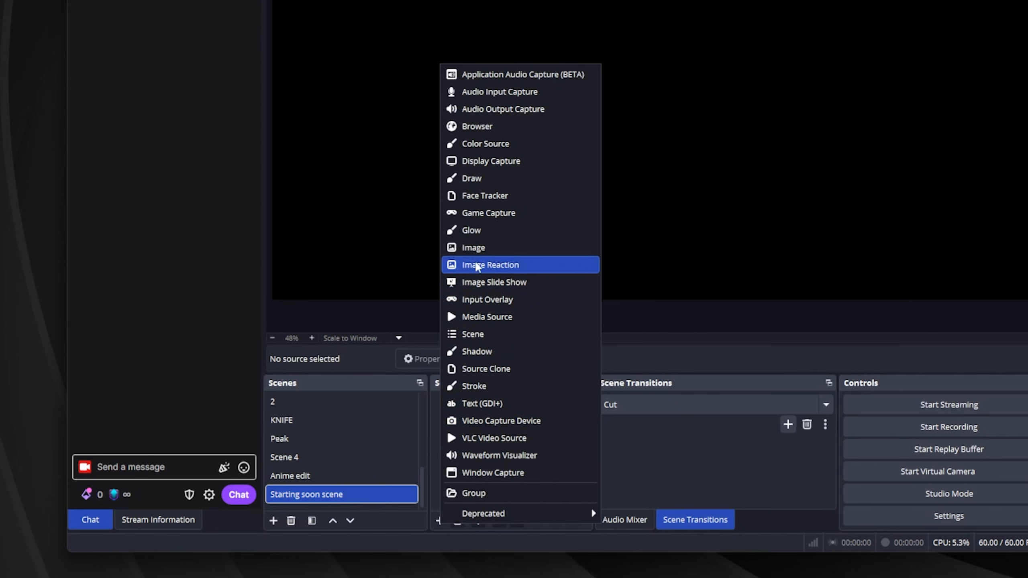
{"action": "mouse_move", "coordinate": [473, 247]}
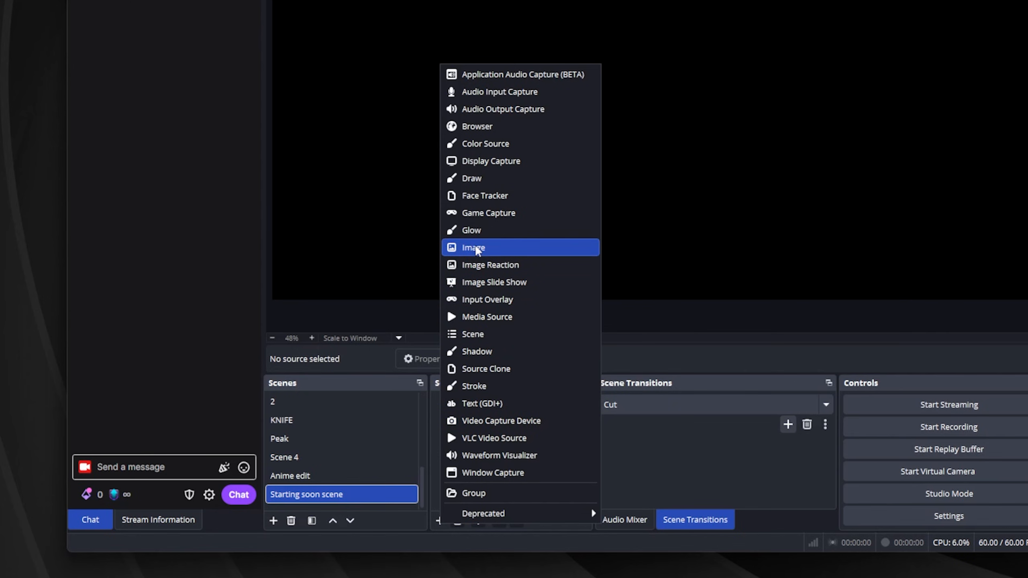
{"action": "mouse_move", "coordinate": [493, 324]}
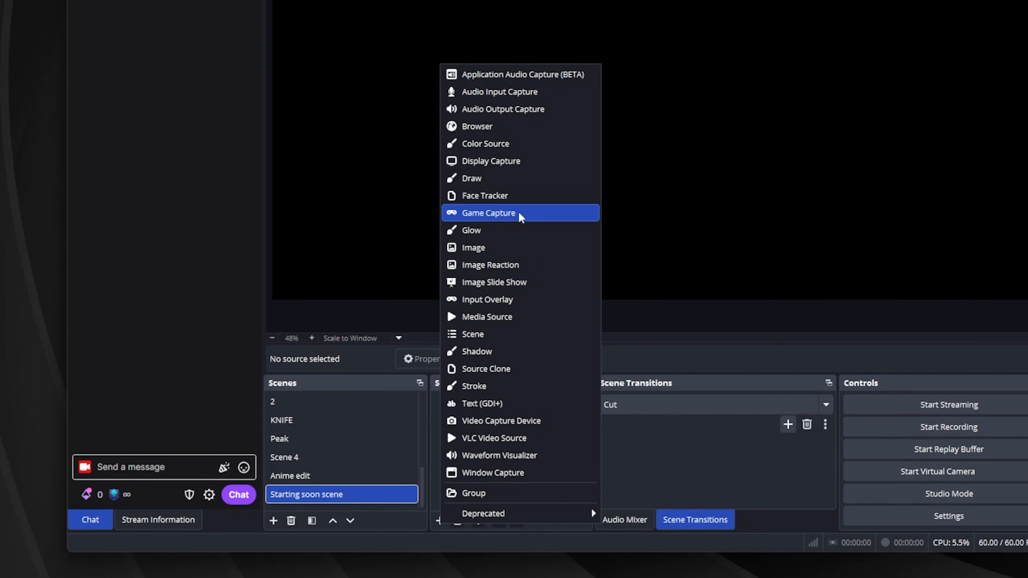
{"action": "mouse_move", "coordinate": [503, 165]}
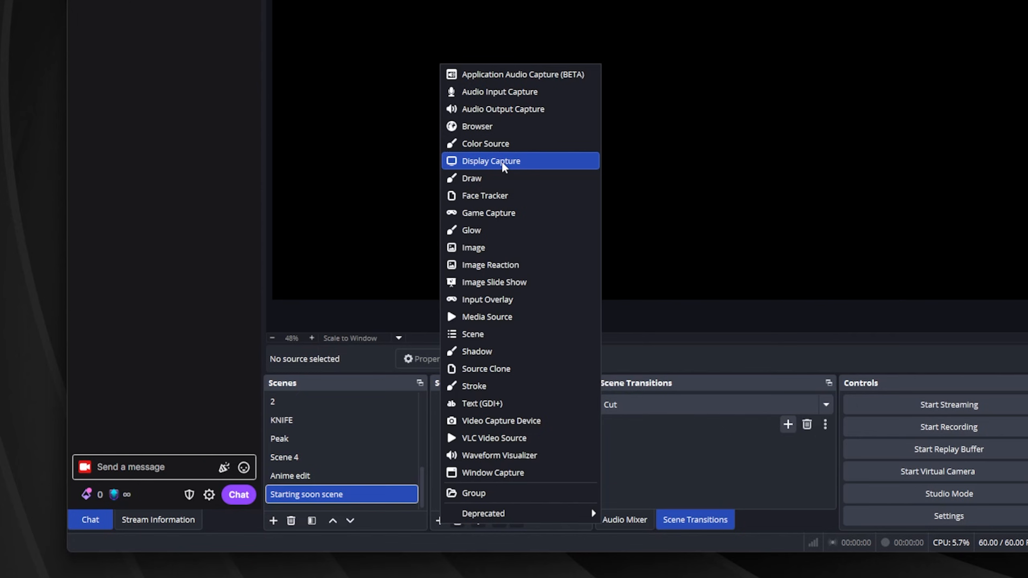
{"action": "mouse_move", "coordinate": [479, 403]}
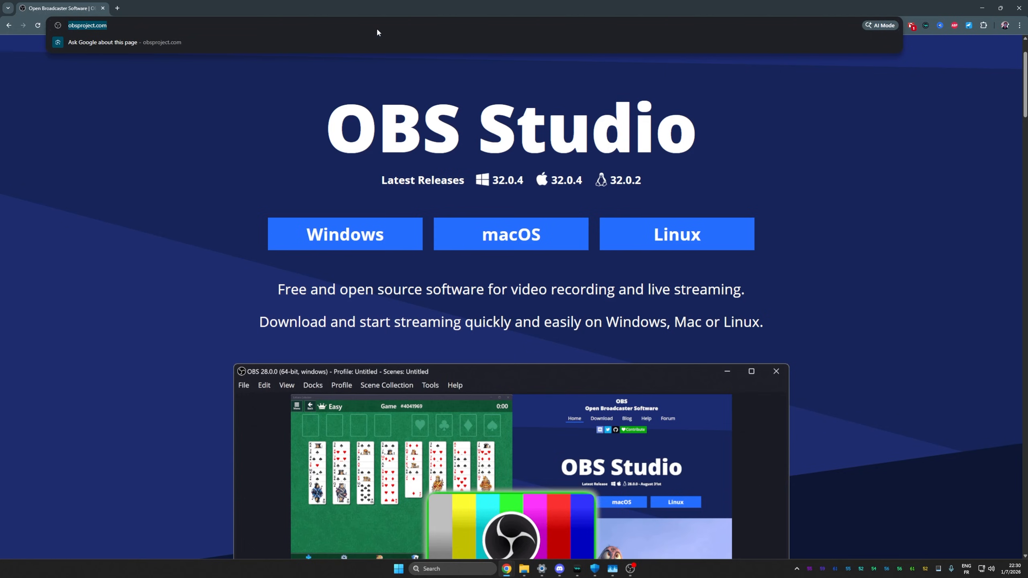
{"action": "type", "text": "gumroad.com/gaellevel"}
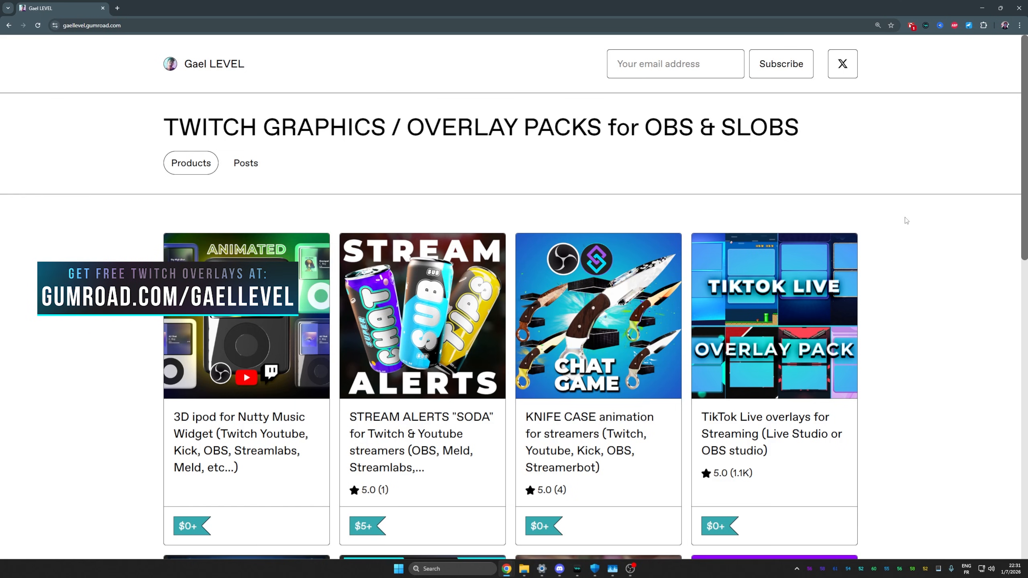
- Find the SNEAK Twitch Overlay Pack on Gumroad and claim it for $0
{"action": "scroll", "scroll_direction": "down", "scroll_amount": 3}
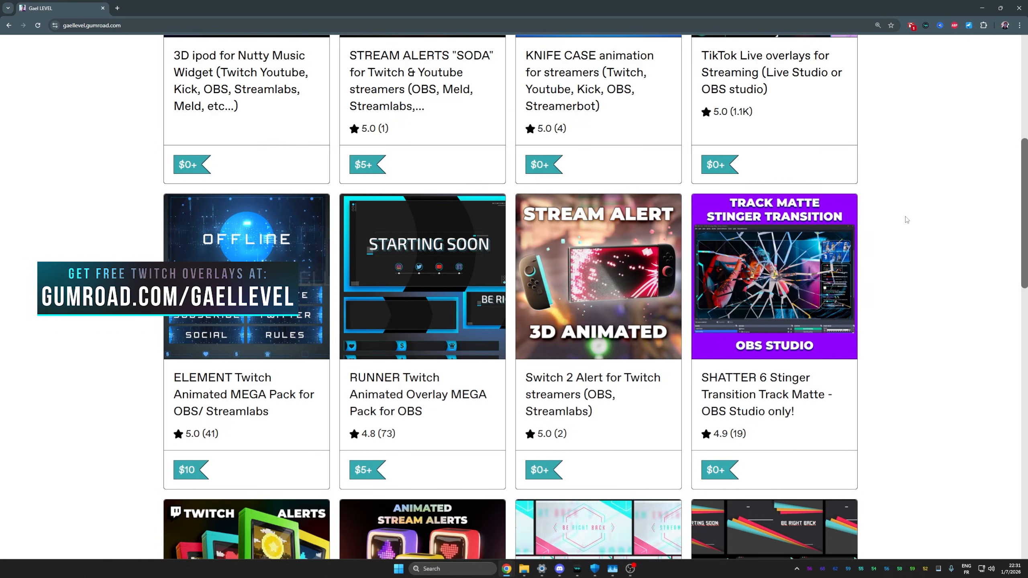
{"action": "scroll", "scroll_direction": "down", "scroll_amount": 3}
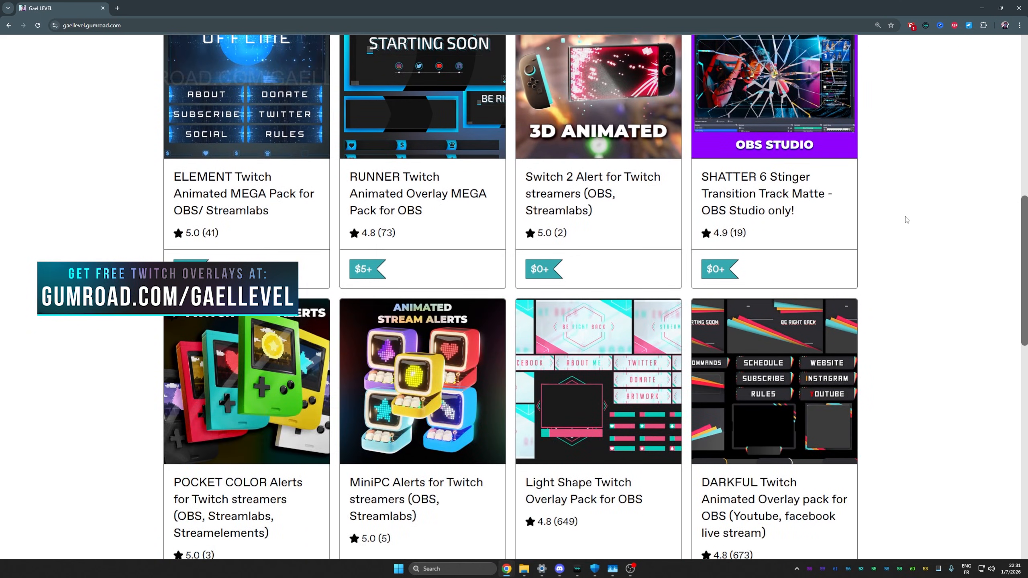
{"action": "scroll", "scroll_direction": "down", "scroll_amount": 3}
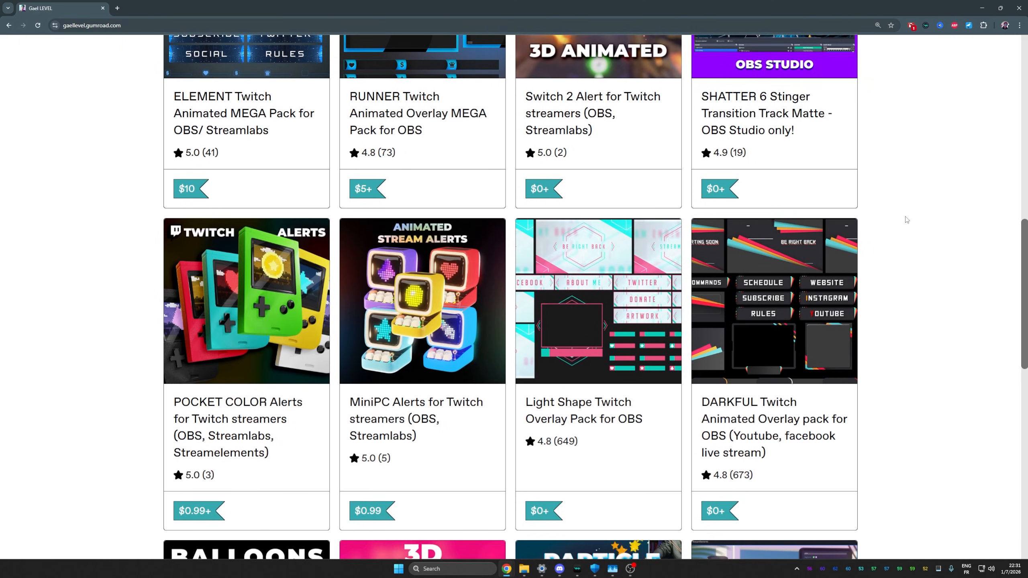
{"action": "scroll", "scroll_direction": "down", "scroll_amount": 3}
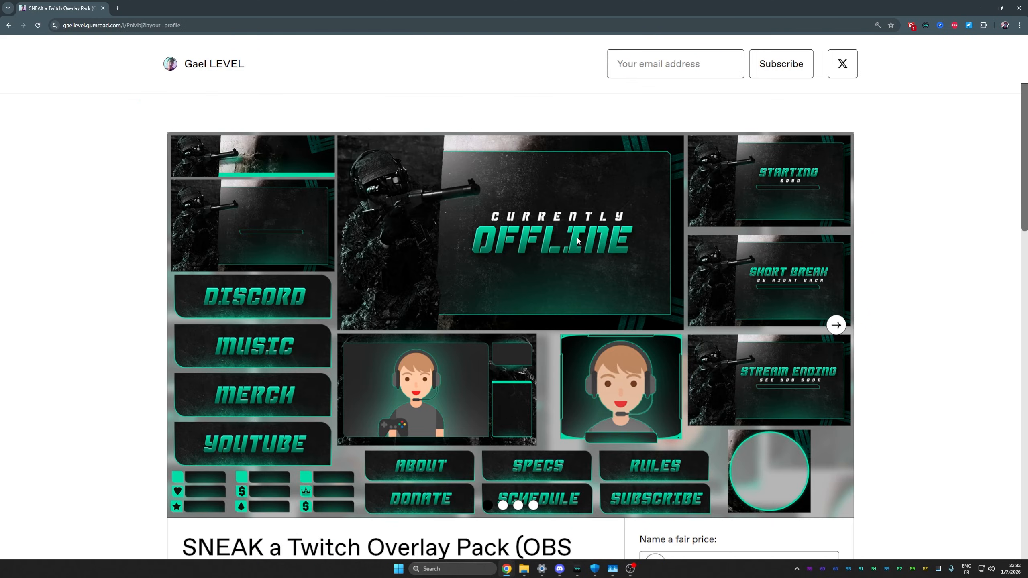
{"action": "scroll", "scroll_direction": "down", "scroll_amount": 3}
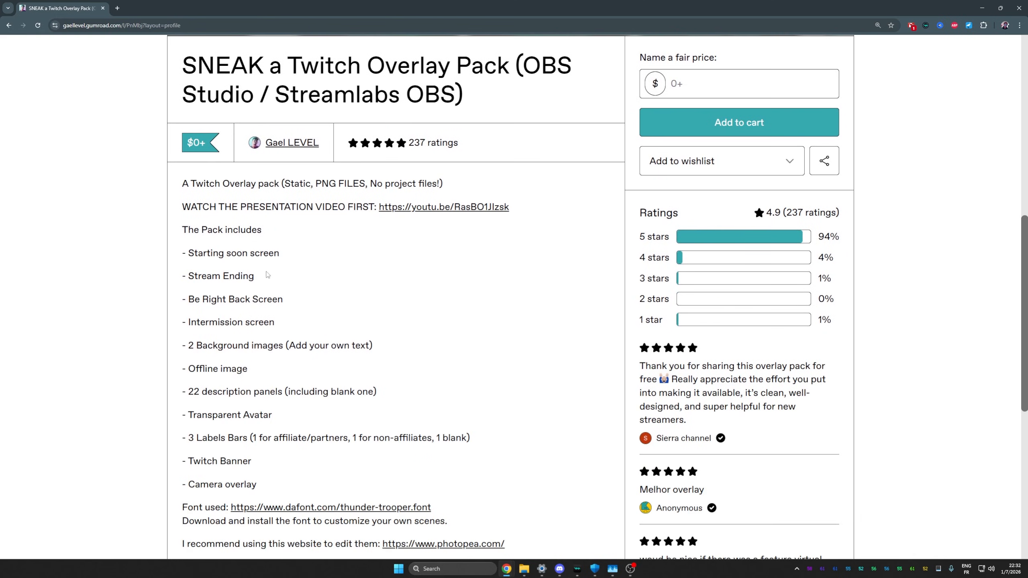
{"action": "mouse_move", "coordinate": [201, 454]}
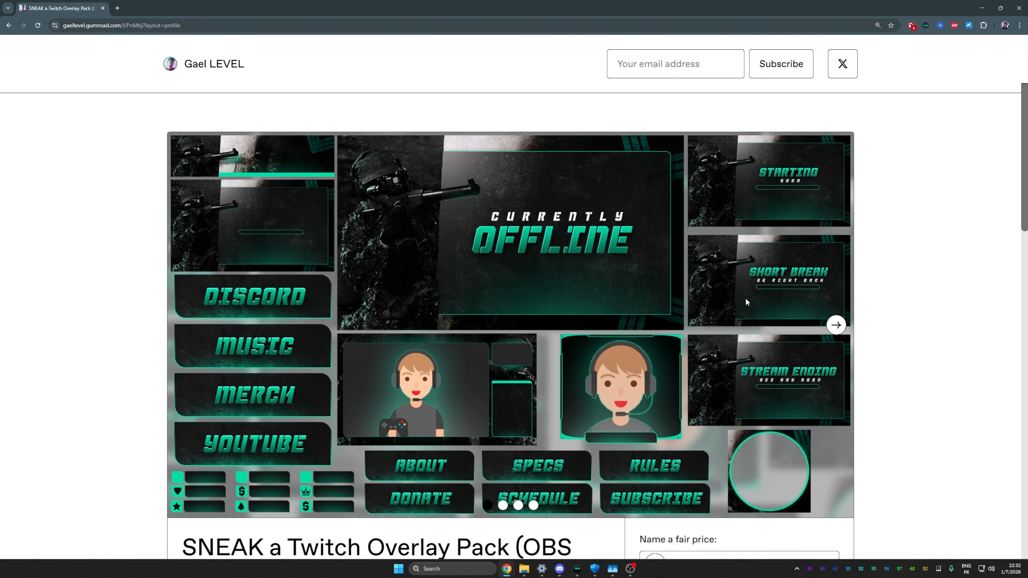
{"action": "mouse_move", "coordinate": [464, 389]}
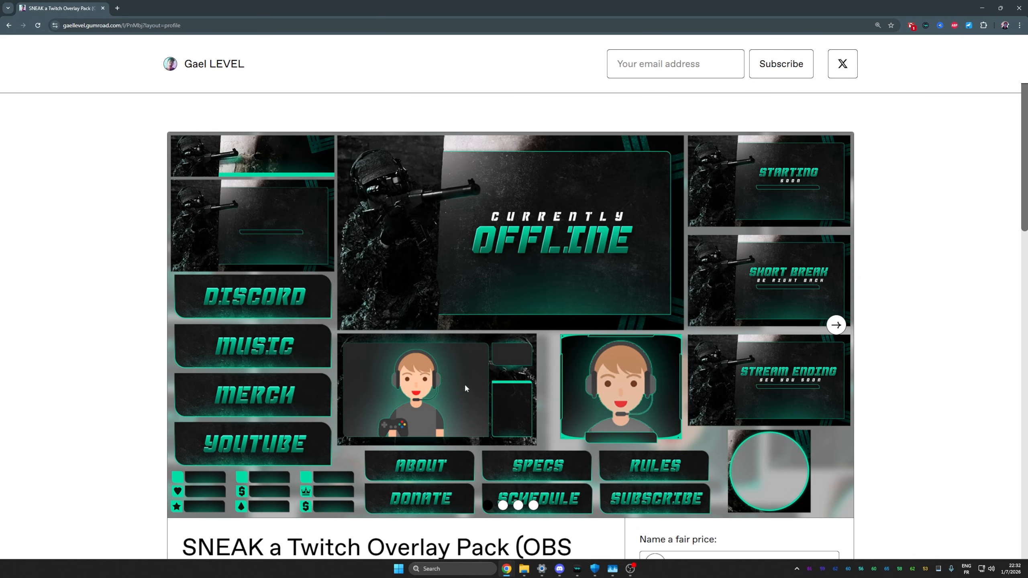
{"action": "scroll", "scroll_direction": "down", "scroll_amount": 3}
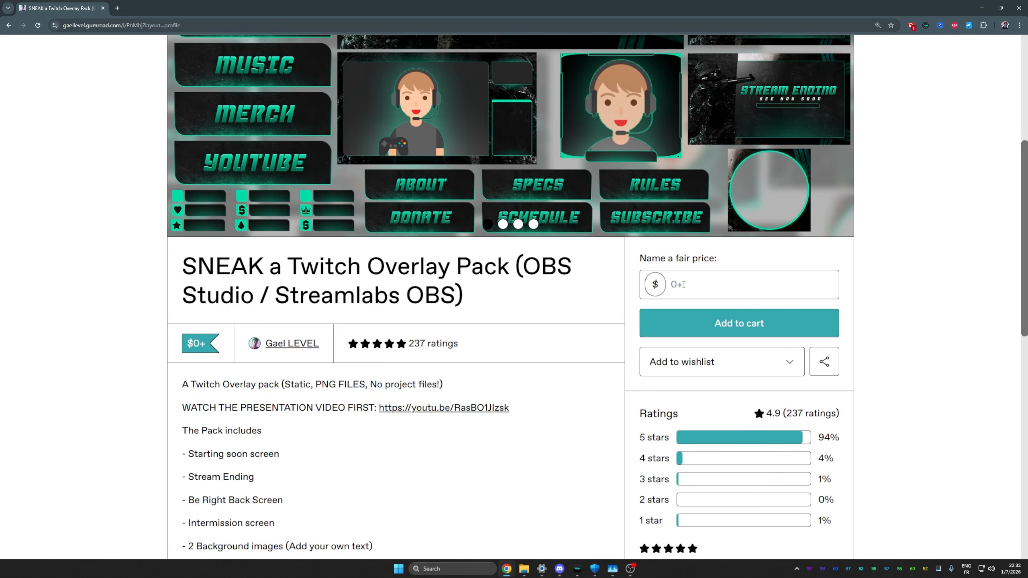
{"action": "left_click", "coordinate": [738, 284]}
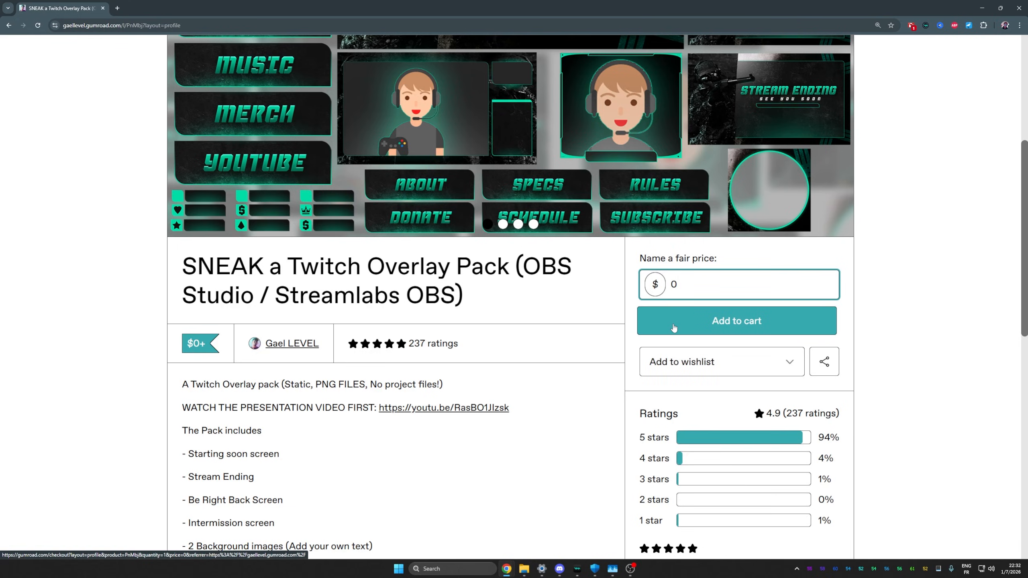
{"action": "left_click", "coordinate": [736, 321]}
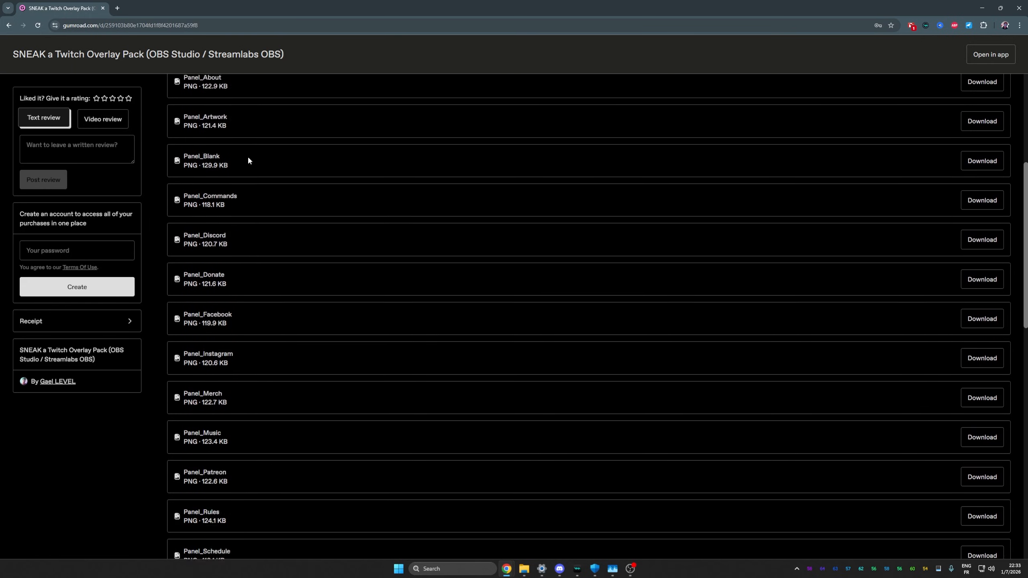
- Download the Scene_Starting PNG from the SNEAK pack's file list
{"action": "scroll", "scroll_direction": "down", "scroll_amount": 3}
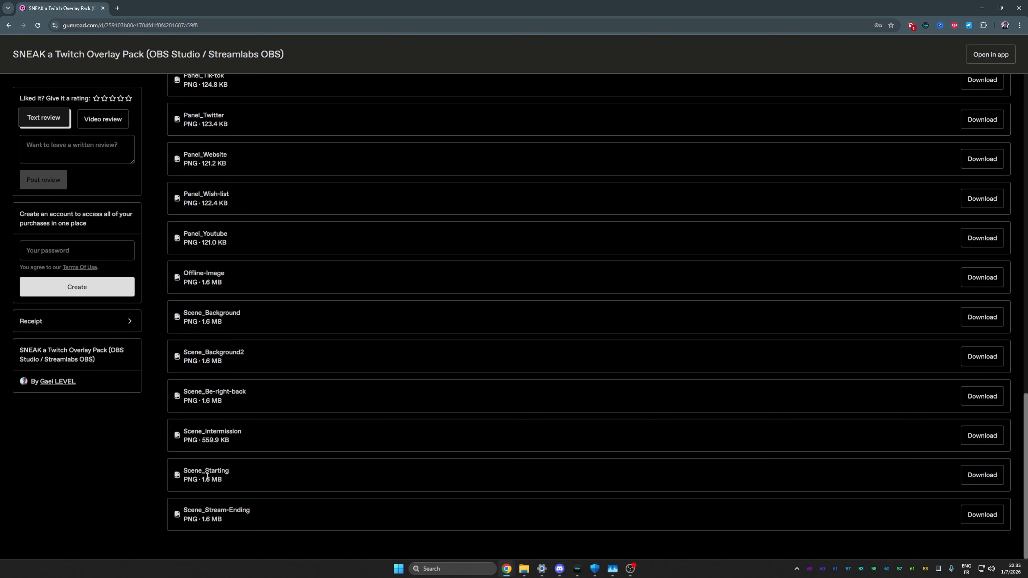
{"action": "left_click", "coordinate": [981, 475]}
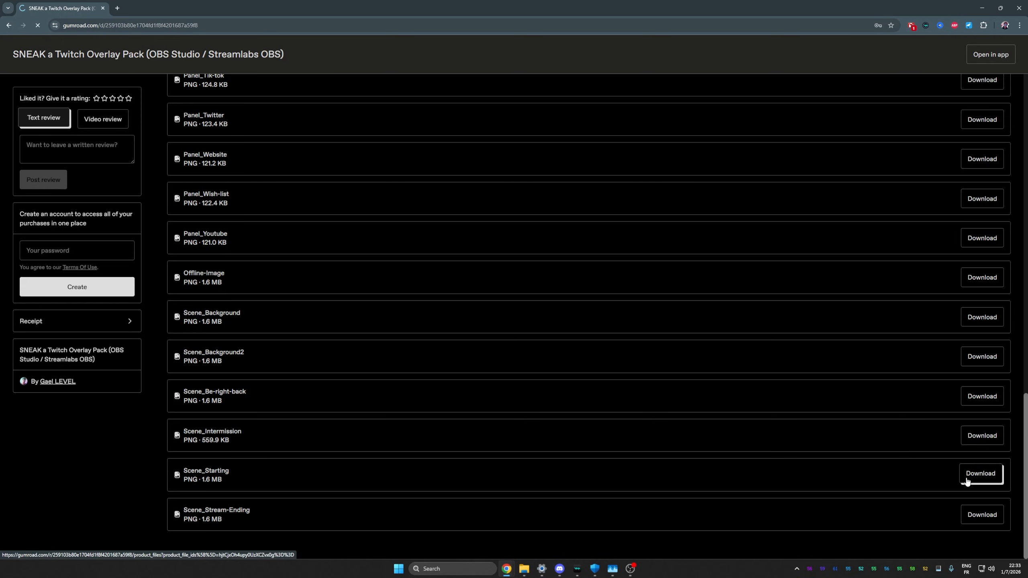
{"action": "left_click", "coordinate": [980, 474]}
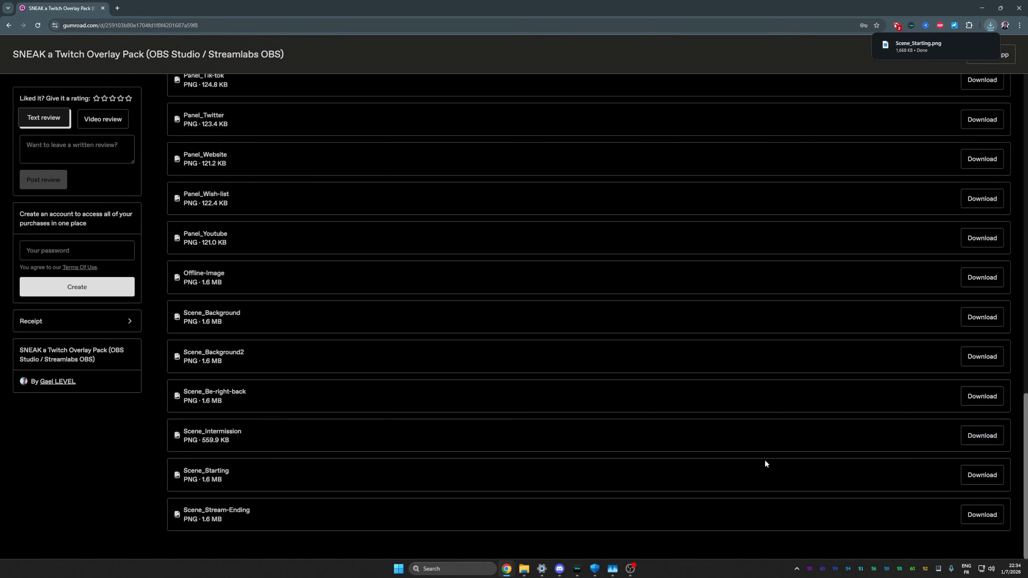
{"action": "mouse_move", "coordinate": [982, 435]}
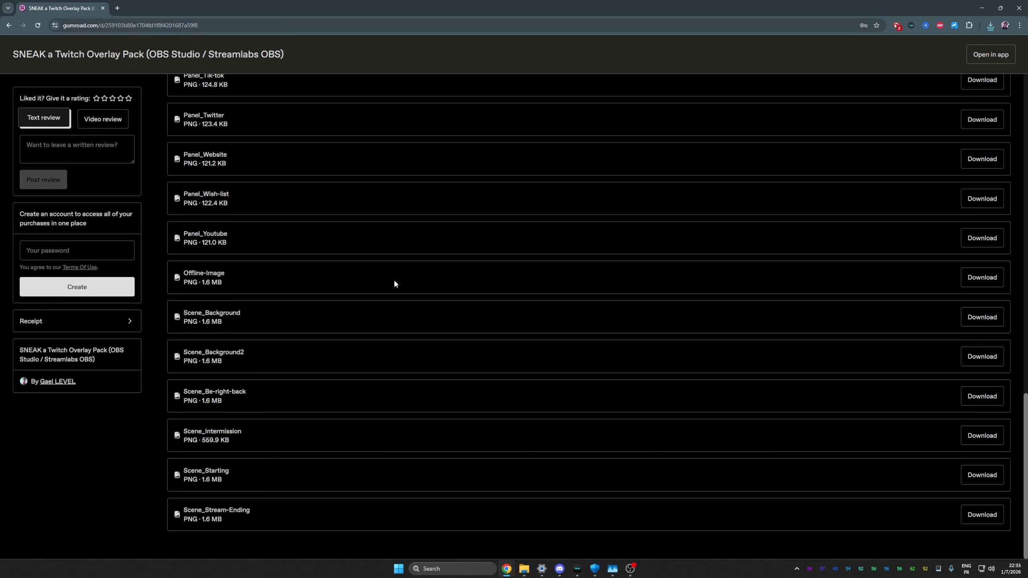
{"action": "mouse_move", "coordinate": [408, 288]}
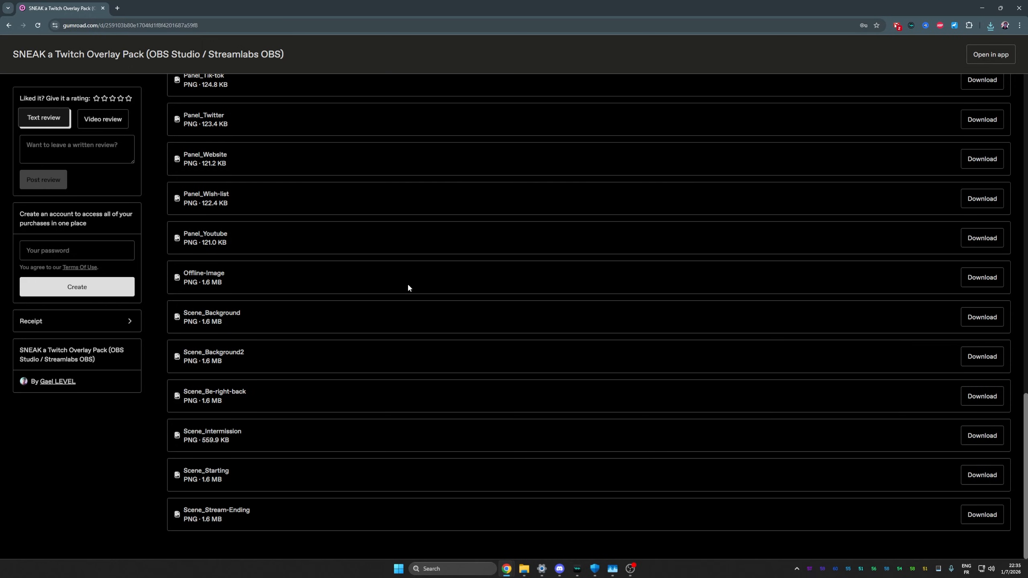
- Add an image source 'starting overlay' showing Scene_Starting.png to the Starting soon scene
{"action": "left_click", "coordinate": [611, 569]}
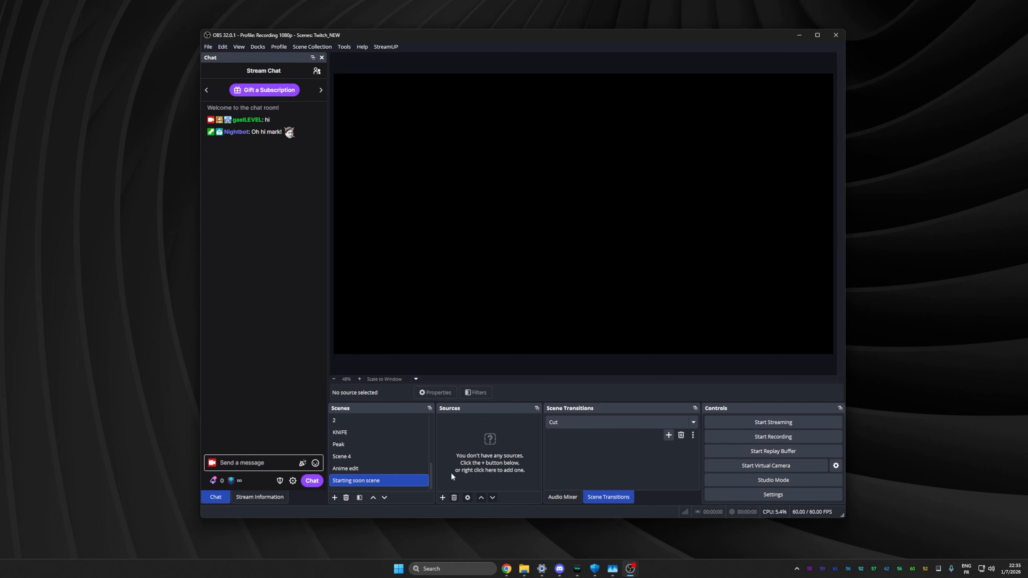
{"action": "left_click", "coordinate": [443, 498]}
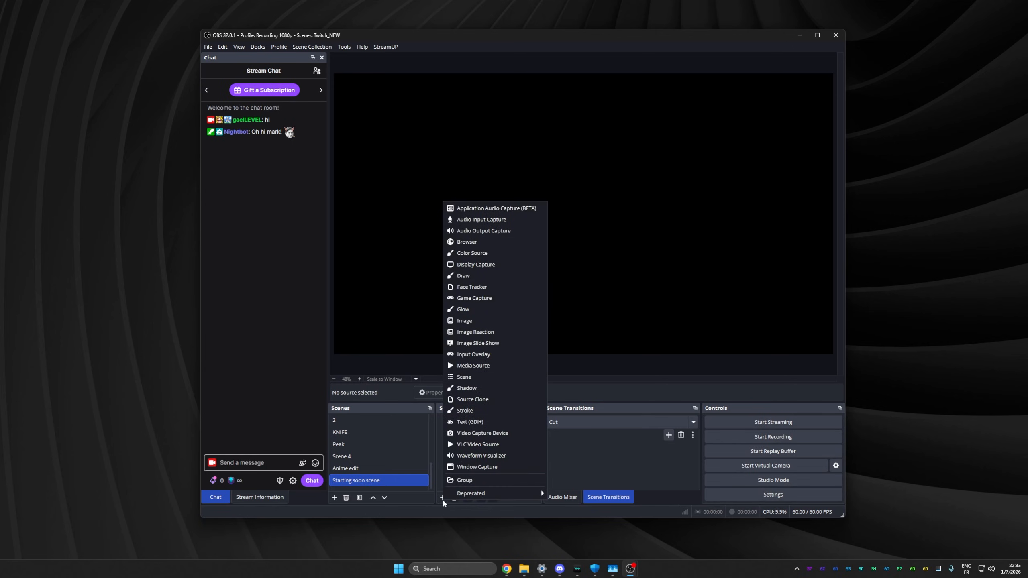
{"action": "mouse_move", "coordinate": [481, 320]}
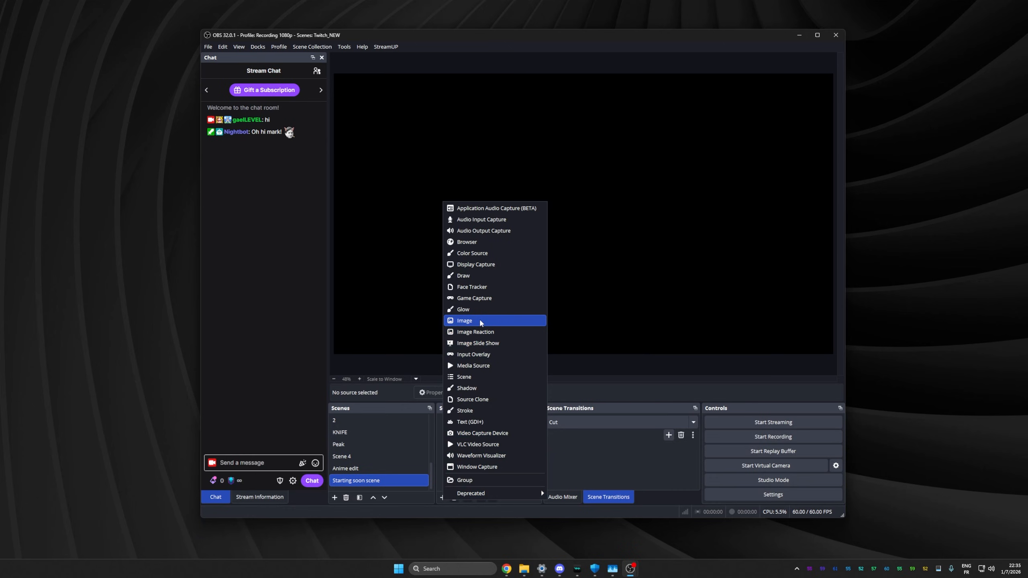
{"action": "left_click", "coordinate": [465, 321]}
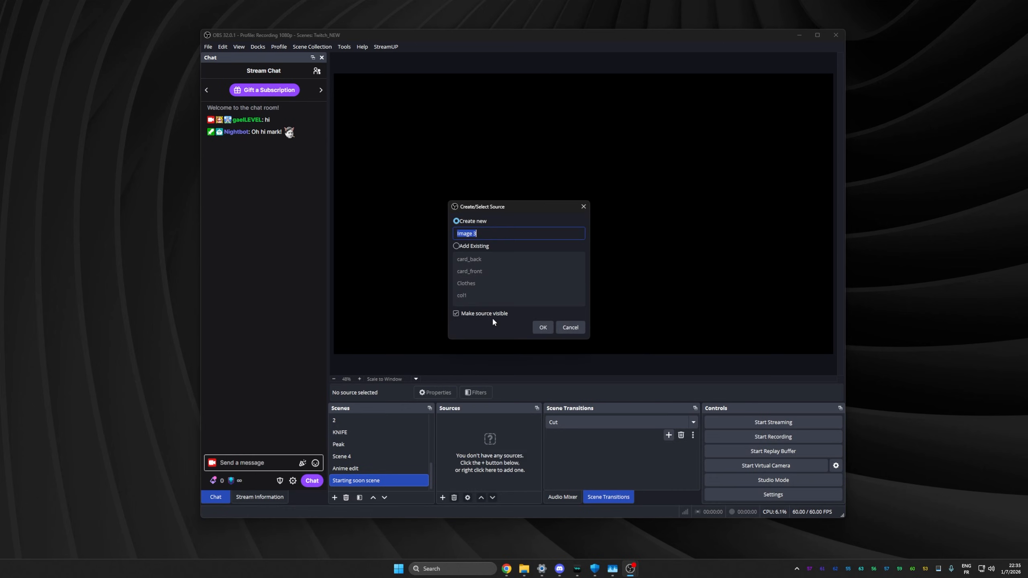
{"action": "type", "text": "sta"}
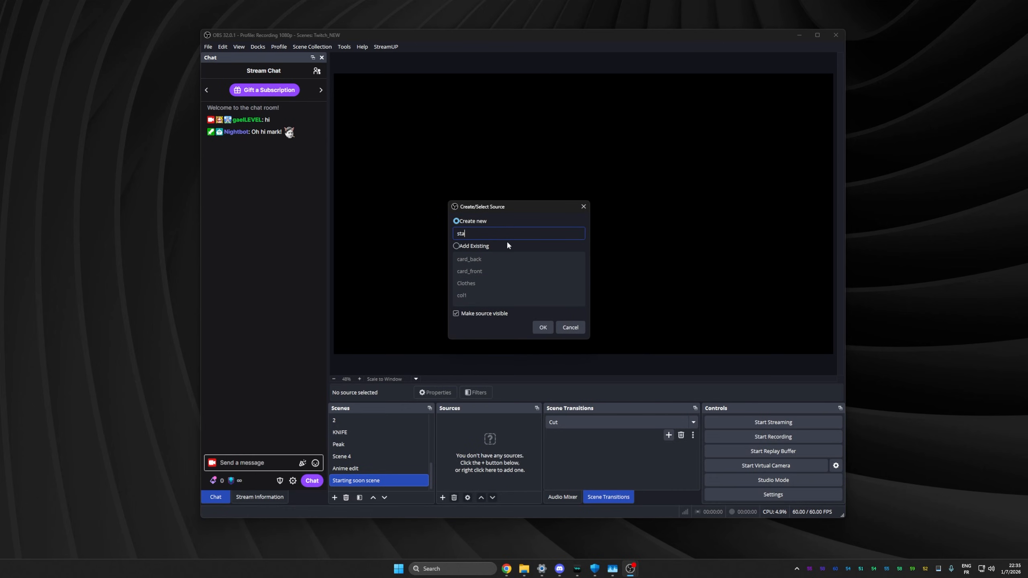
{"action": "left_click", "coordinate": [542, 327]}
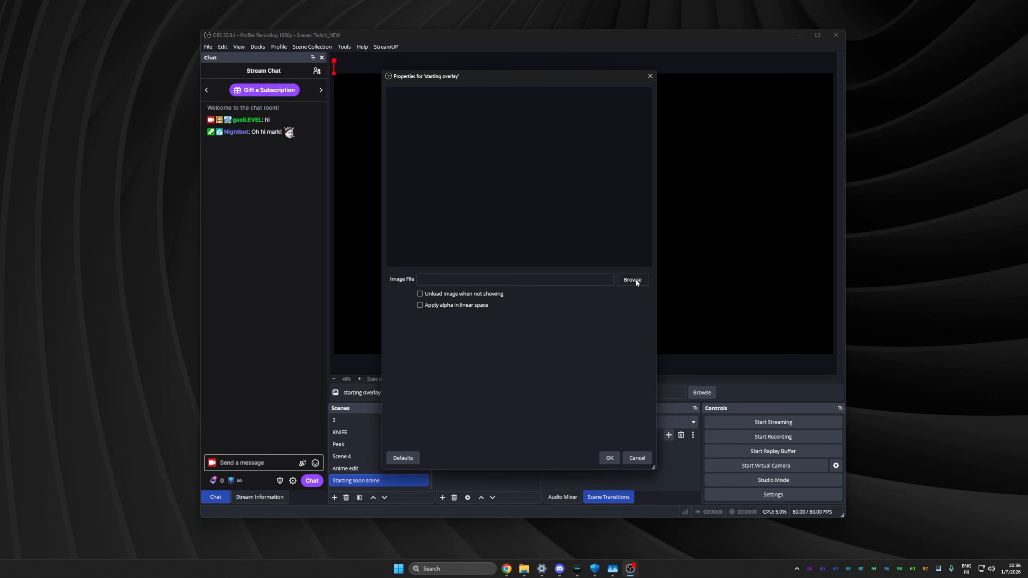
{"action": "left_click", "coordinate": [630, 280]}
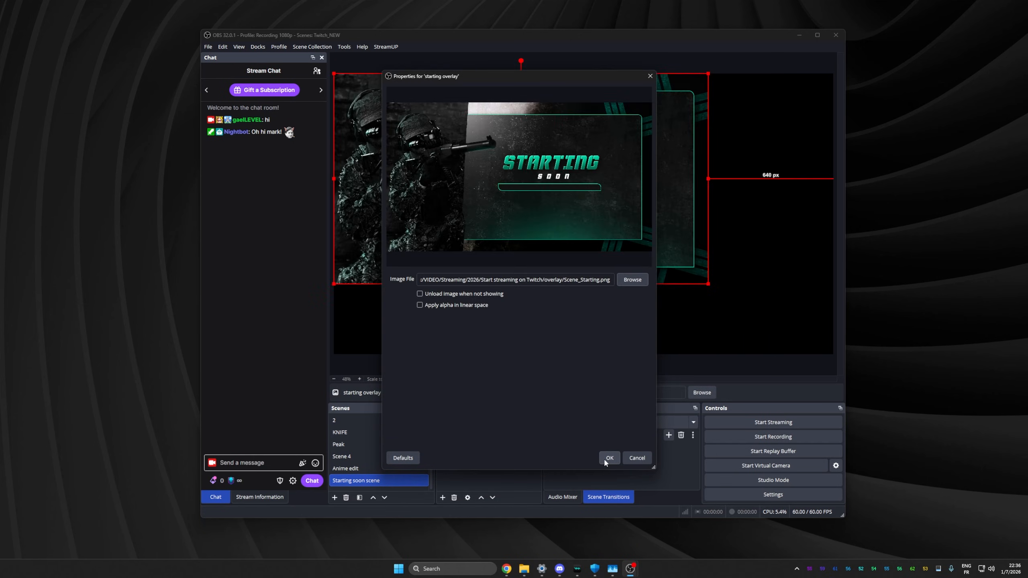
{"action": "left_click", "coordinate": [608, 458]}
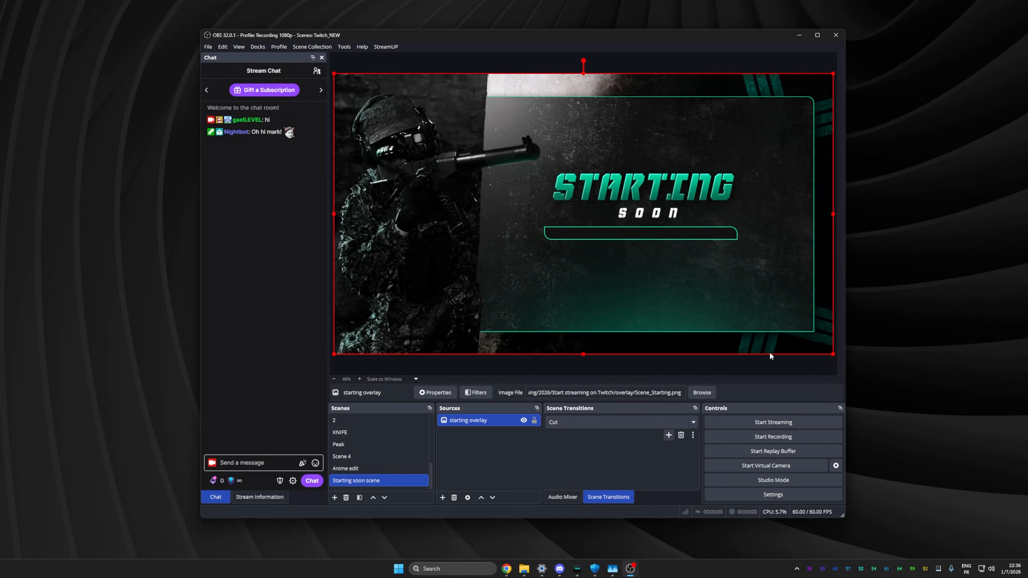
{"action": "left_click", "coordinate": [513, 370]}
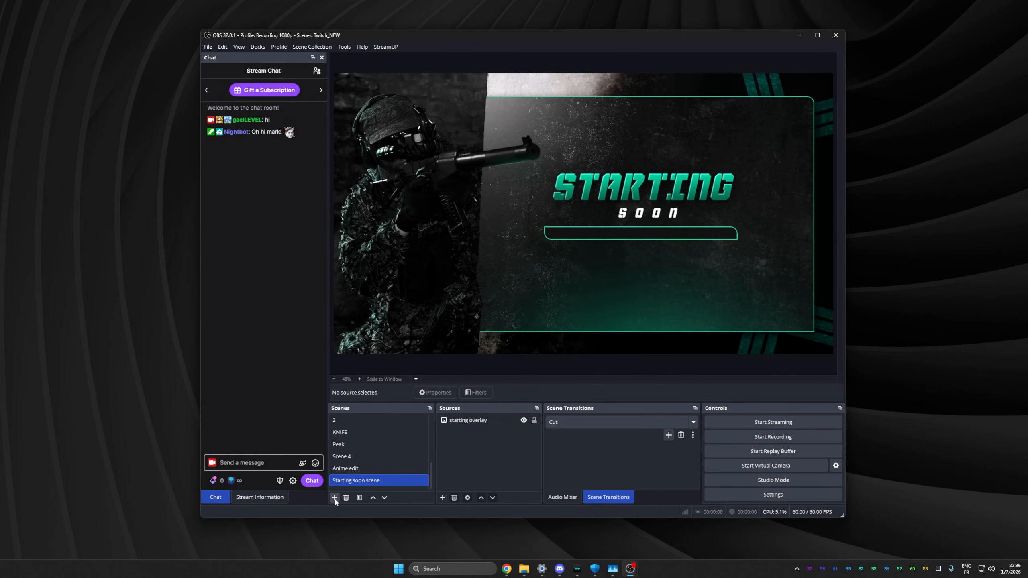
- Add a 'jc overlay' image source using Scene_Intermission.png to the Just chatting scene
{"action": "left_click", "coordinate": [334, 497]}
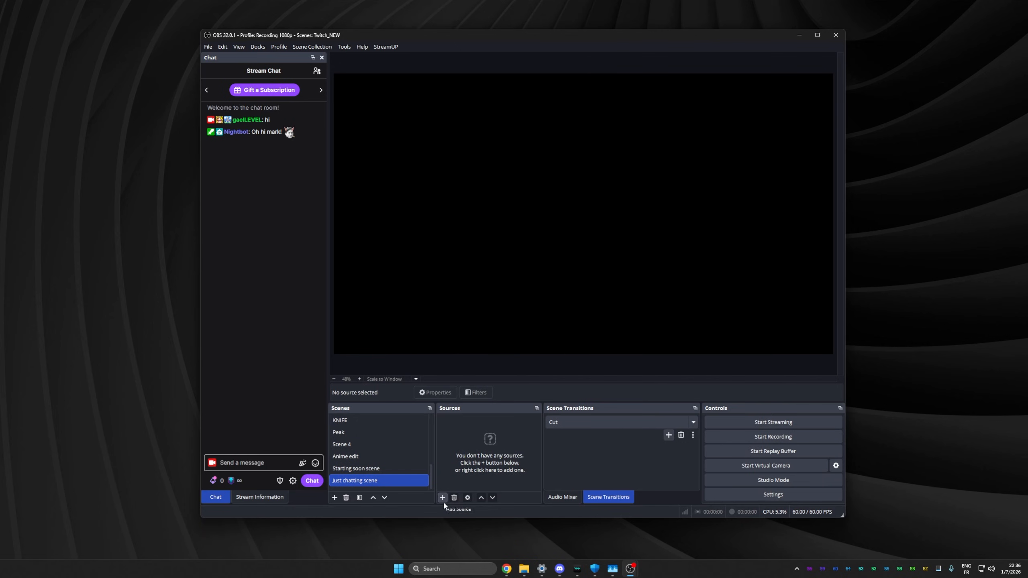
{"action": "left_click", "coordinate": [442, 497]}
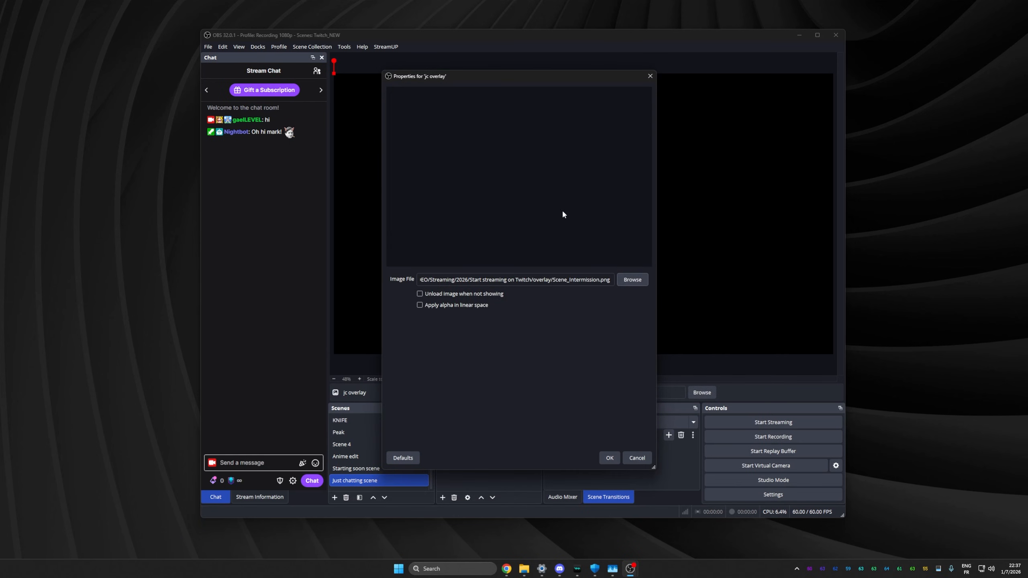
{"action": "left_click", "coordinate": [608, 458]}
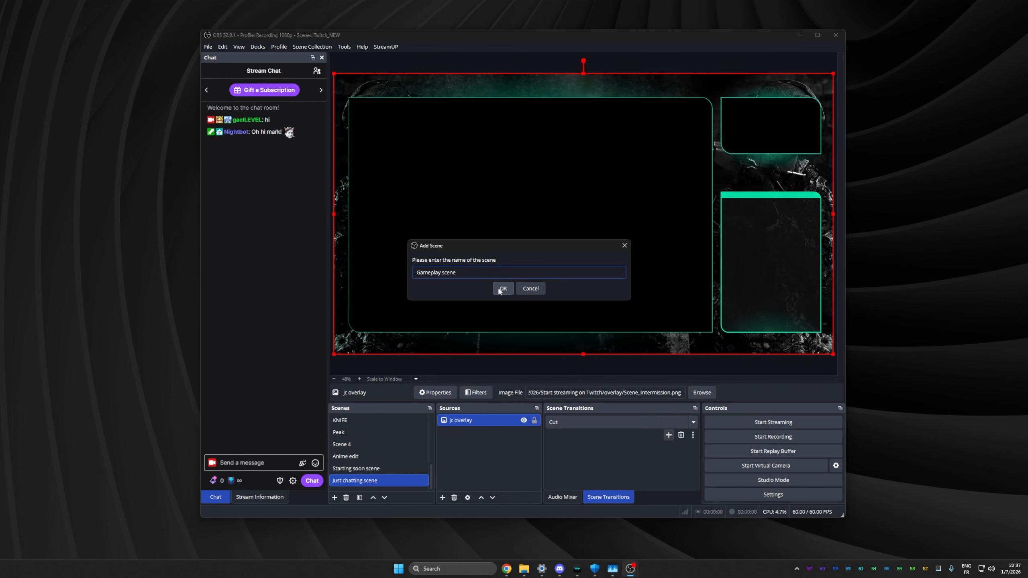
- Create the Gameplay scene with a game capture of the Shotgun Cop Man Demo window
{"action": "left_click", "coordinate": [502, 288]}
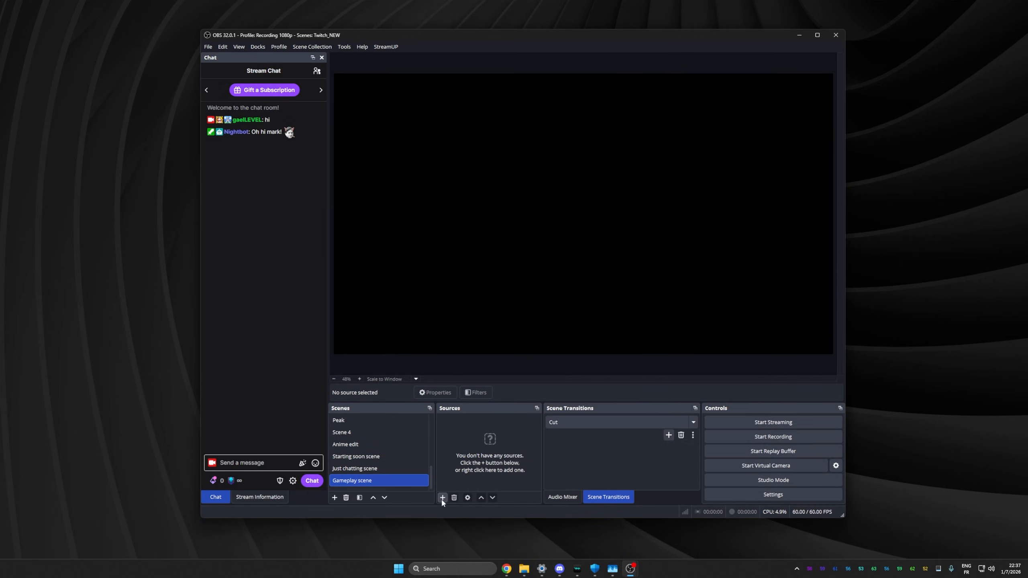
{"action": "mouse_move", "coordinate": [442, 498]}
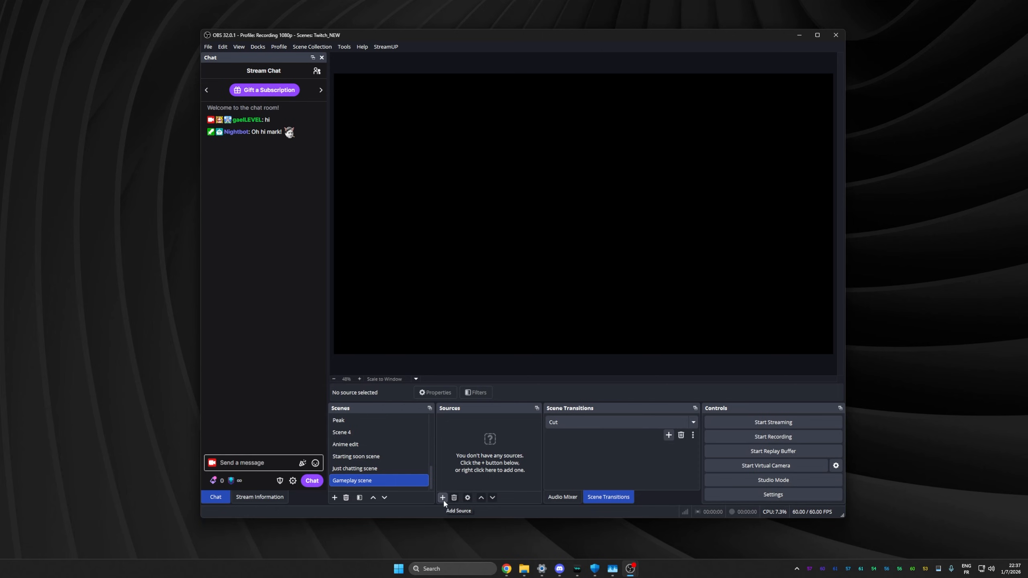
{"action": "left_click", "coordinate": [442, 497]}
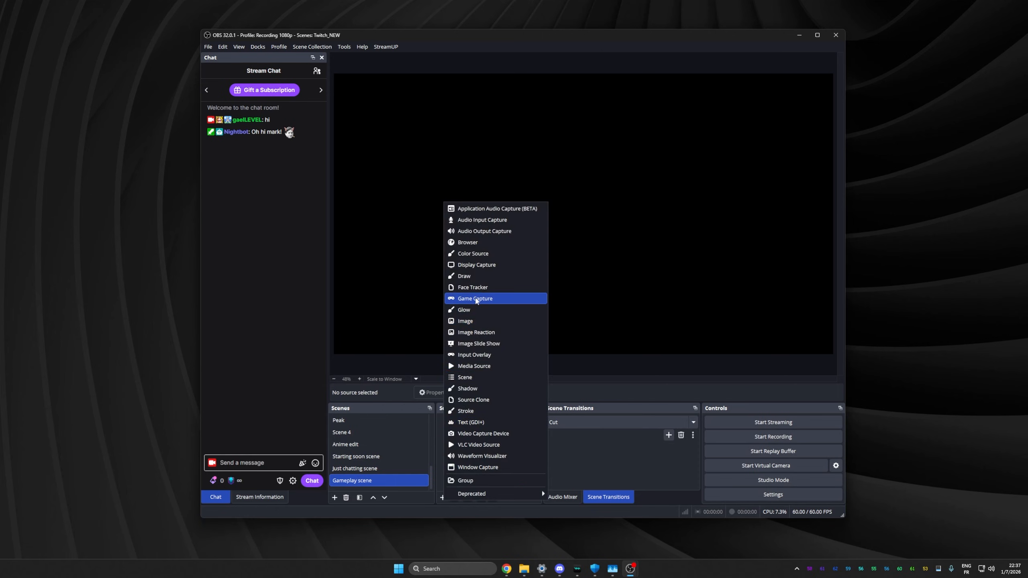
{"action": "left_click", "coordinate": [474, 299]}
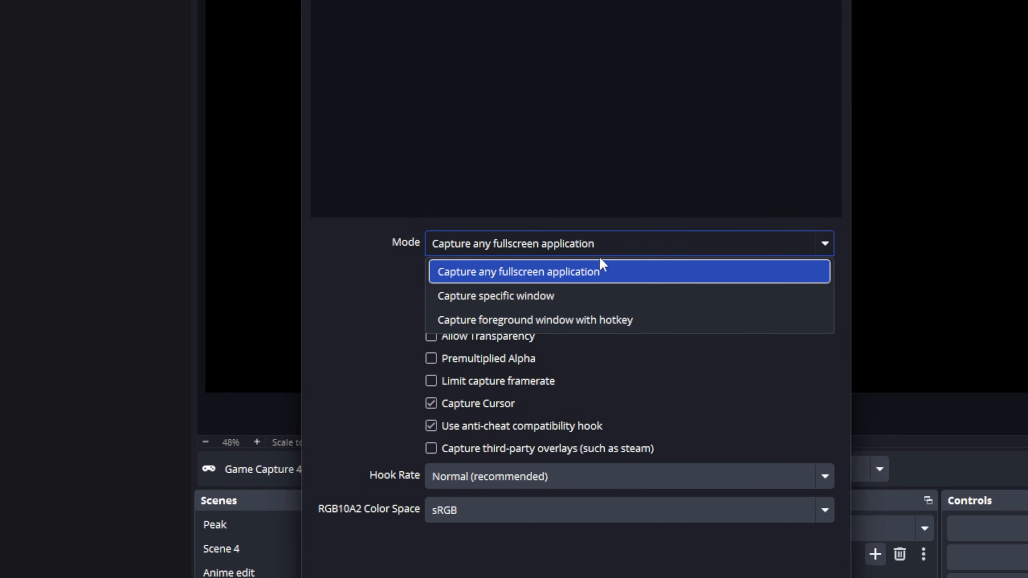
{"action": "left_click", "coordinate": [495, 295]}
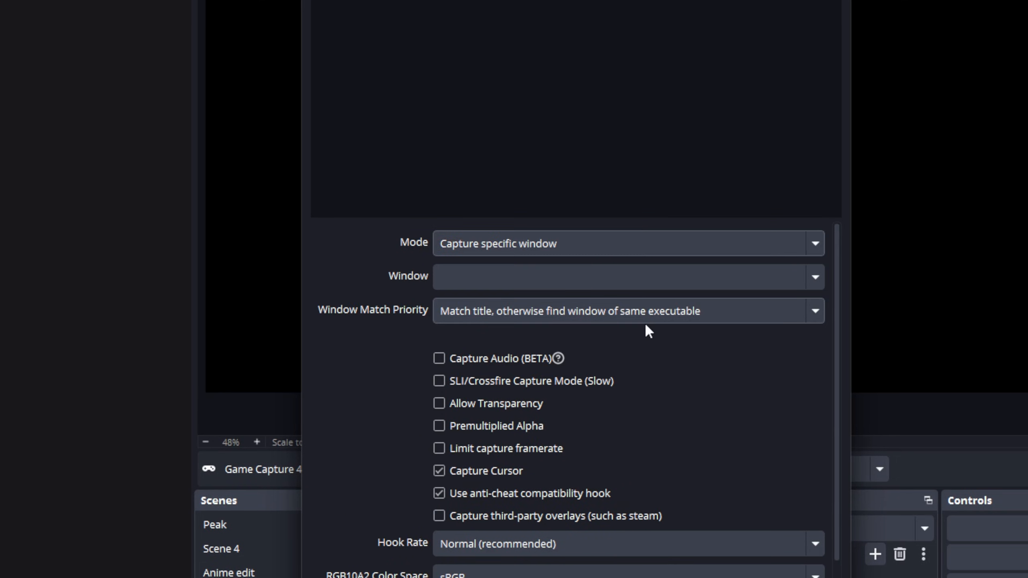
{"action": "mouse_move", "coordinate": [780, 293]}
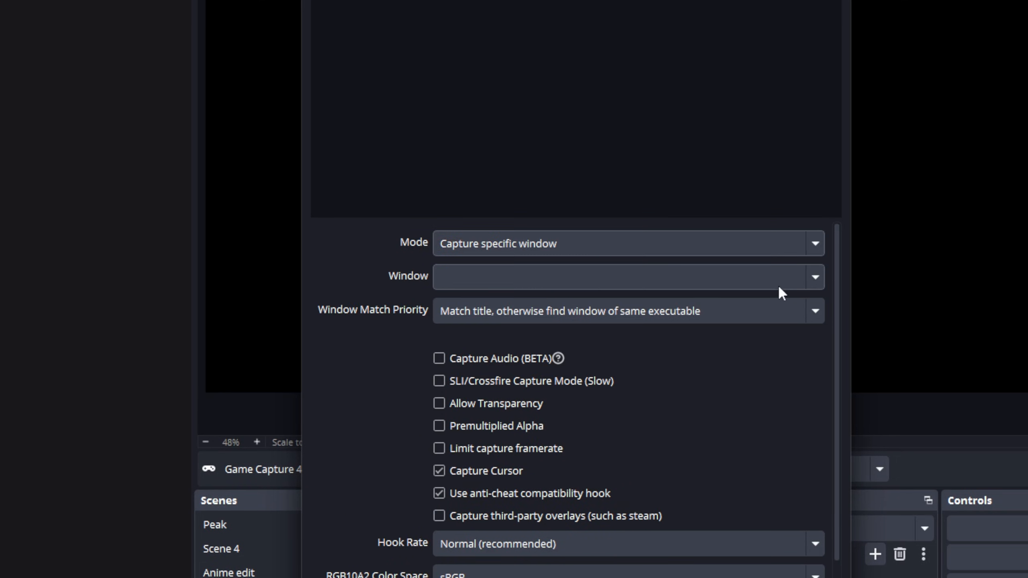
{"action": "left_click", "coordinate": [815, 275]}
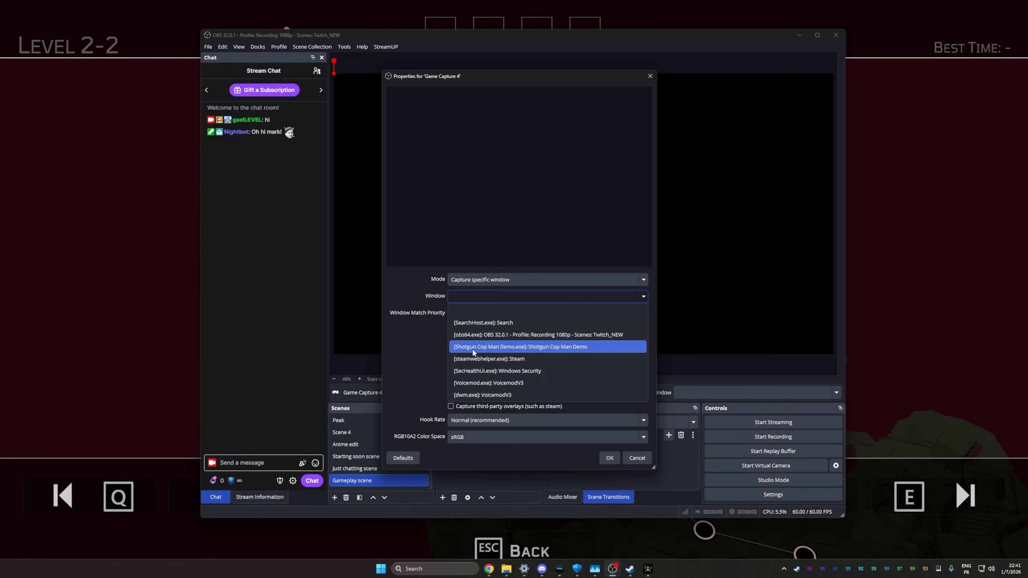
{"action": "left_click", "coordinate": [520, 346]}
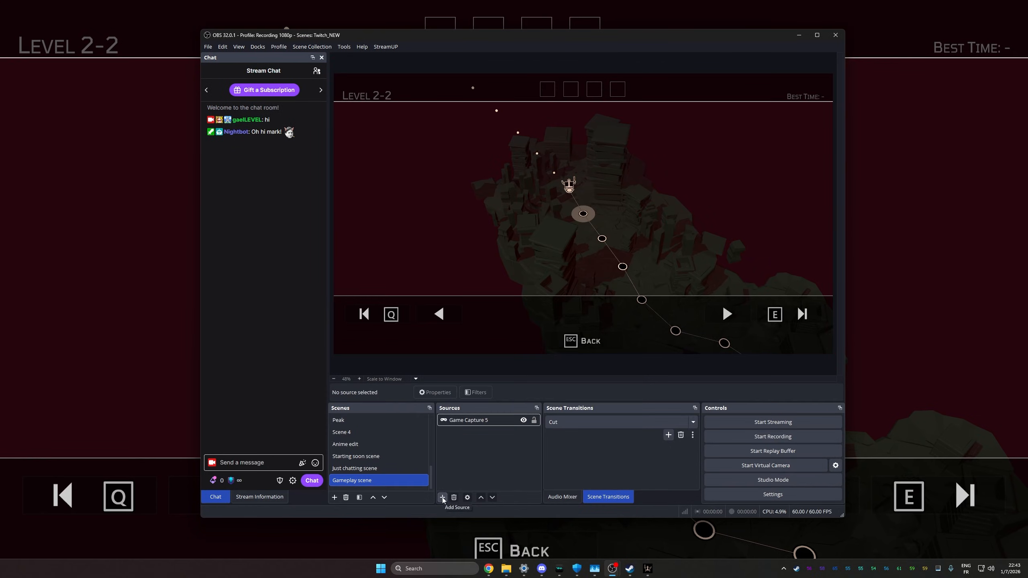
- Add a 'webcam' video capture source from Pengo 4K Grabber and shrink it over the game
{"action": "left_click", "coordinate": [442, 497]}
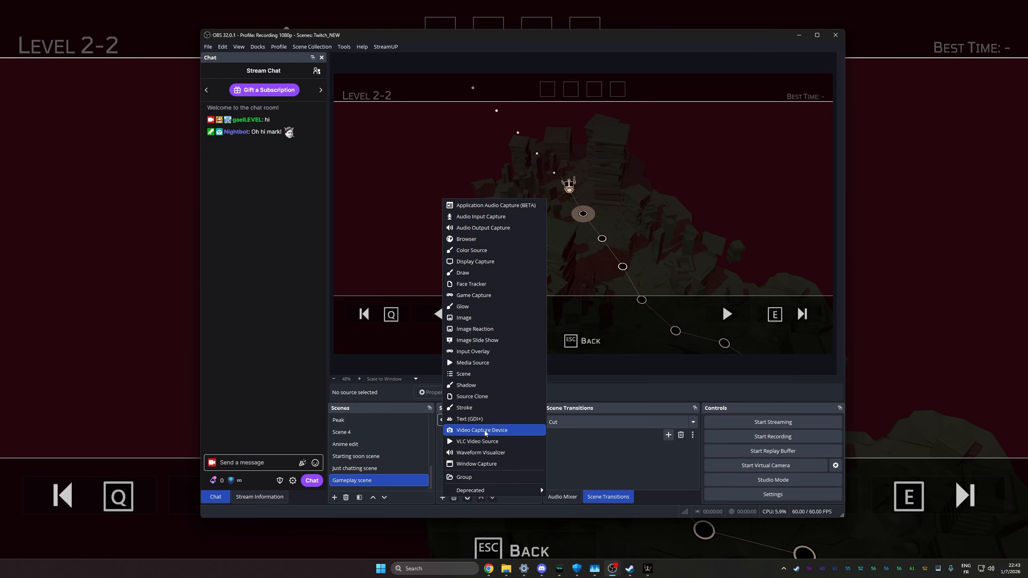
{"action": "left_click", "coordinate": [481, 430]}
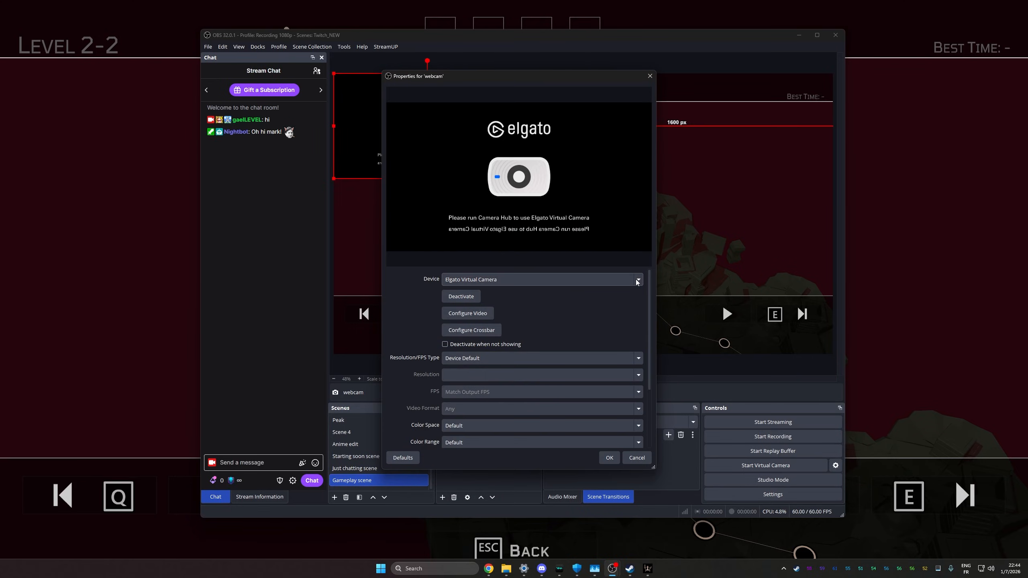
{"action": "left_click", "coordinate": [637, 279]}
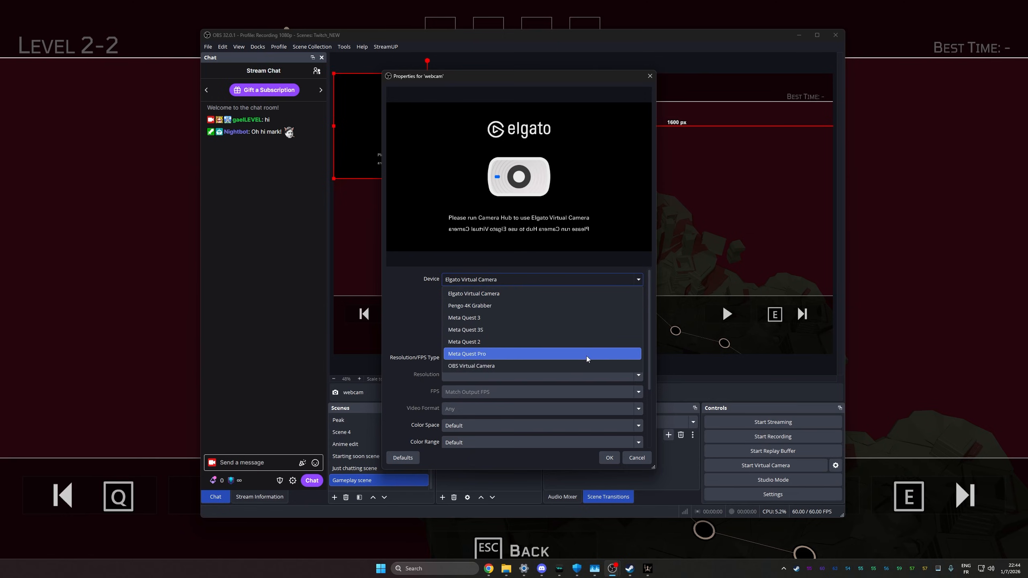
{"action": "left_click", "coordinate": [470, 306]}
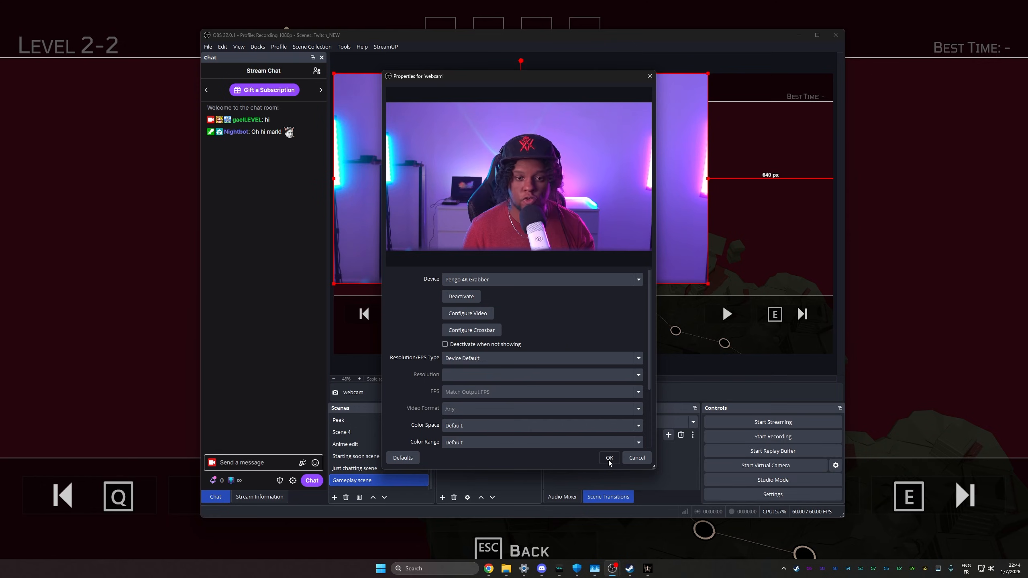
{"action": "left_click", "coordinate": [608, 458]}
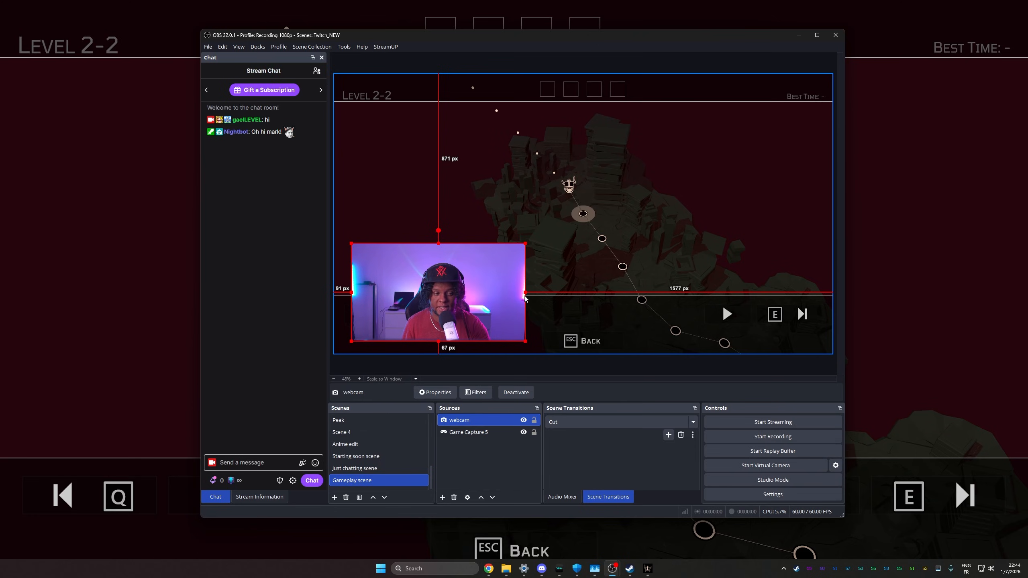
{"action": "left_click_drag", "start_coordinate": [524, 295], "coordinate": [498, 295]}
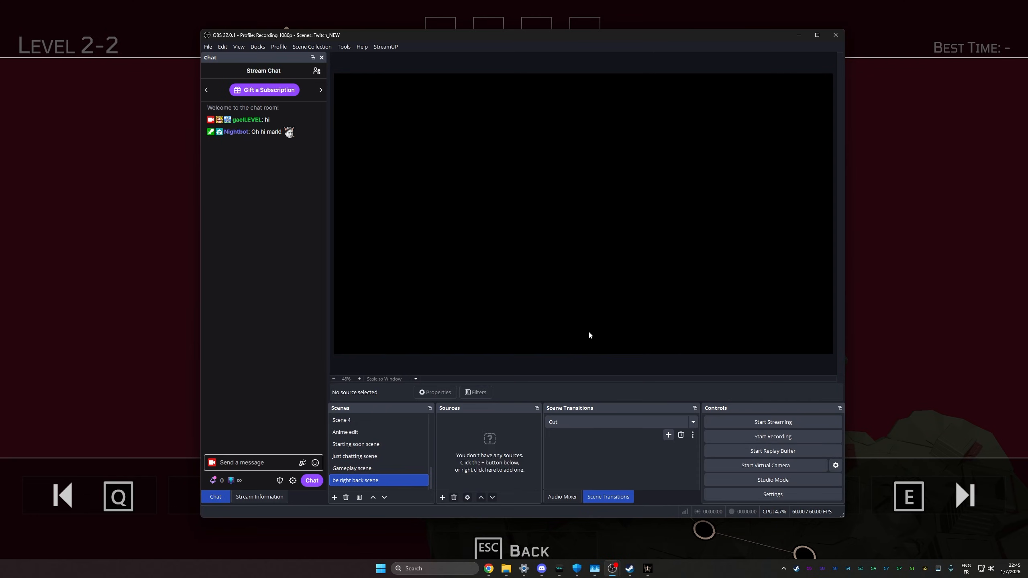
- Add a 'brb overlay' image source with Scene_Be-right-back.png, then show the Starting soon scene
{"action": "left_click", "coordinate": [442, 497]}
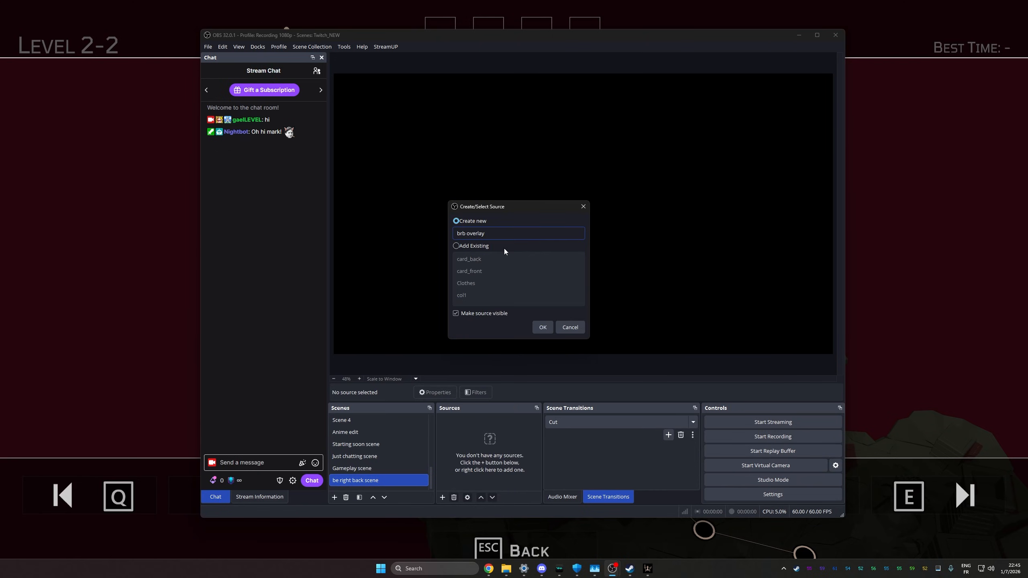
{"action": "left_click", "coordinate": [542, 327]}
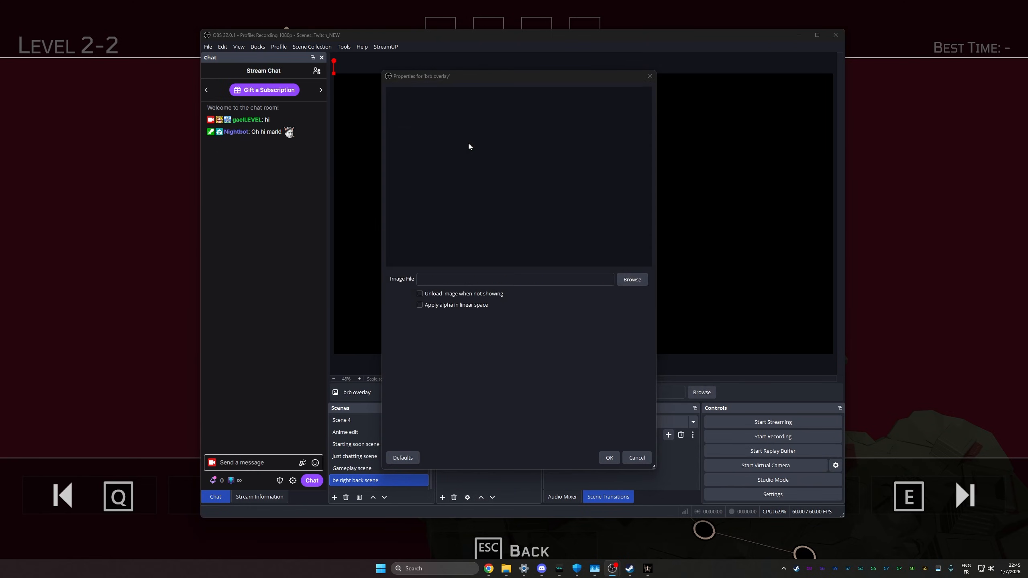
{"action": "left_click", "coordinate": [608, 458]}
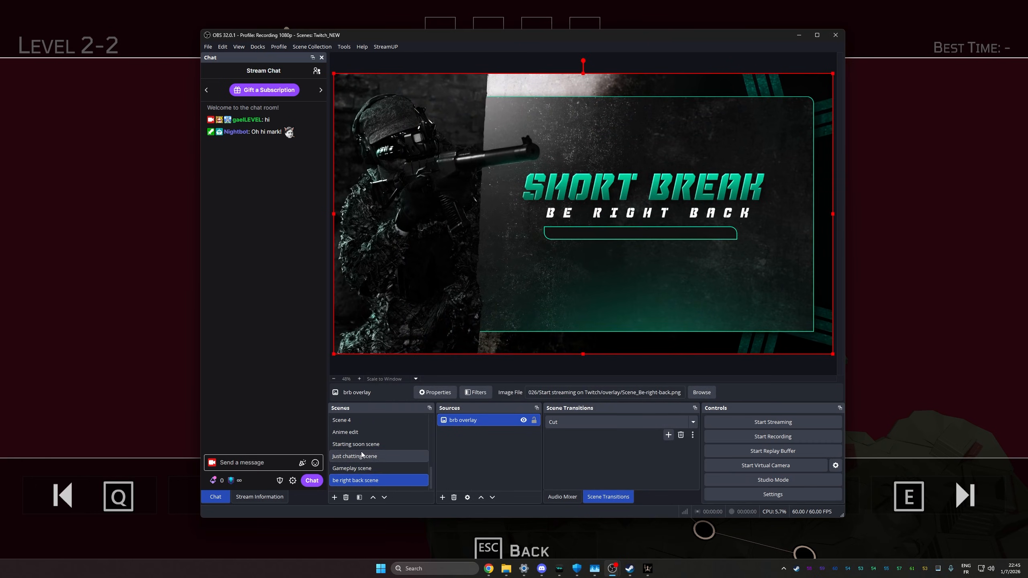
{"action": "left_click", "coordinate": [355, 444]}
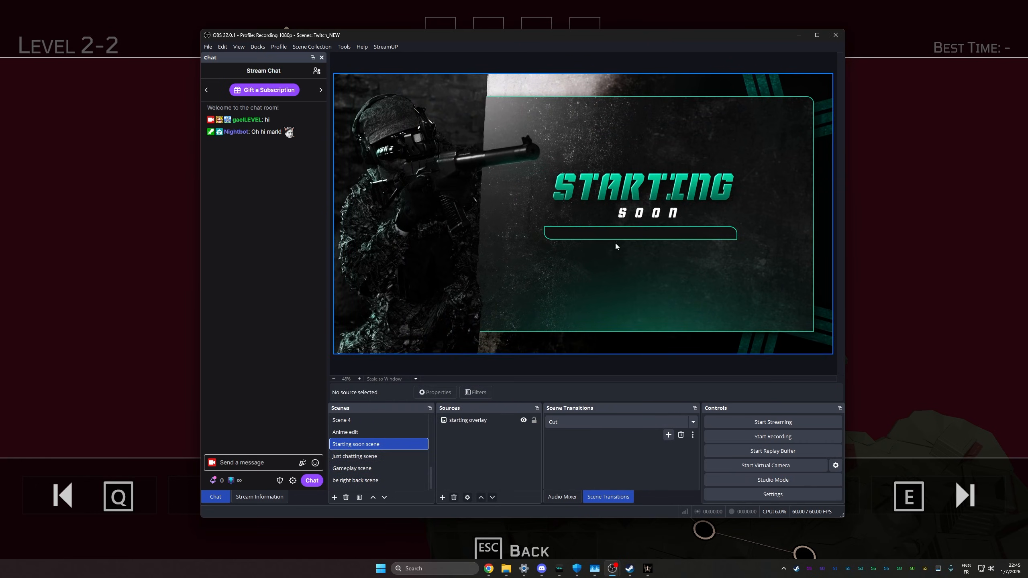
{"action": "mouse_move", "coordinate": [572, 297]}
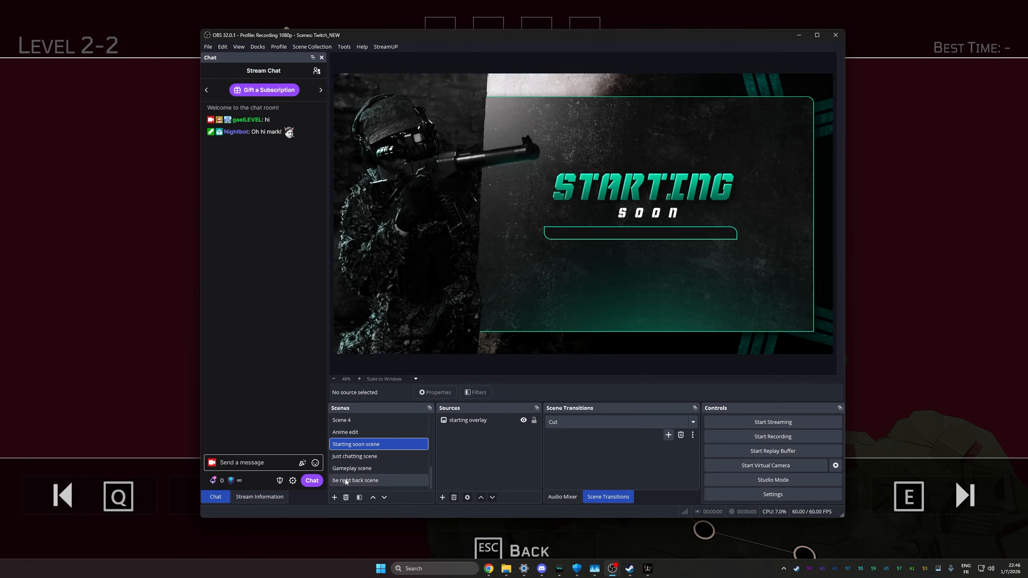
- Add the existing webcam source to the Just chatting scene
{"action": "left_click", "coordinate": [354, 456]}
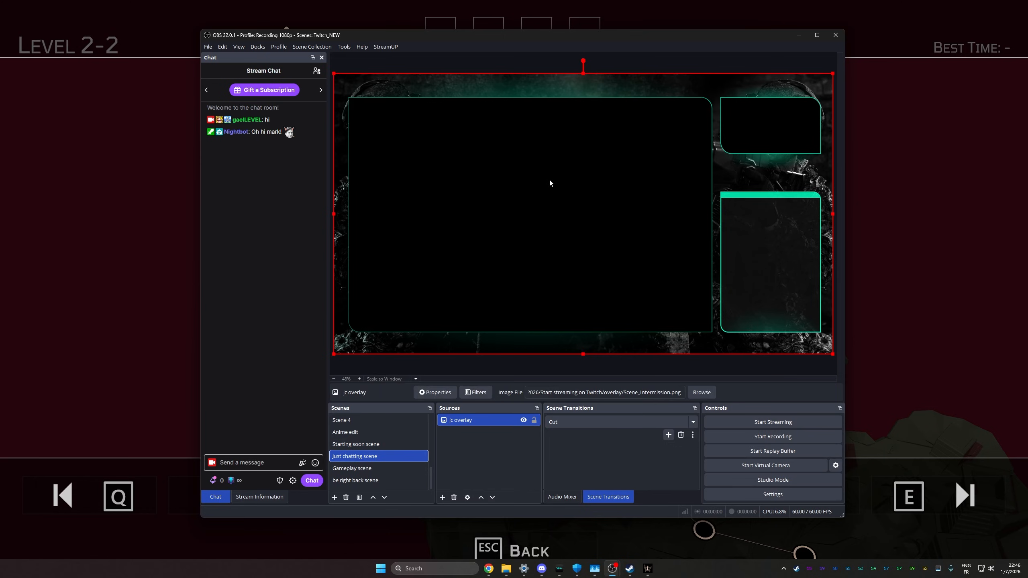
{"action": "mouse_move", "coordinate": [470, 458]}
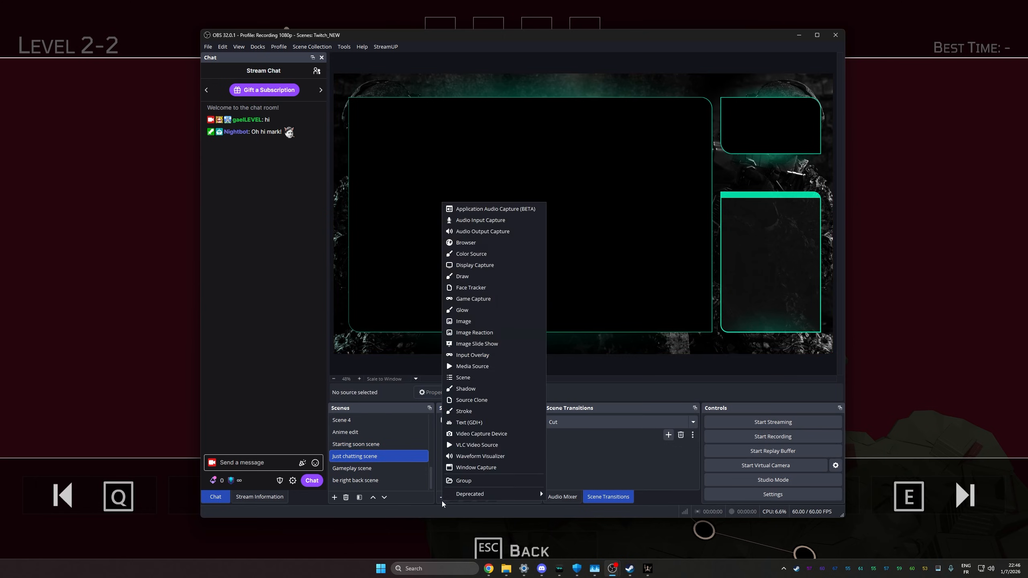
{"action": "left_click", "coordinate": [480, 433]}
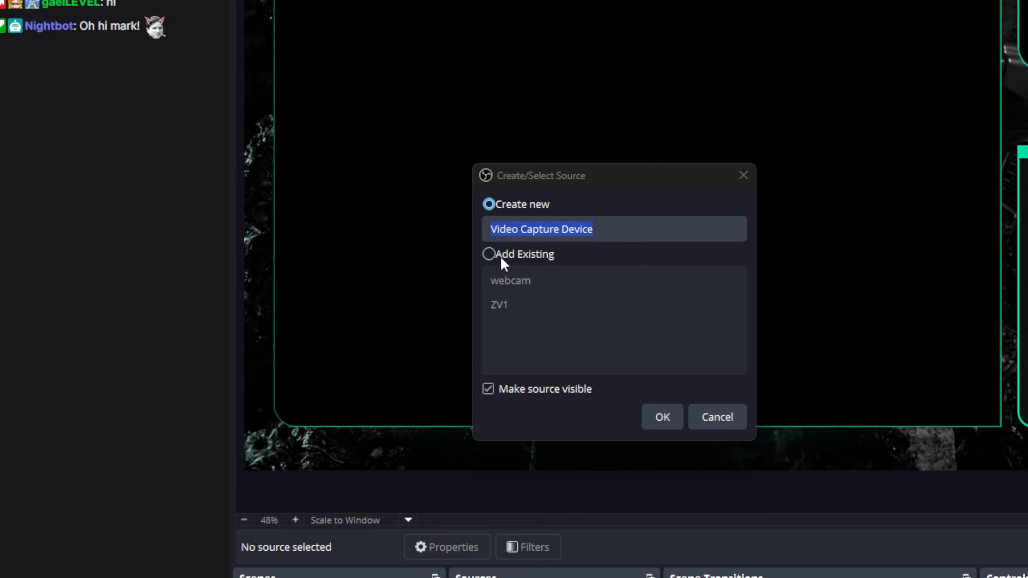
{"action": "left_click", "coordinate": [488, 255]}
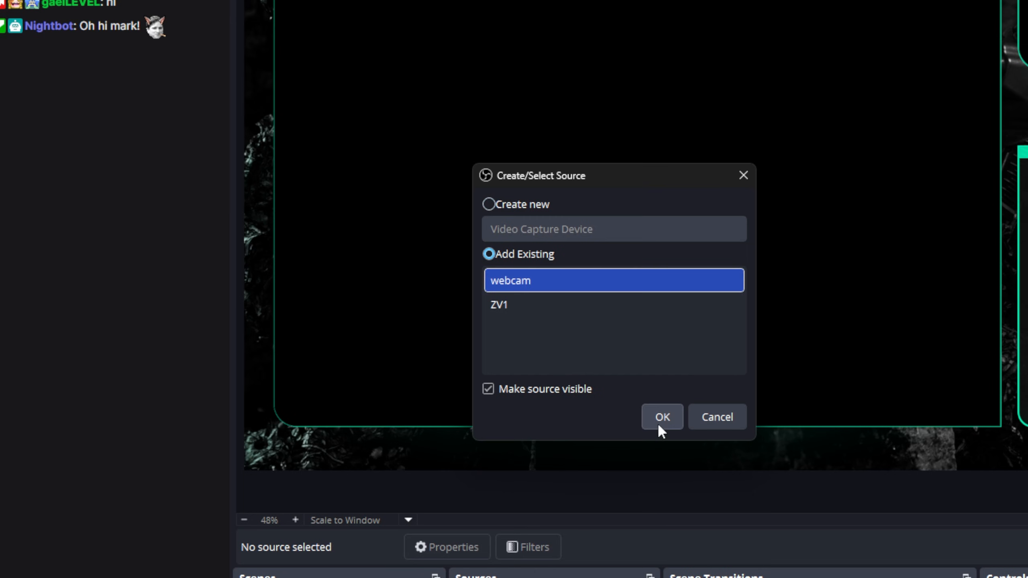
{"action": "left_click", "coordinate": [661, 416]}
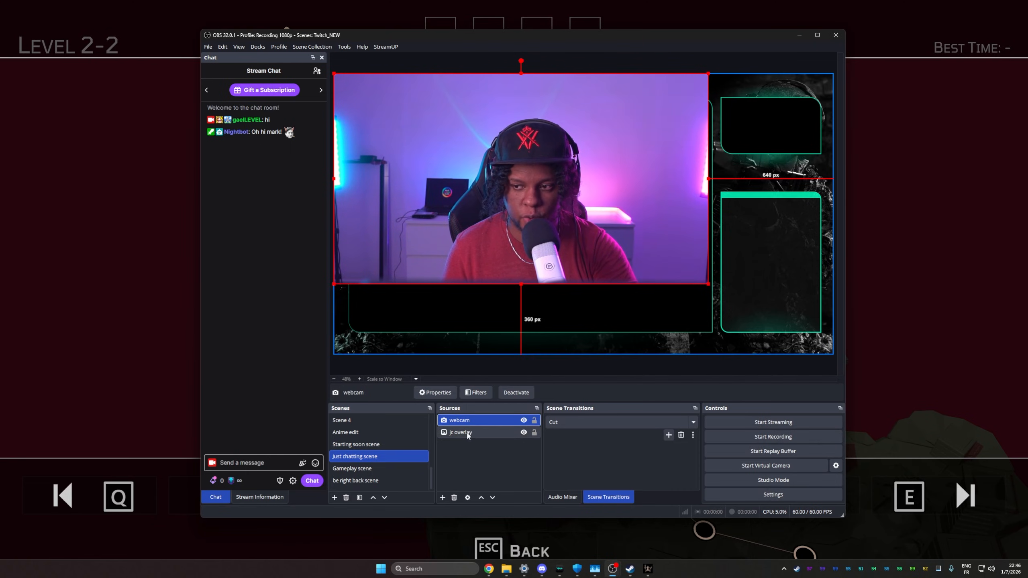
- Enlarge the webcam to fit inside the jc overlay's large camera frame
{"action": "left_click", "coordinate": [460, 432]}
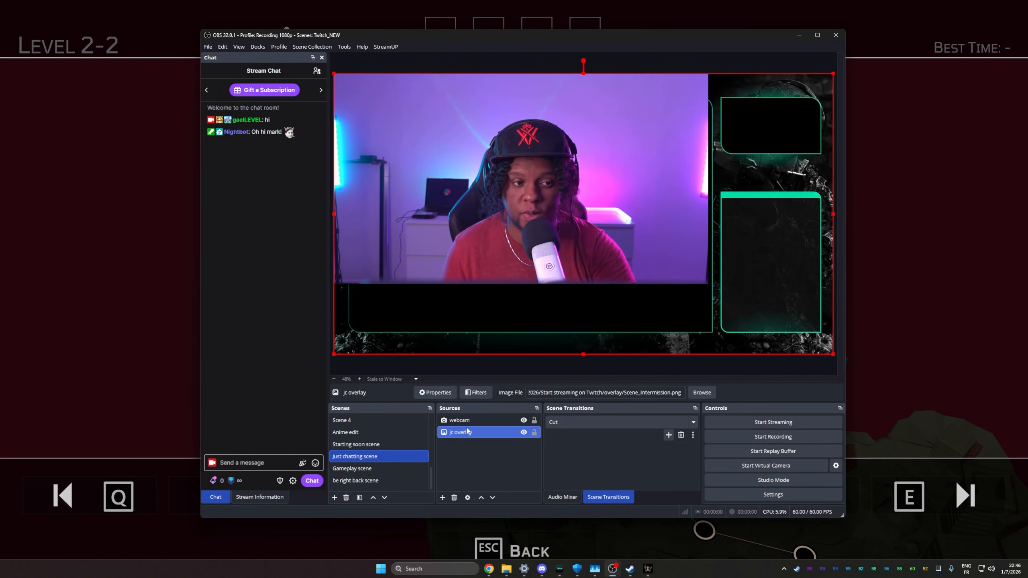
{"action": "left_click", "coordinate": [459, 421]}
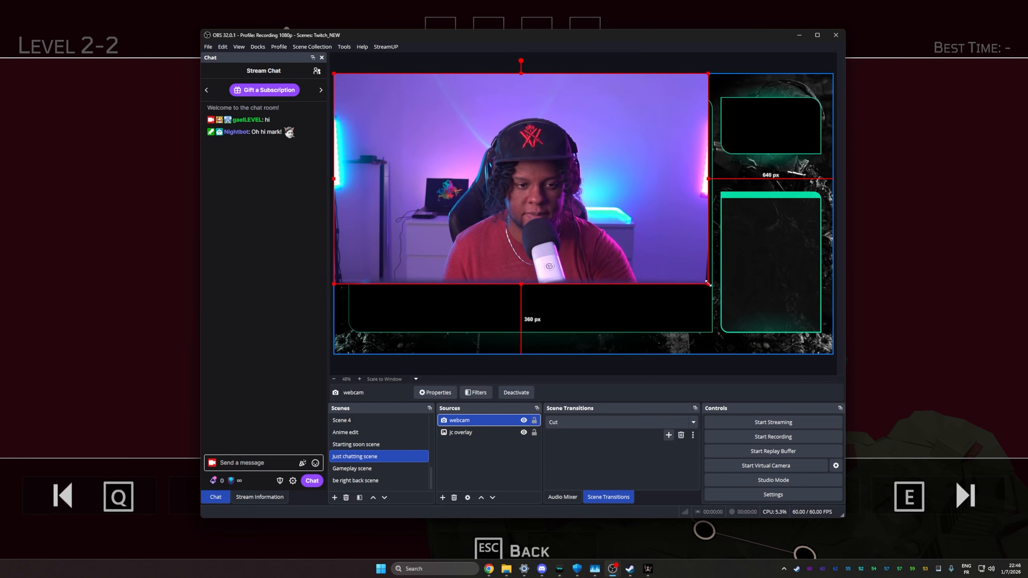
{"action": "left_click_drag", "start_coordinate": [708, 283], "coordinate": [795, 335]}
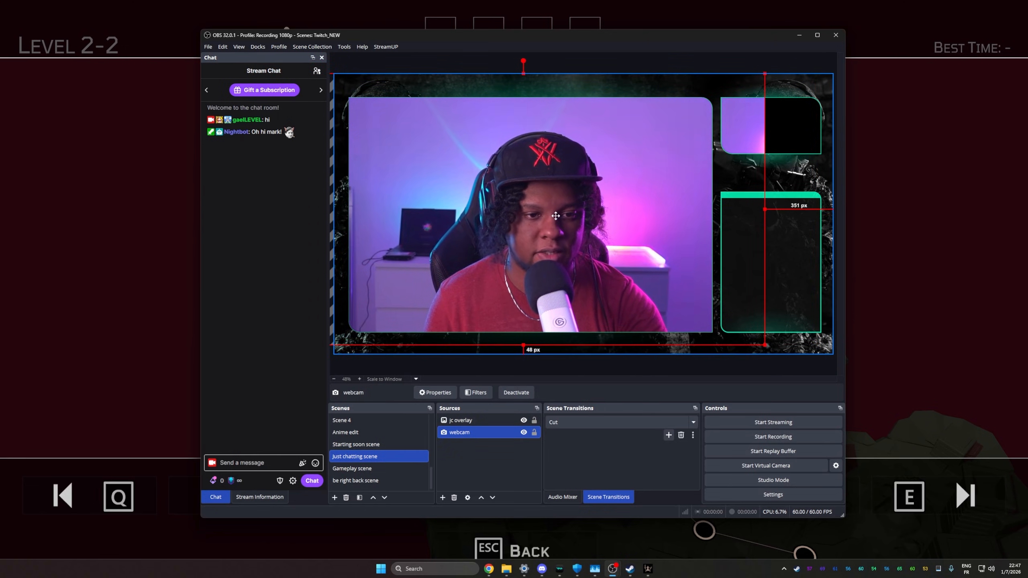
{"action": "left_click_drag", "start_coordinate": [762, 213], "coordinate": [729, 213]}
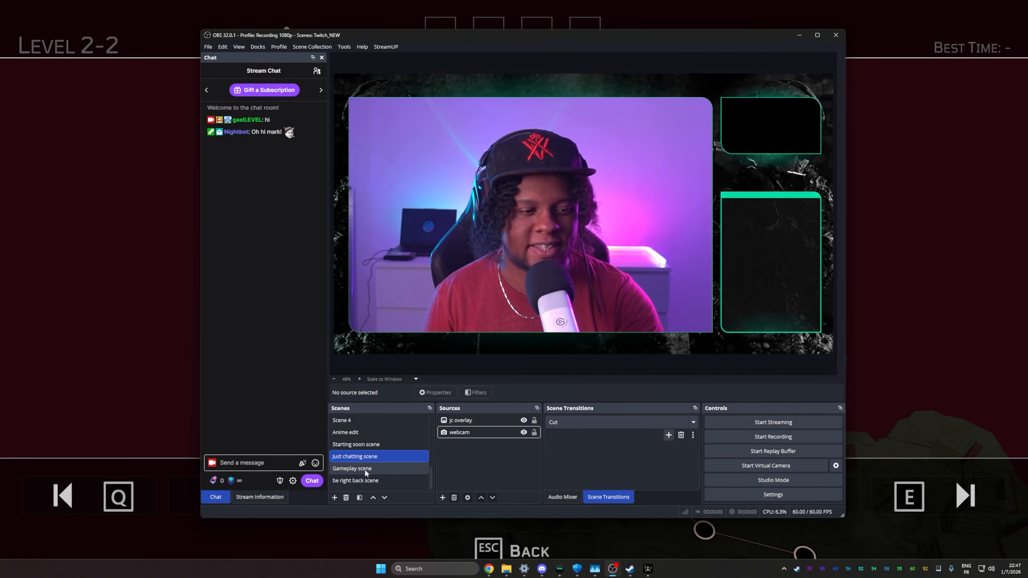
- Check the Gameplay, be right back and Just chatting scenes, then view the Hotkeys settings
{"action": "left_click", "coordinate": [352, 468]}
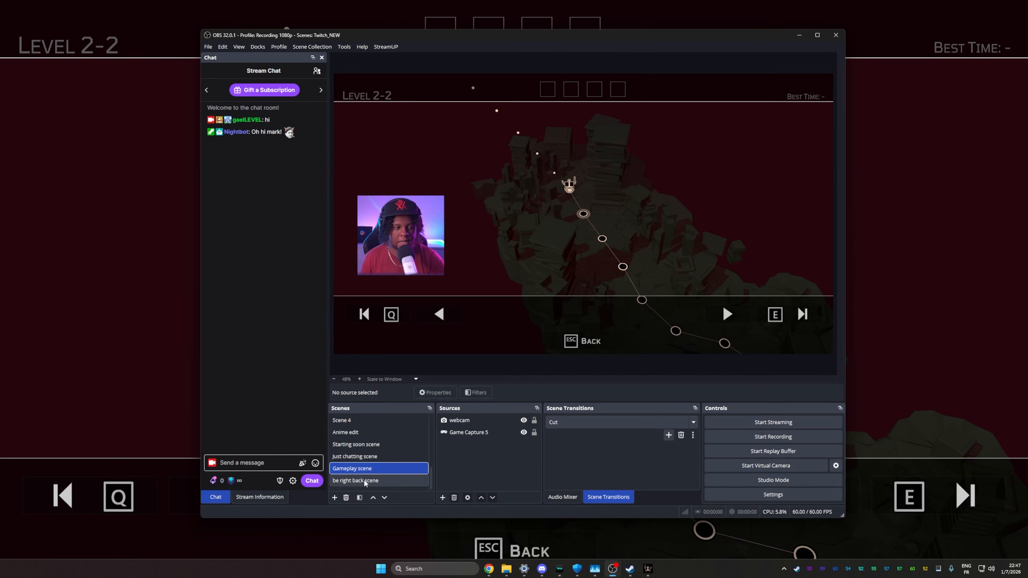
{"action": "left_click", "coordinate": [354, 481]}
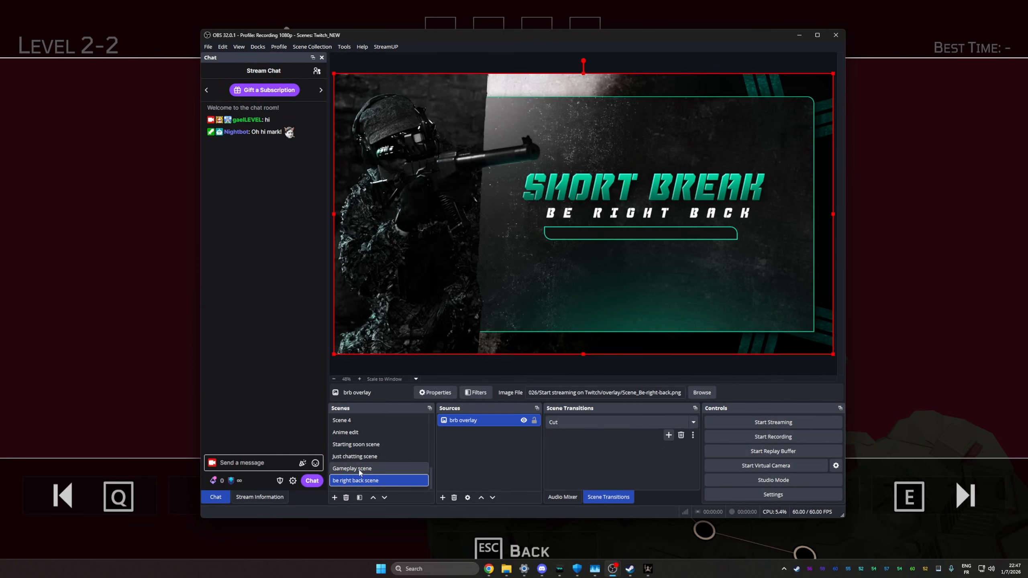
{"action": "left_click", "coordinate": [354, 456]}
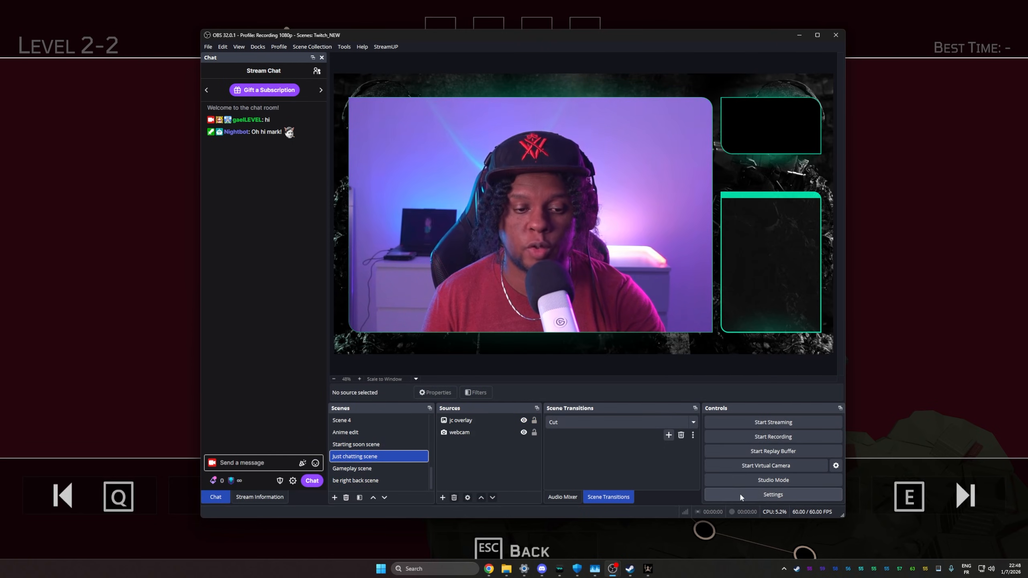
{"action": "left_click", "coordinate": [772, 495]}
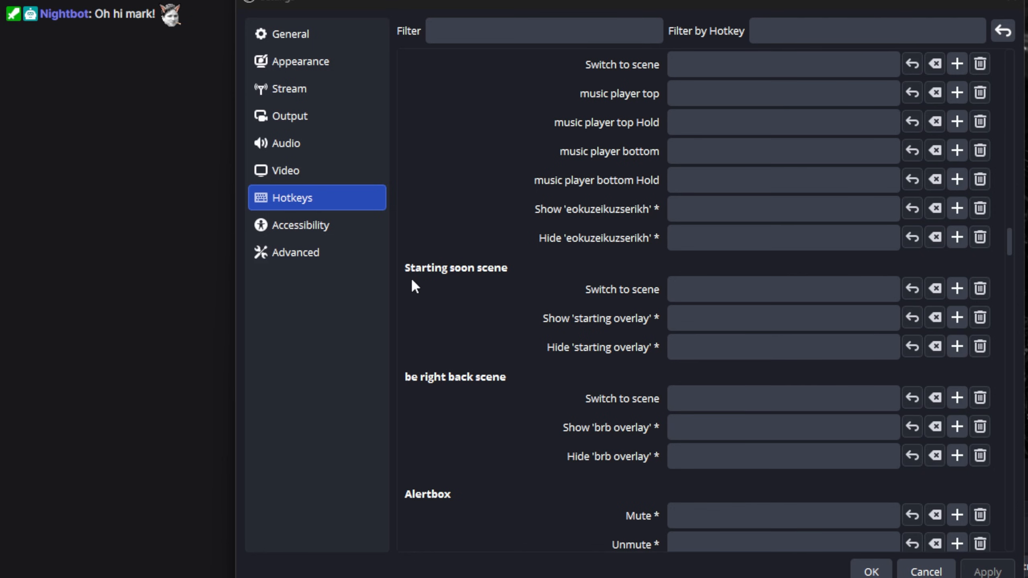
{"action": "mouse_move", "coordinate": [607, 298]}
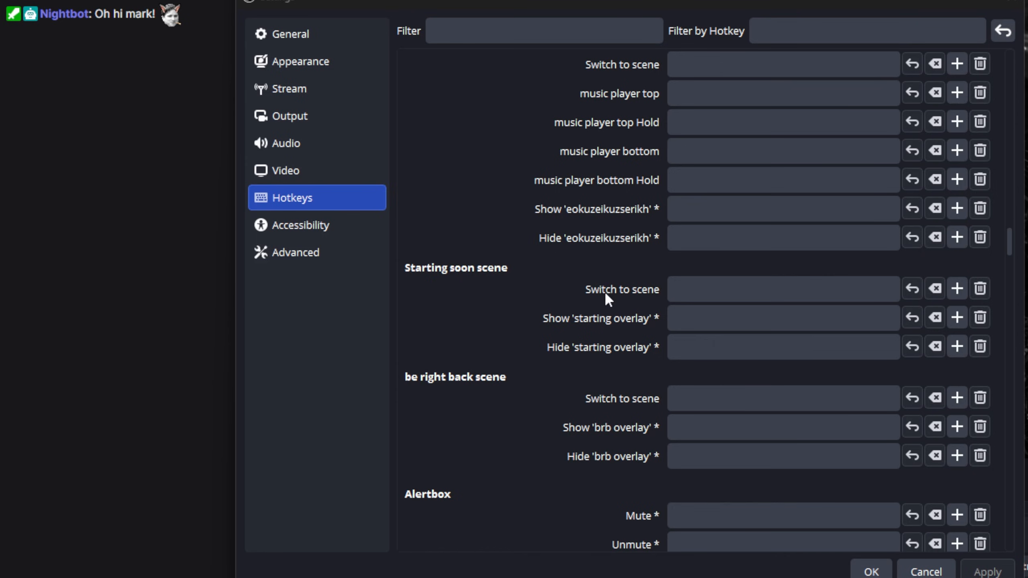
{"action": "left_click", "coordinate": [783, 288]}
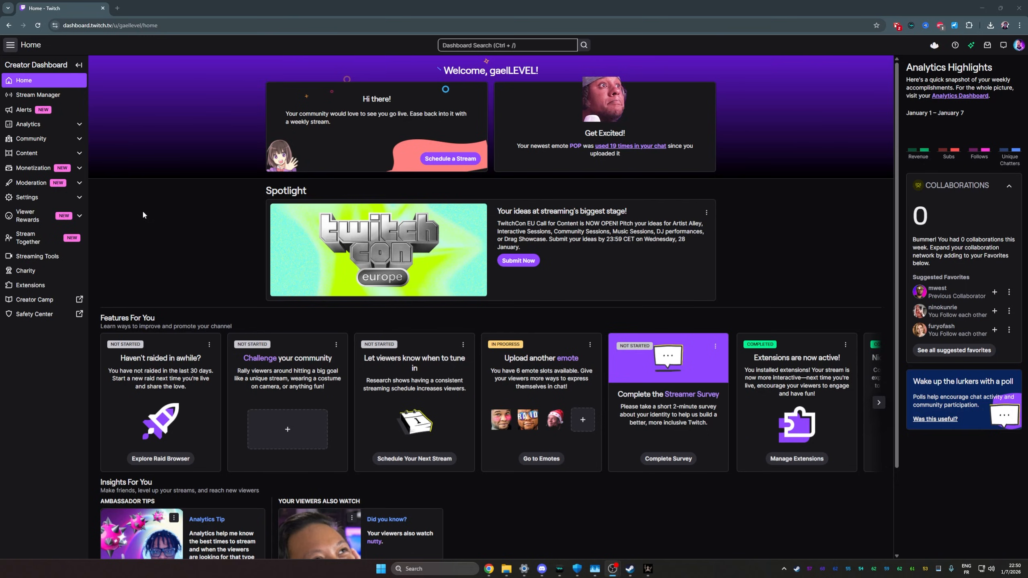
{"action": "mouse_move", "coordinate": [59, 112]}
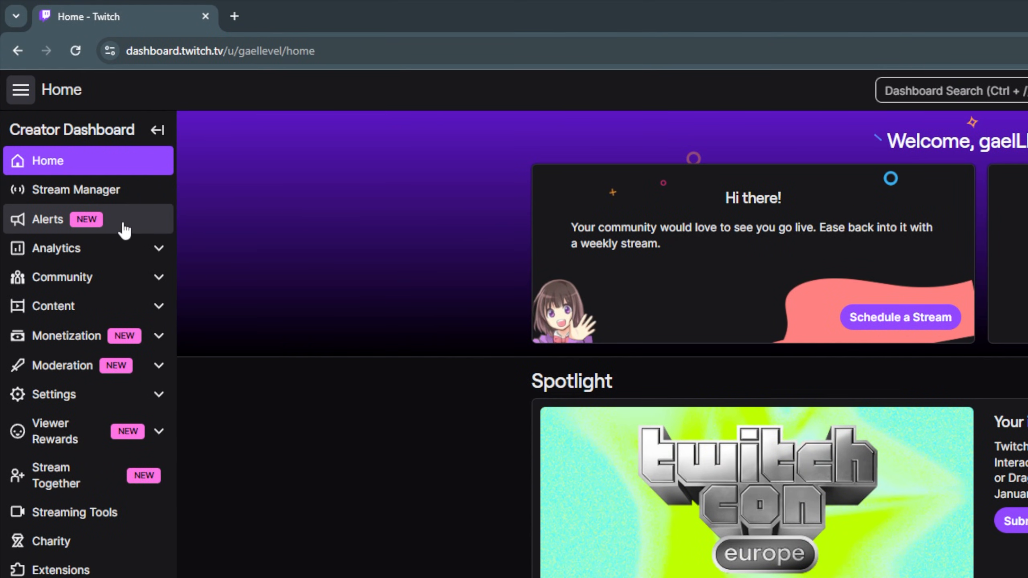
- Create a new Twitch alert box and copy its browser source URL
{"action": "left_click", "coordinate": [47, 219]}
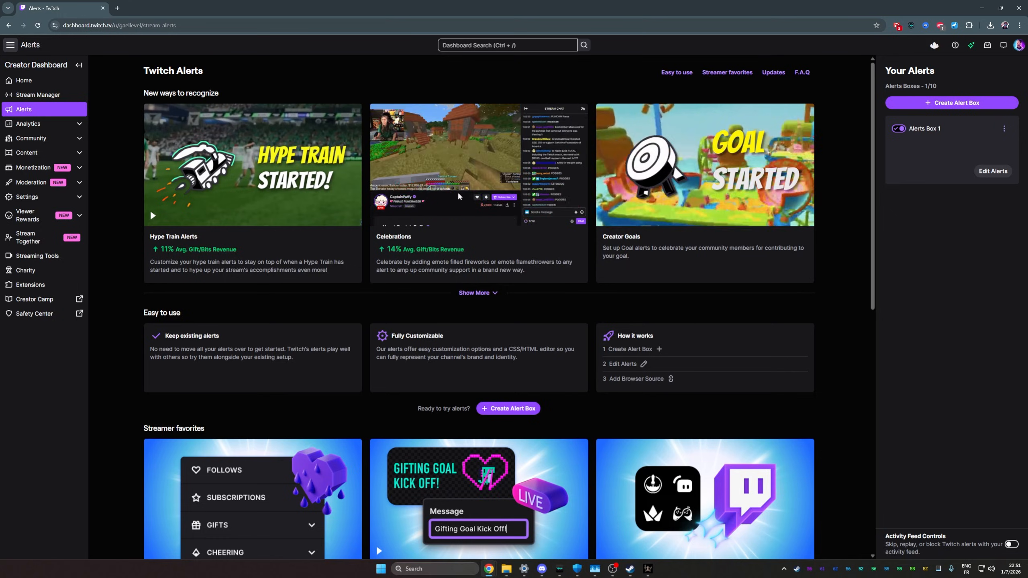
{"action": "scroll", "scroll_direction": "down", "scroll_amount": 3}
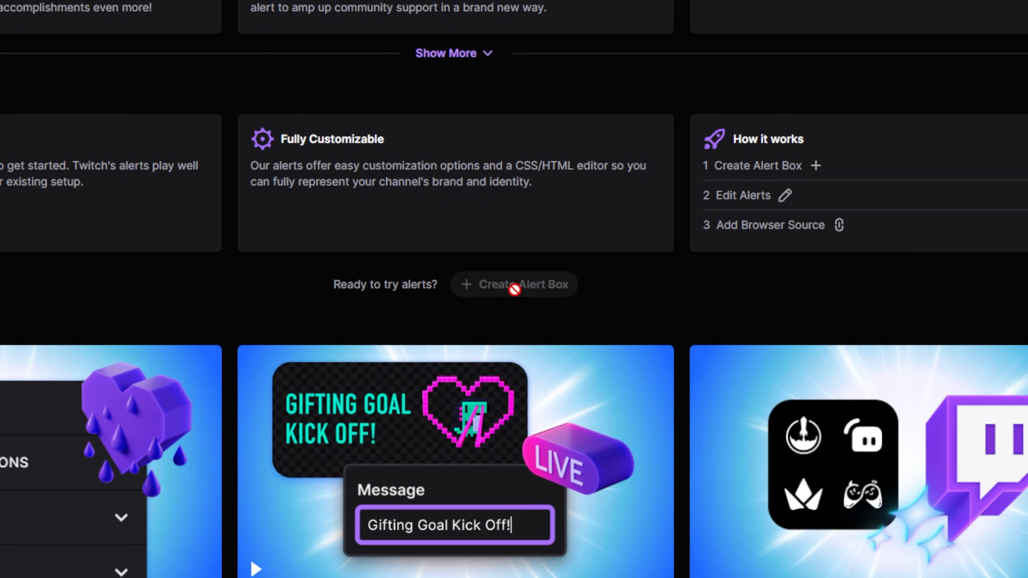
{"action": "left_click", "coordinate": [514, 284]}
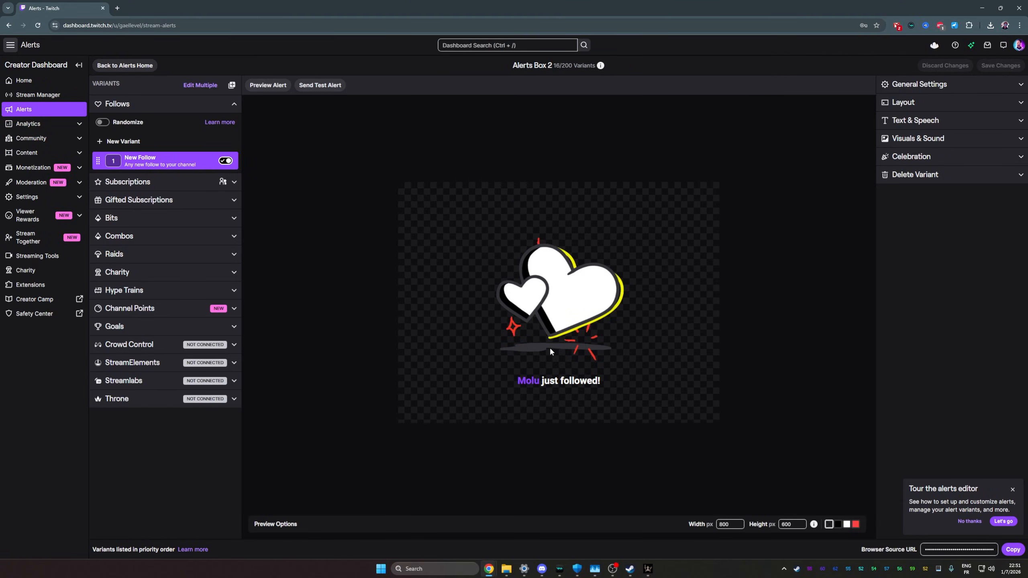
{"action": "mouse_move", "coordinate": [620, 374]}
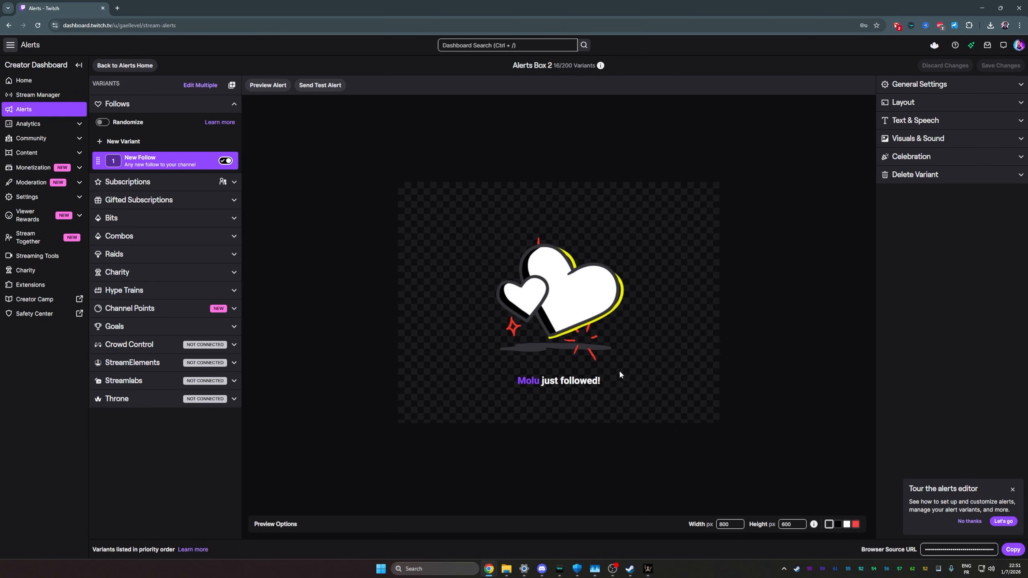
{"action": "mouse_move", "coordinate": [760, 497]}
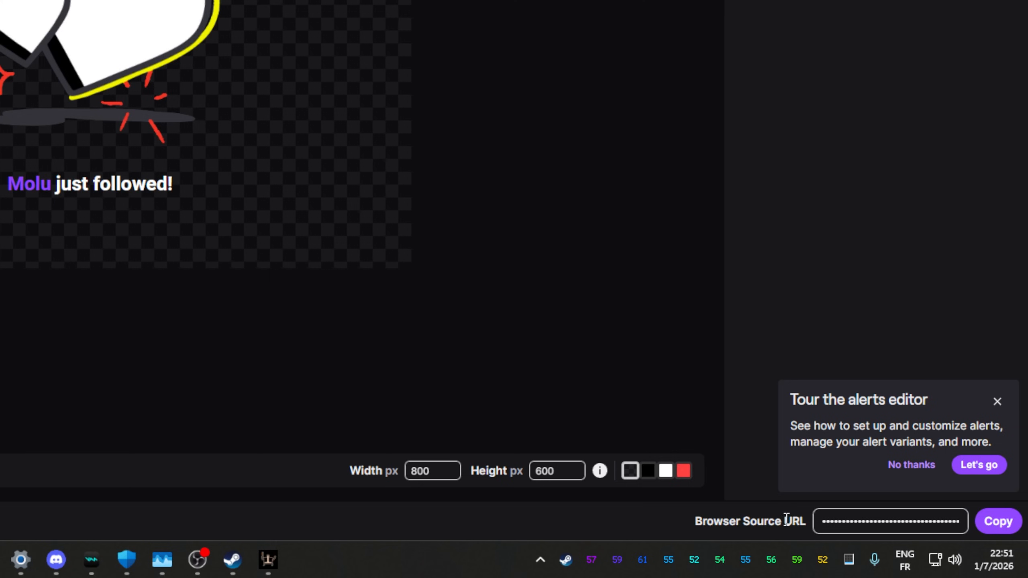
{"action": "left_click", "coordinate": [997, 522]}
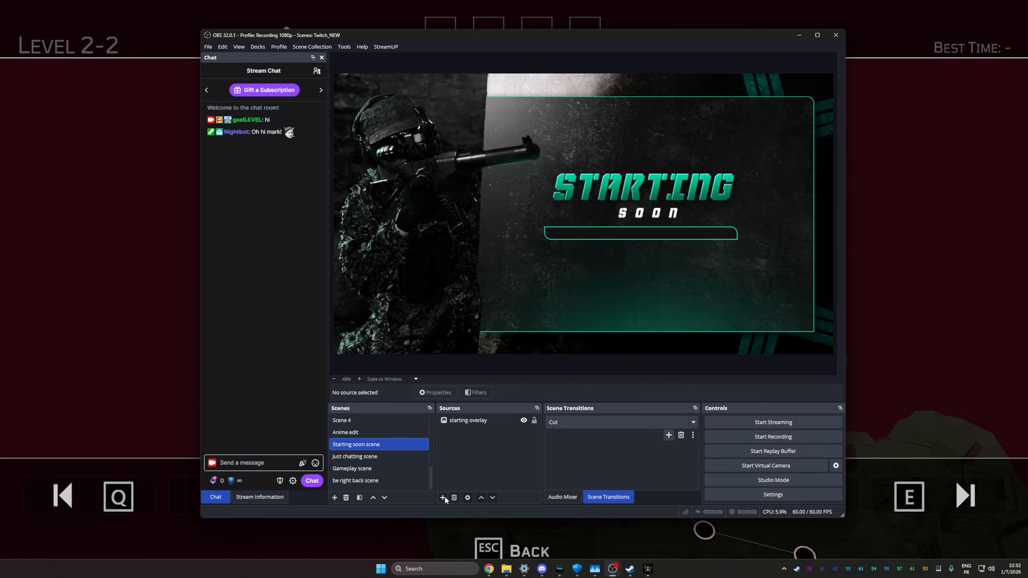
- Add a browser source 'Alert box Twitch' loading the pasted Twitch alert URL
{"action": "left_click", "coordinate": [444, 498]}
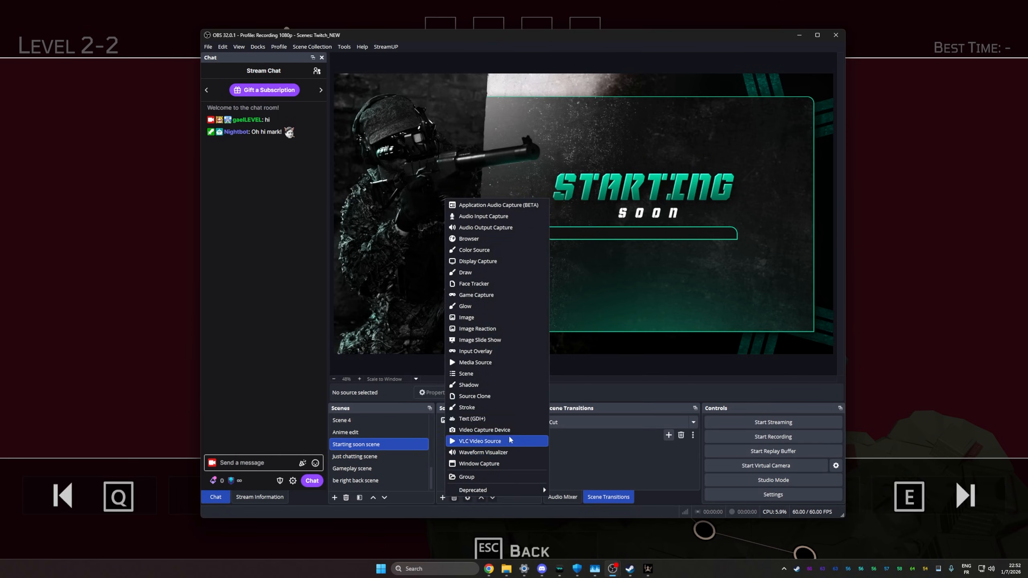
{"action": "mouse_move", "coordinate": [468, 238]}
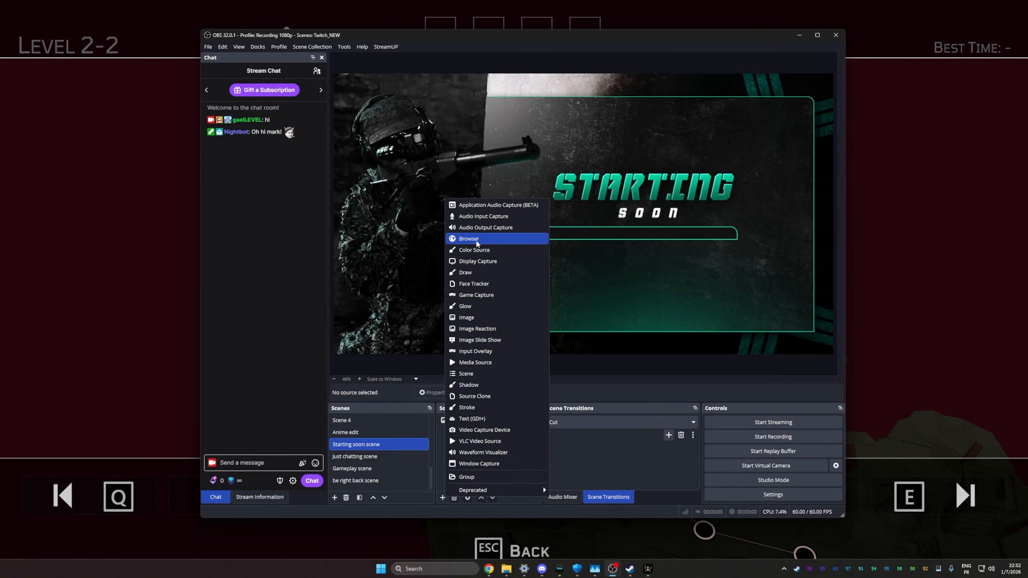
{"action": "left_click", "coordinate": [469, 238]}
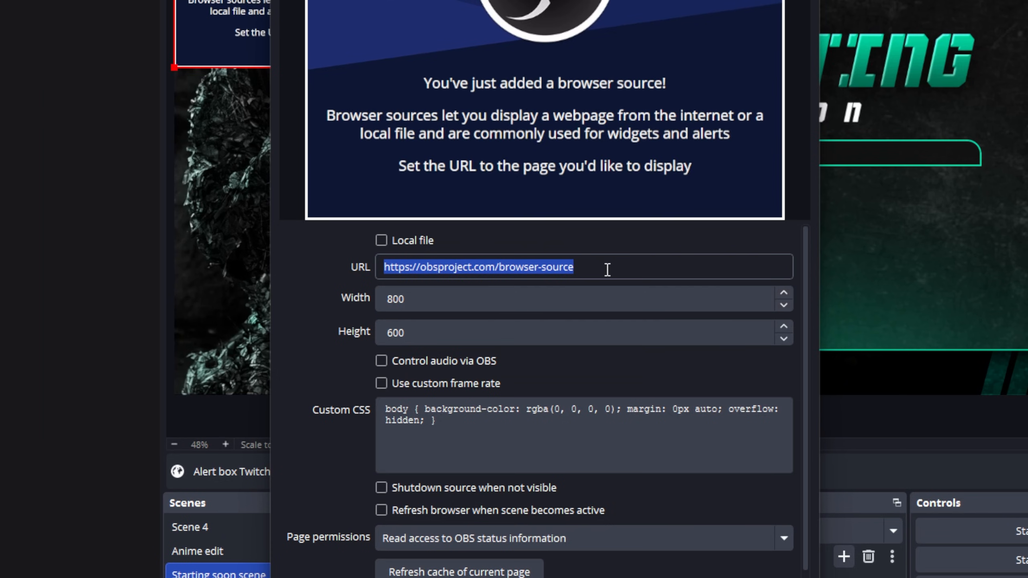
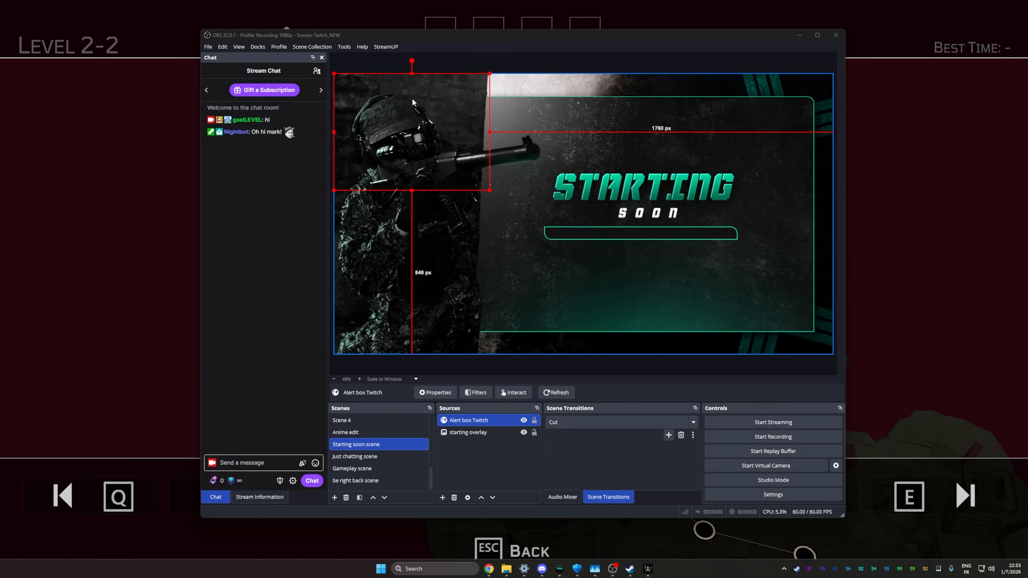
- Move the Alert box Twitch source to the lower left and copy it
{"action": "left_click_drag", "start_coordinate": [412, 131], "coordinate": [728, 224]}
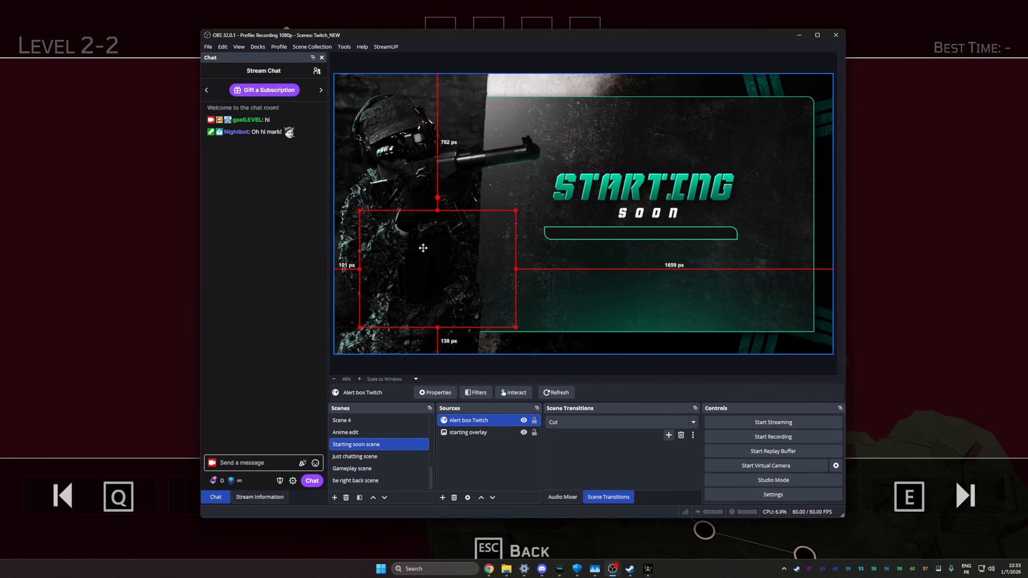
{"action": "left_click_drag", "start_coordinate": [423, 248], "coordinate": [413, 247]}
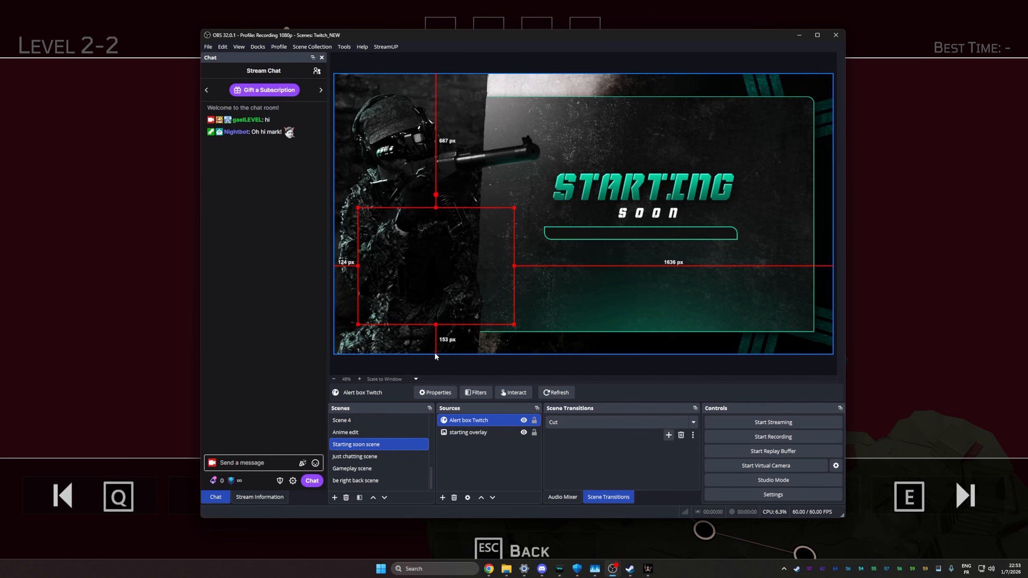
{"action": "right_click", "coordinate": [468, 421]}
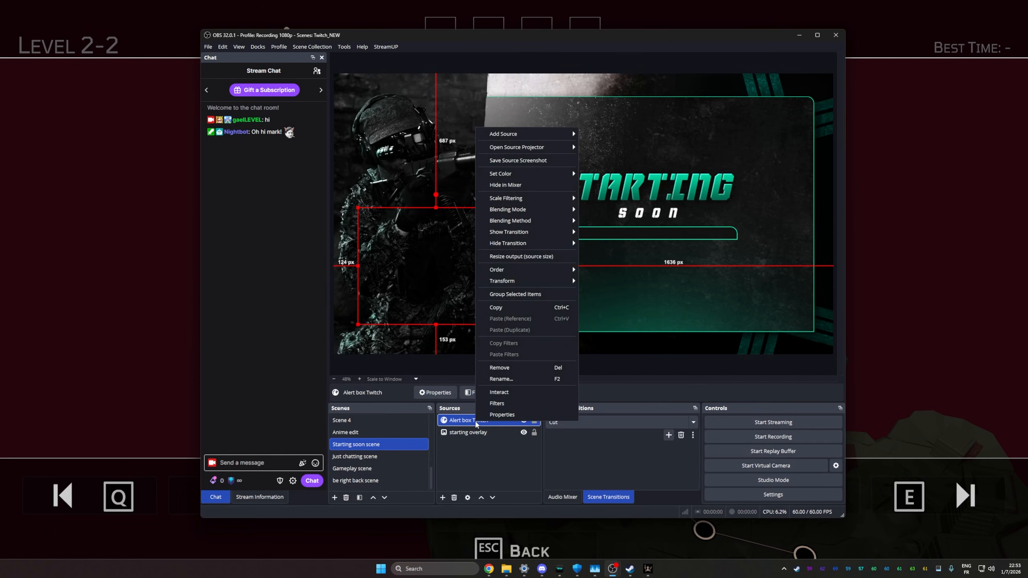
{"action": "left_click", "coordinate": [355, 457]}
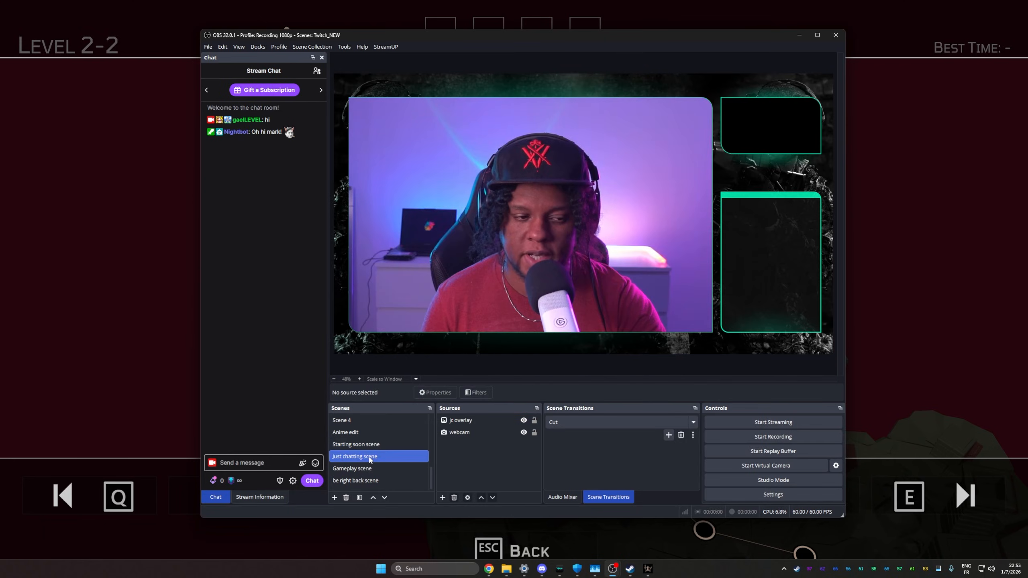
- Paste the alert box into the Gameplay and be right back scenes and adjust its placement
{"action": "right_click", "coordinate": [488, 452]}
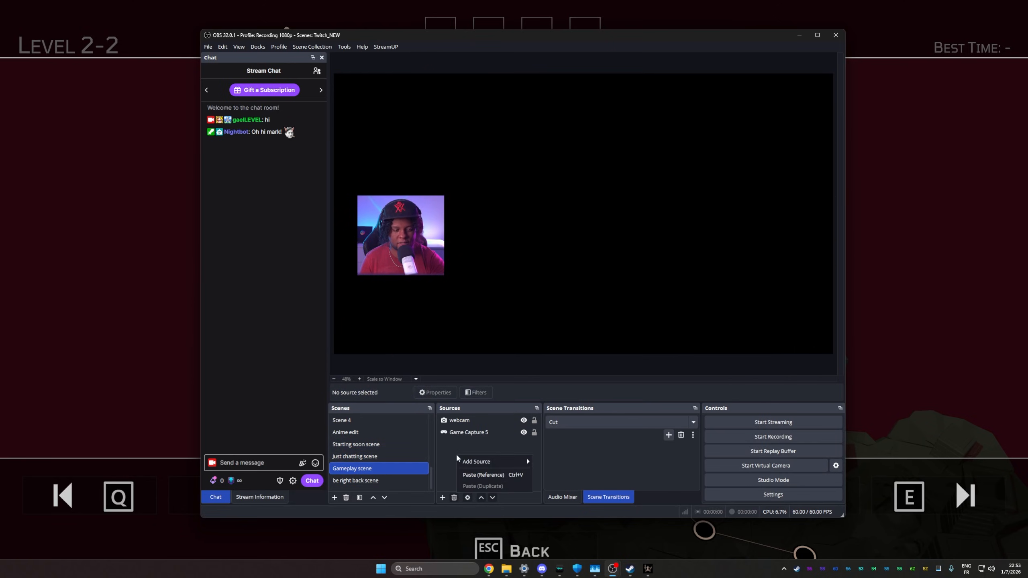
{"action": "left_click", "coordinate": [484, 475]}
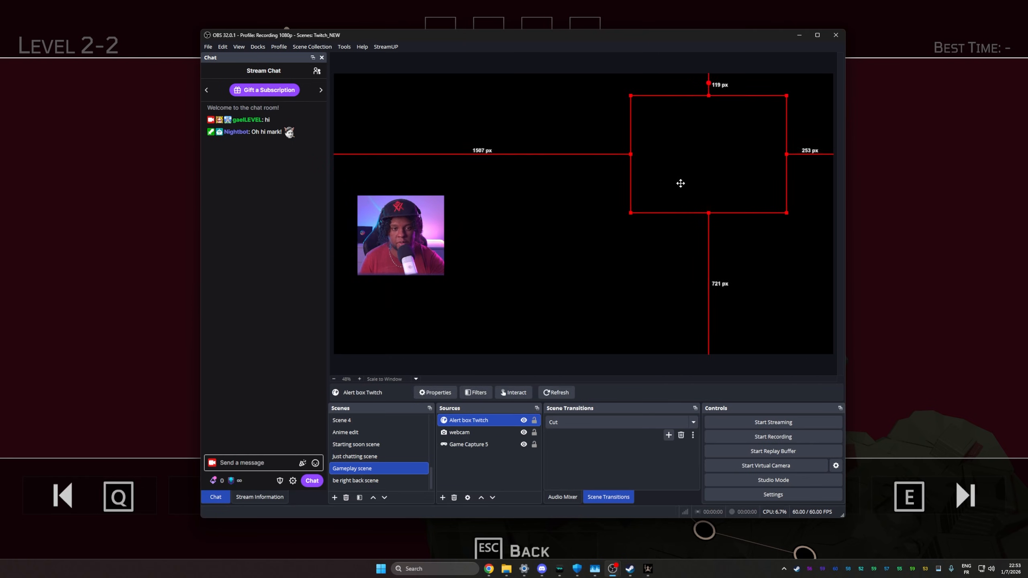
{"action": "left_click", "coordinate": [355, 481]}
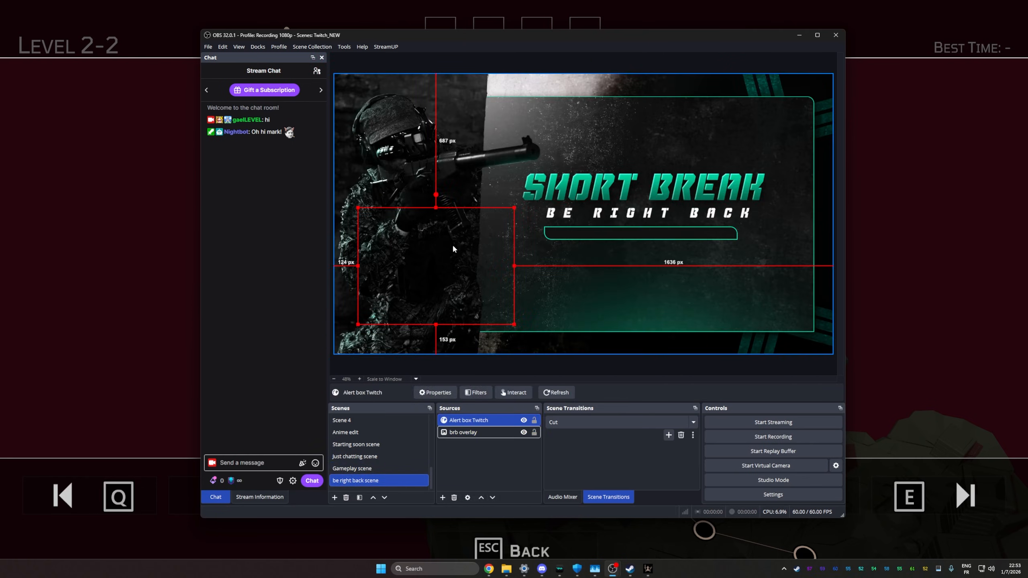
{"action": "left_click_drag", "start_coordinate": [435, 266], "coordinate": [431, 276]}
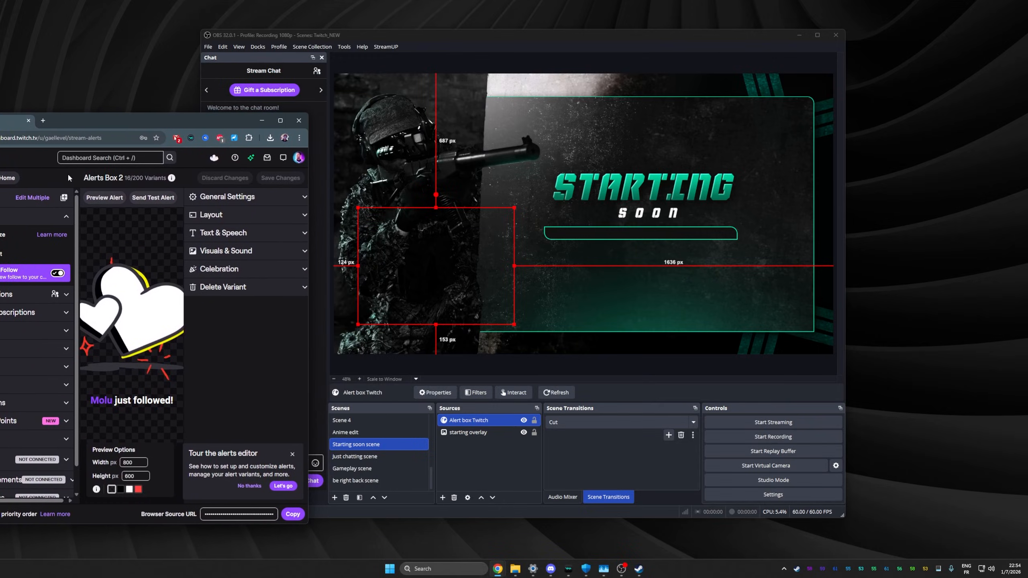
- Minimize the Chrome Twitch alerts editor window to bring OBS back into view
{"action": "left_click", "coordinate": [152, 198]}
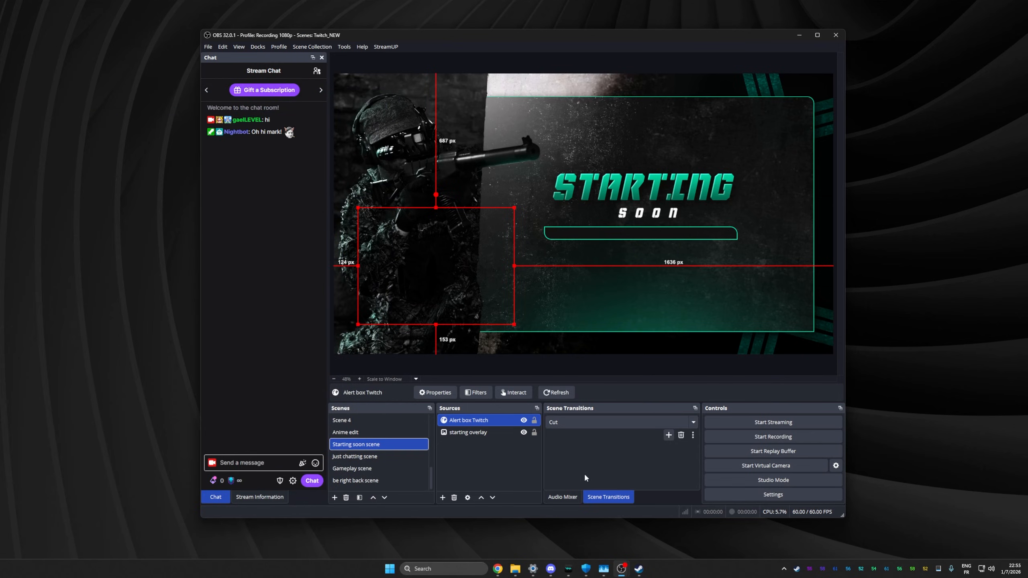
- Enable 'Control audio via OBS' for the Alert box Twitch browser source
{"action": "left_click", "coordinate": [561, 496]}
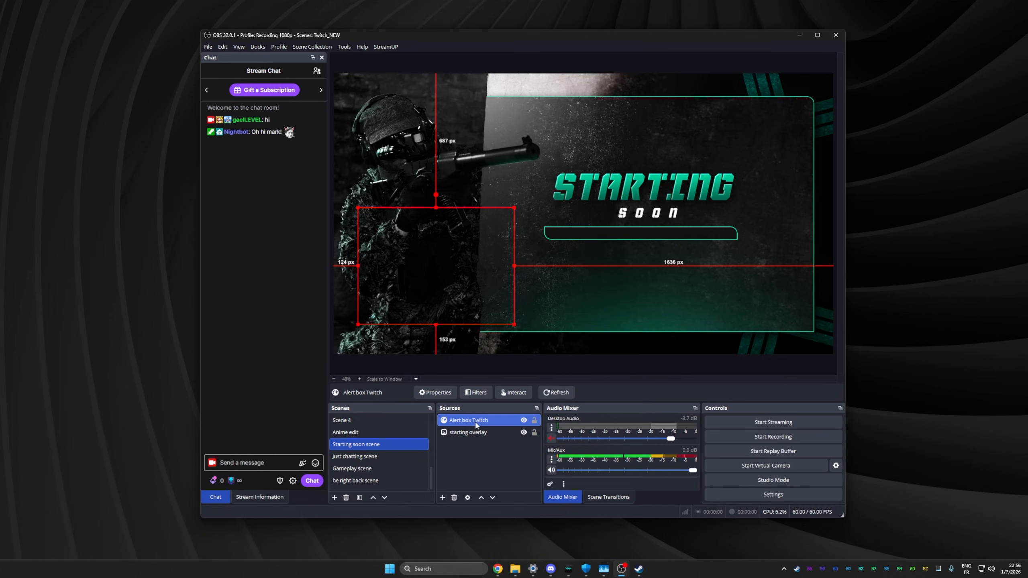
{"action": "left_click", "coordinate": [436, 392]}
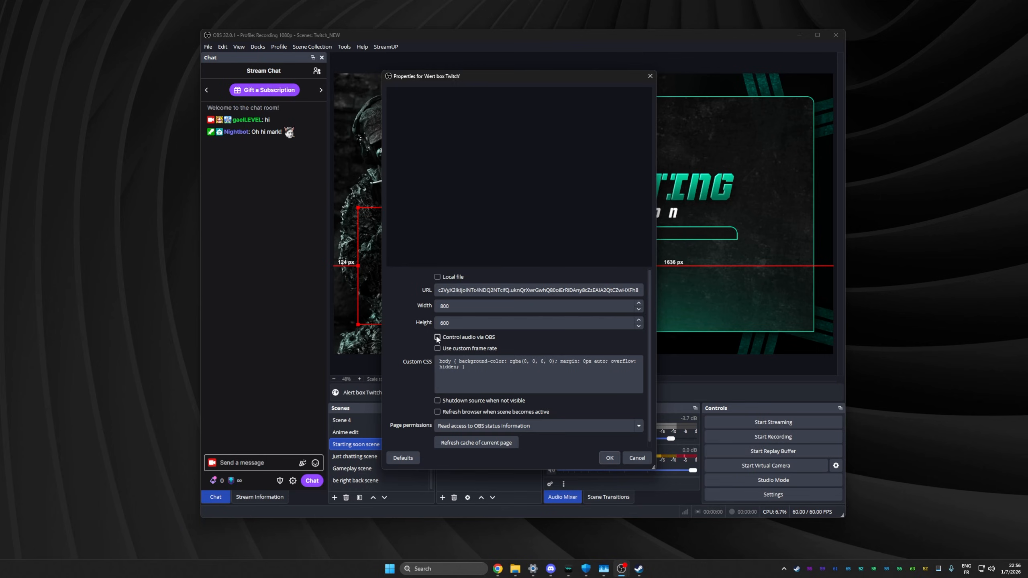
{"action": "left_click", "coordinate": [608, 458]}
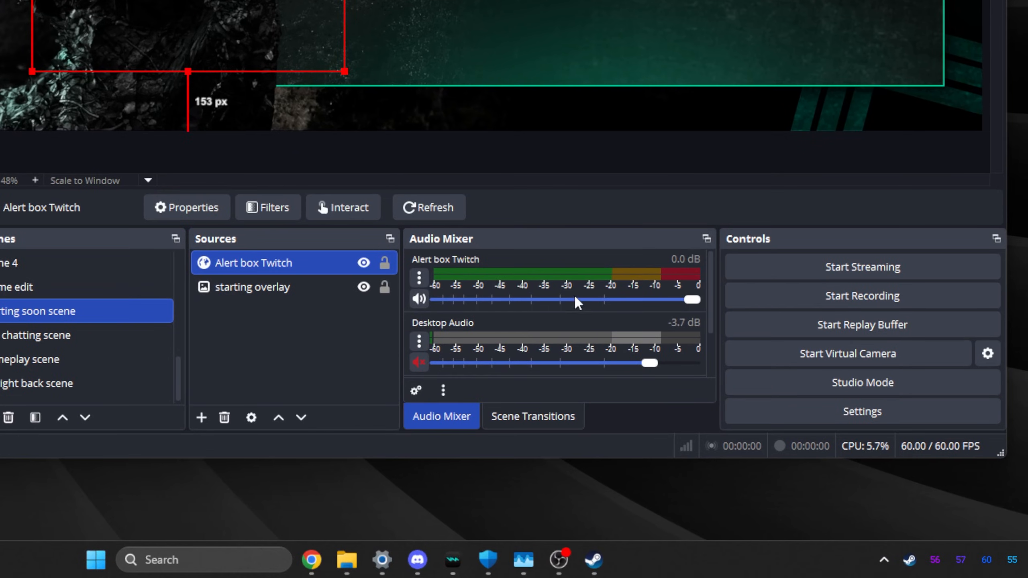
- Turn the Alert box Twitch mixer volume down to about -8.9 dB
{"action": "left_click_drag", "start_coordinate": [691, 300], "coordinate": [649, 300]}
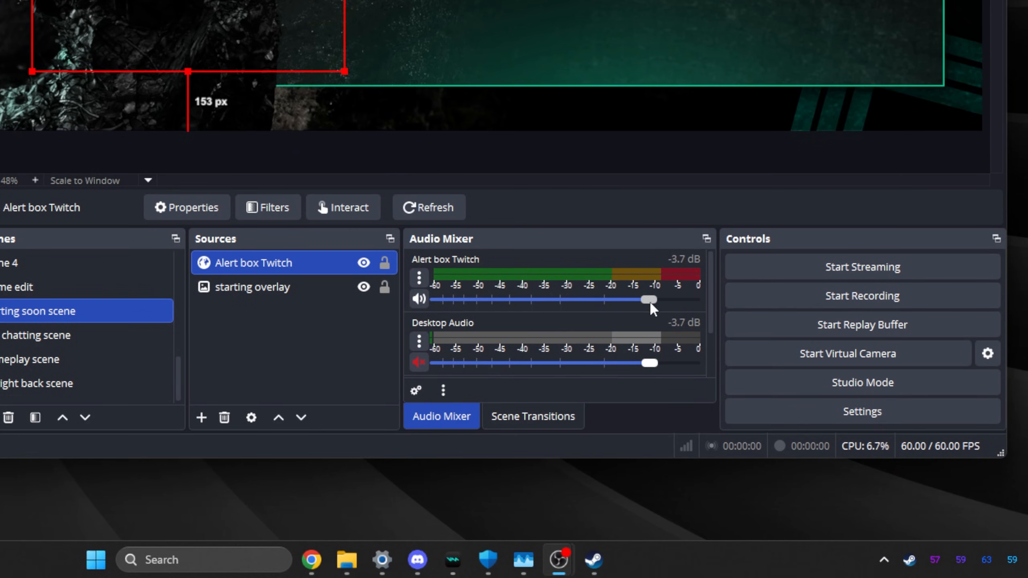
{"action": "left_click_drag", "start_coordinate": [648, 299], "coordinate": [607, 300]}
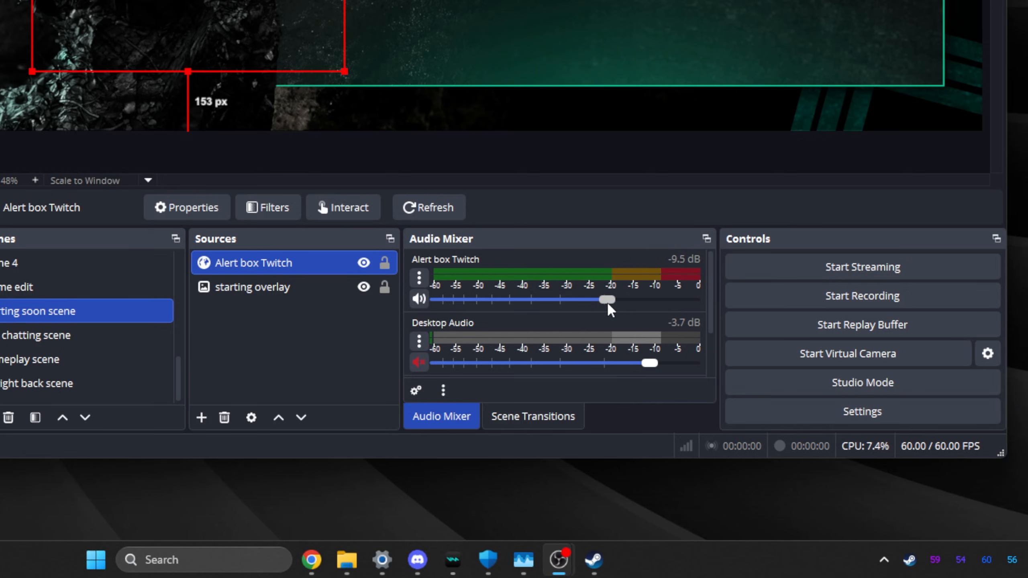
{"action": "left_click_drag", "start_coordinate": [604, 300], "coordinate": [615, 300]}
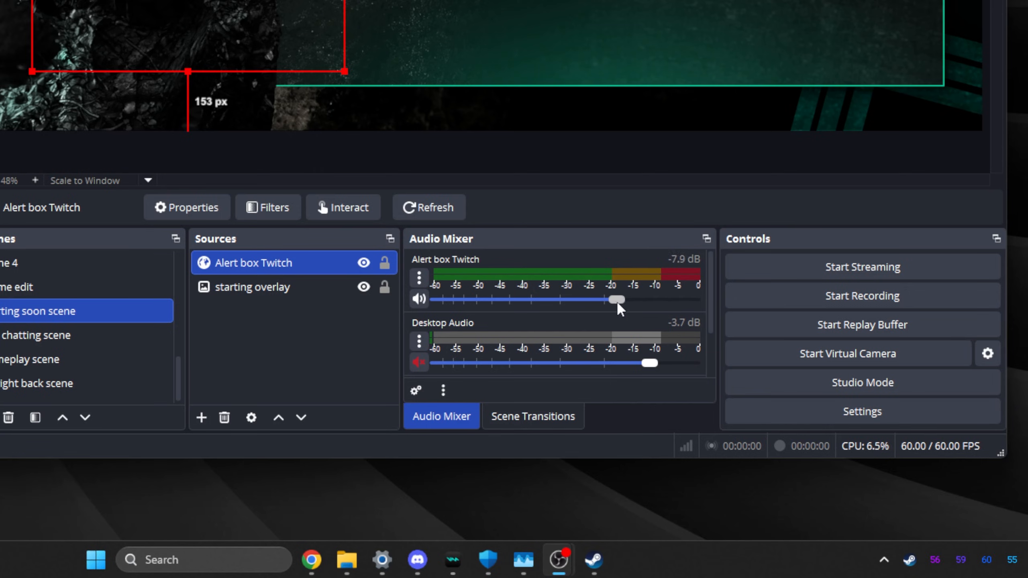
{"action": "left_click_drag", "start_coordinate": [614, 299], "coordinate": [609, 301]}
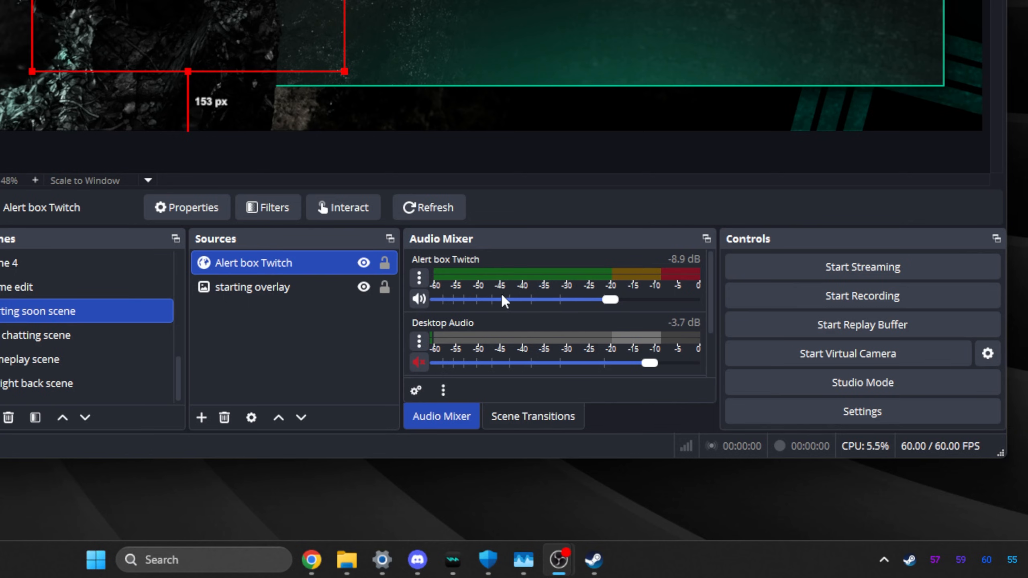
{"action": "mouse_move", "coordinate": [444, 290]}
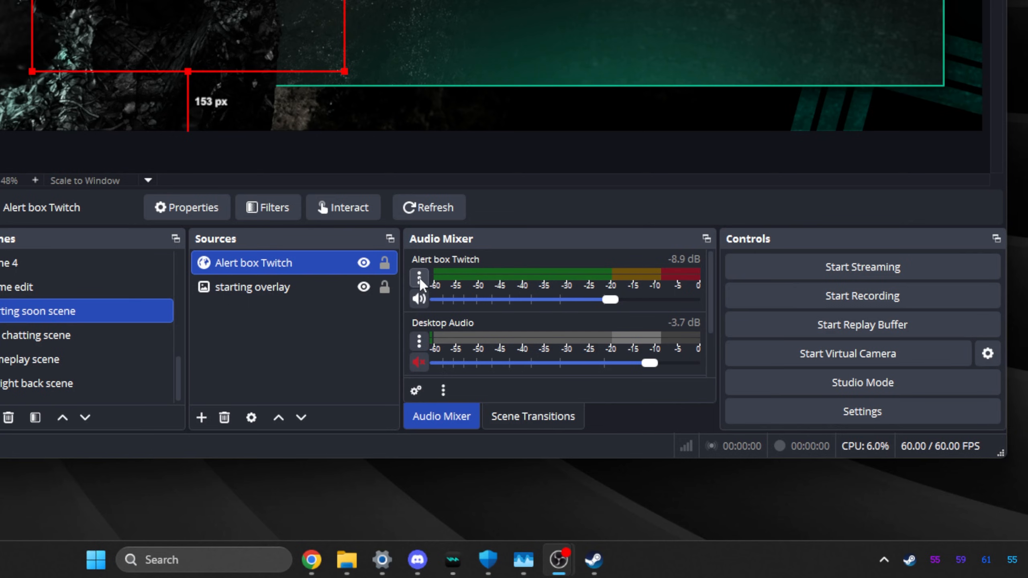
- Set Alert box Twitch audio monitoring to Monitor Only (mute output) in Advanced Audio Properties
{"action": "left_click", "coordinate": [418, 277]}
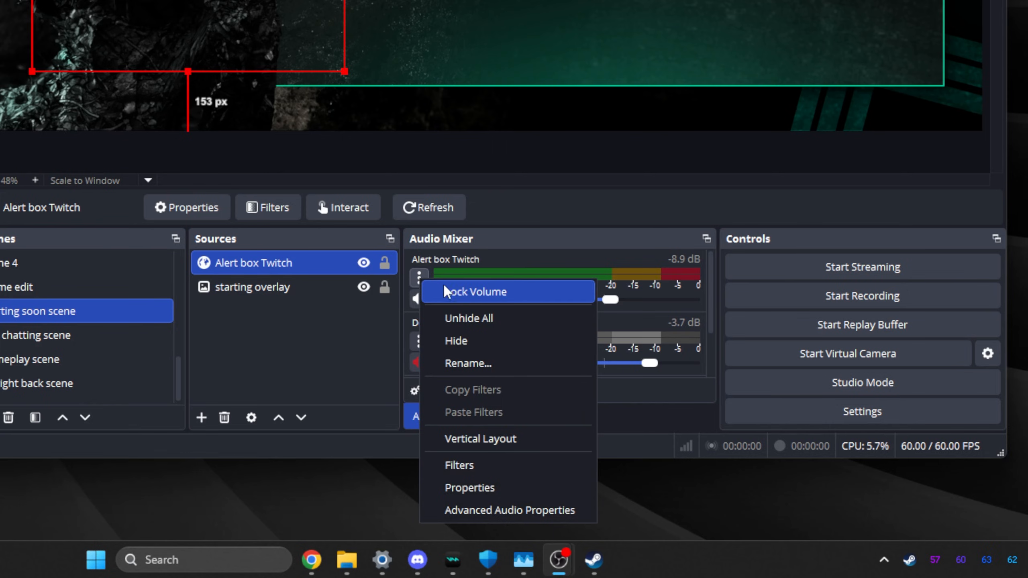
{"action": "mouse_move", "coordinate": [508, 510]}
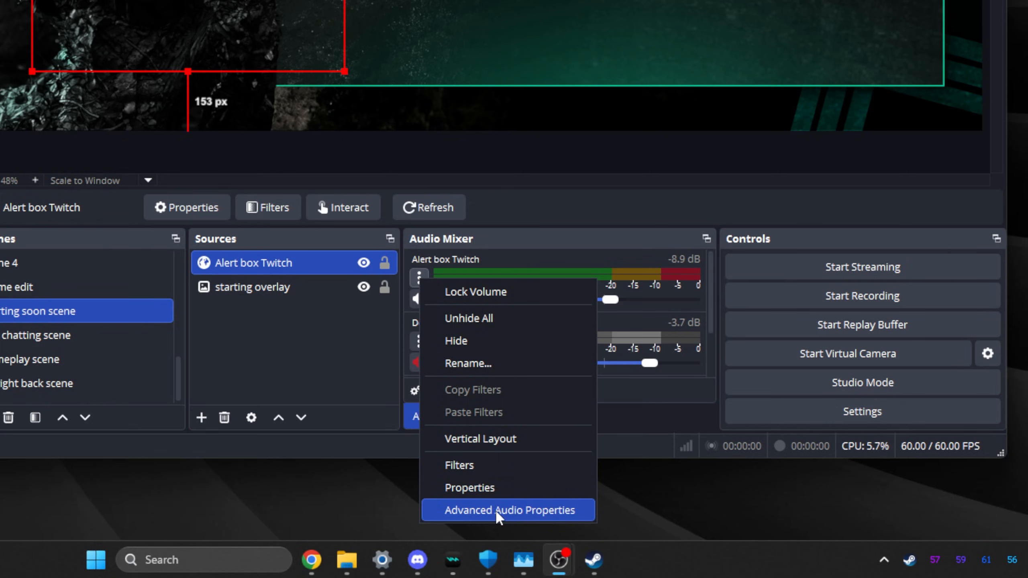
{"action": "left_click", "coordinate": [507, 510]}
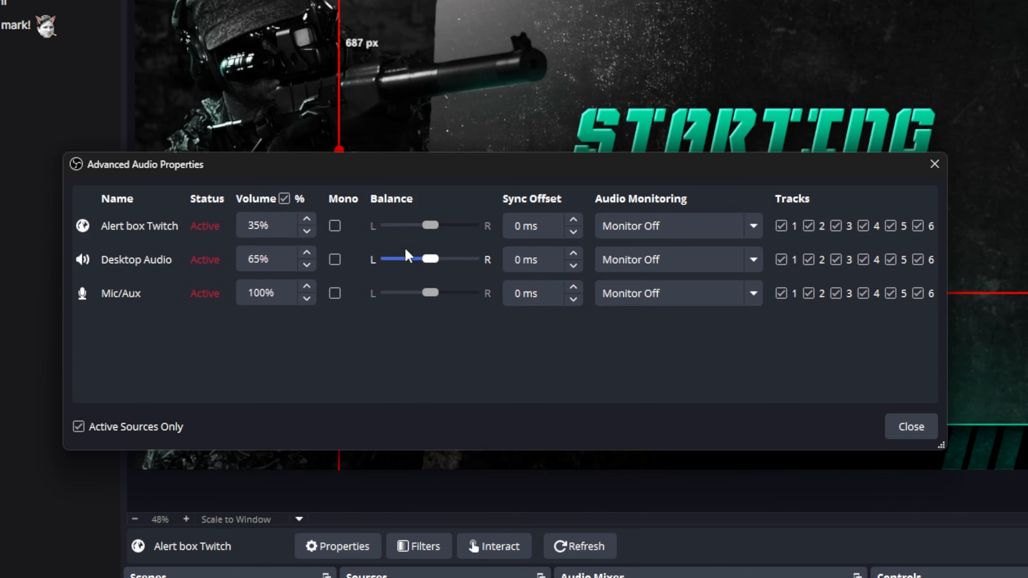
{"action": "mouse_move", "coordinate": [185, 232]}
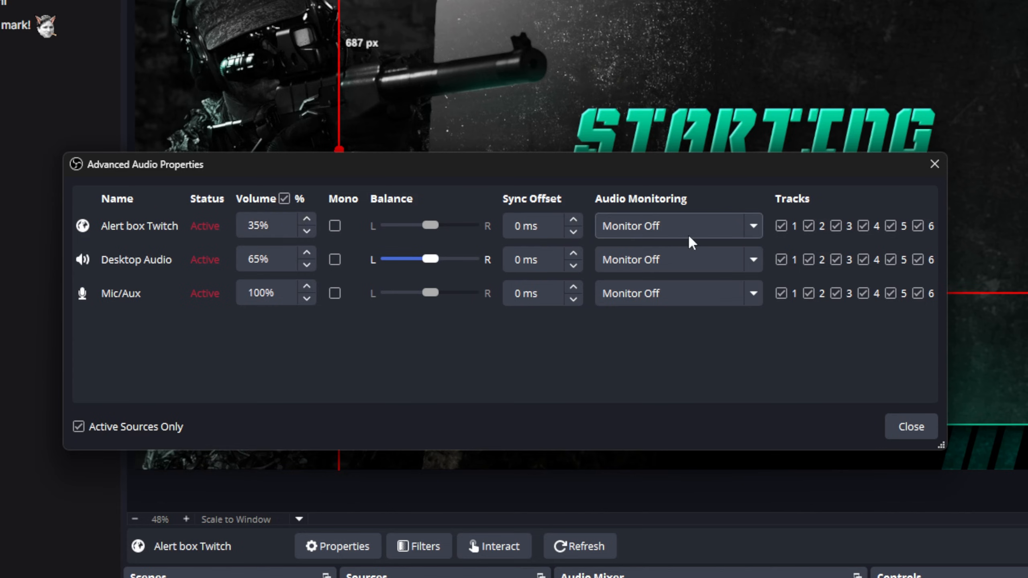
{"action": "left_click", "coordinate": [679, 225]}
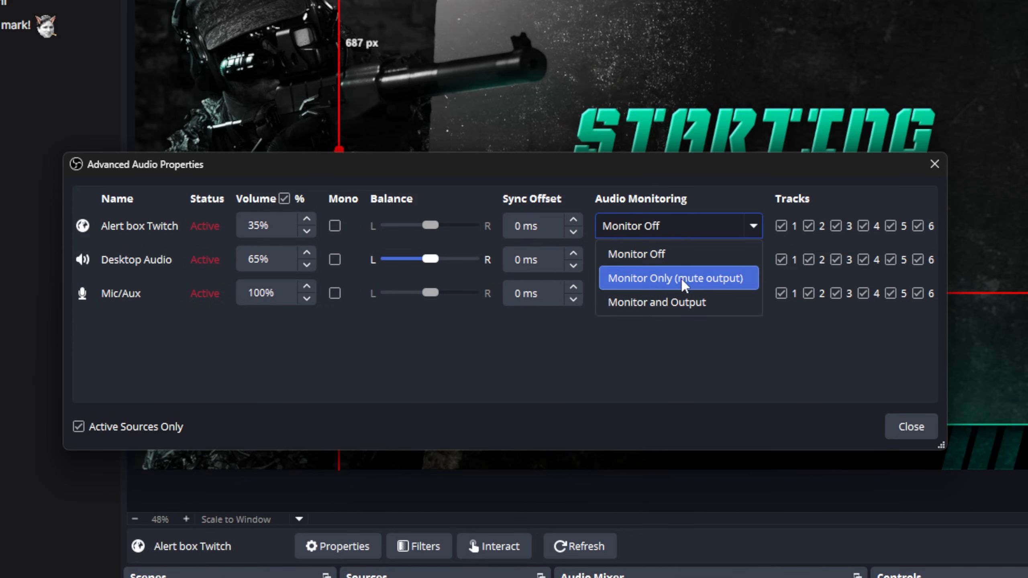
{"action": "mouse_move", "coordinate": [685, 287]}
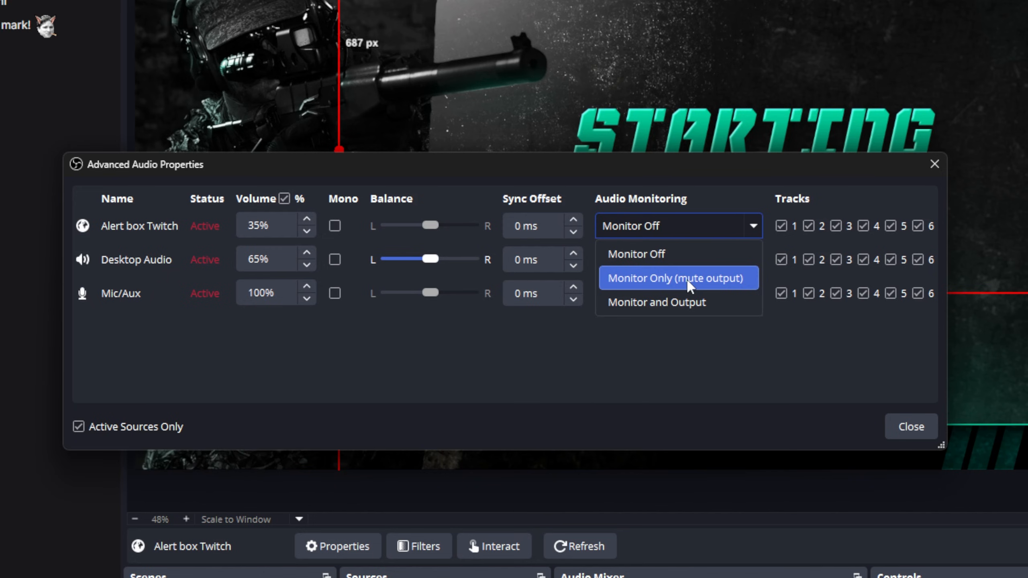
{"action": "left_click", "coordinate": [678, 278]}
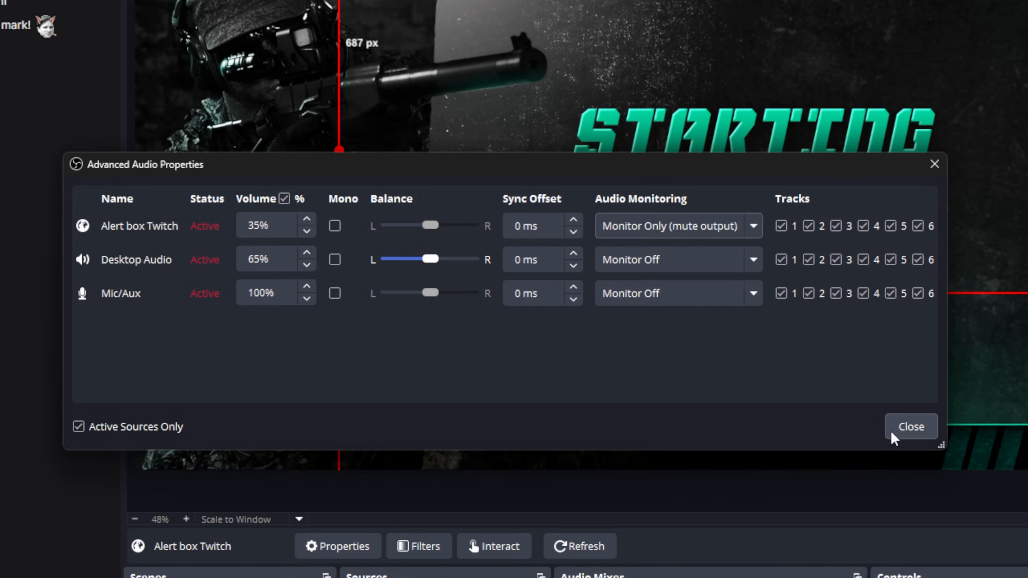
{"action": "left_click", "coordinate": [910, 426]}
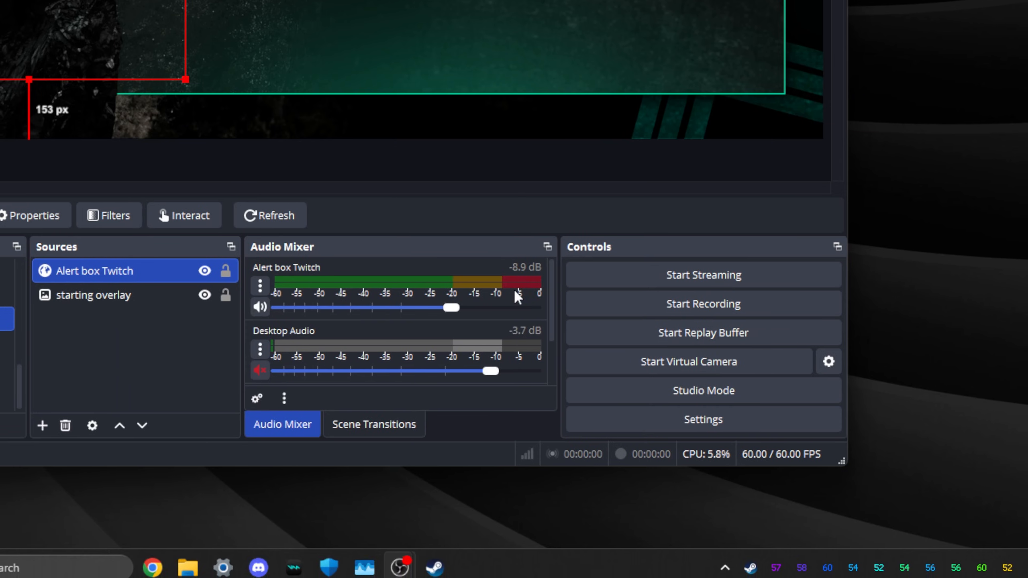
{"action": "mouse_move", "coordinate": [292, 355]}
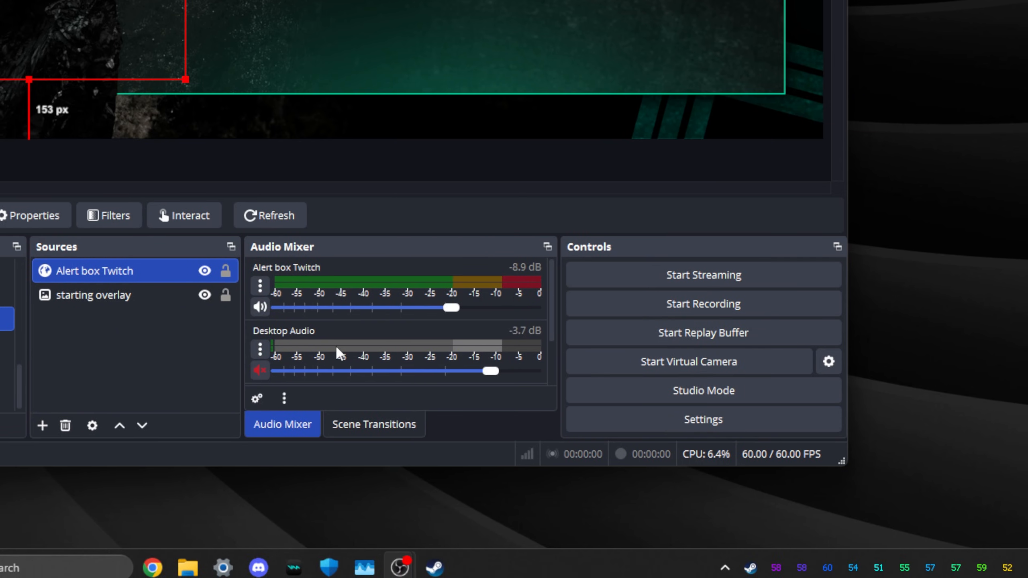
{"action": "mouse_move", "coordinate": [298, 354]}
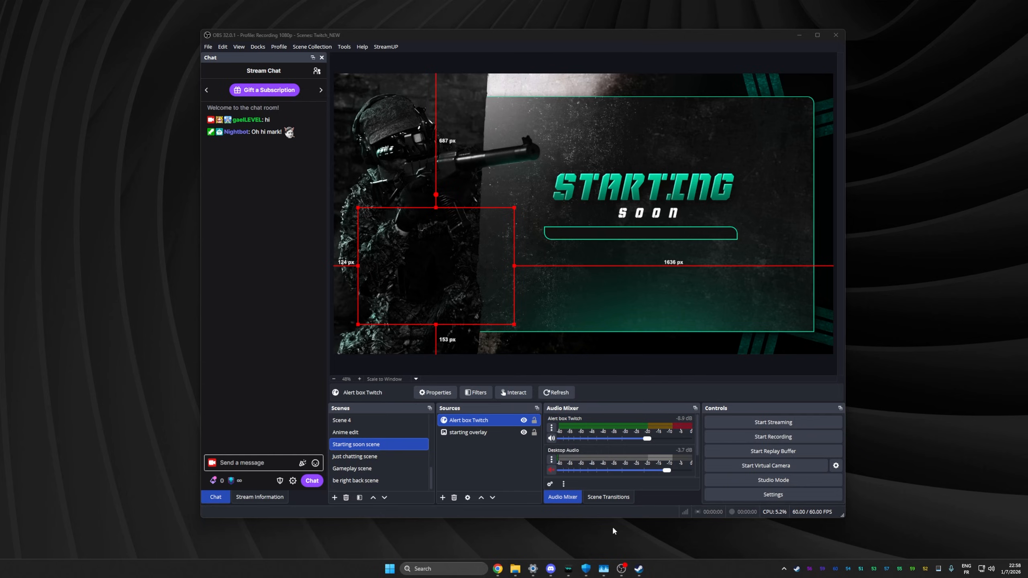
- Switch to the Just chatting scene to check it holds the Alert box Twitch source
{"action": "left_click", "coordinate": [354, 457]}
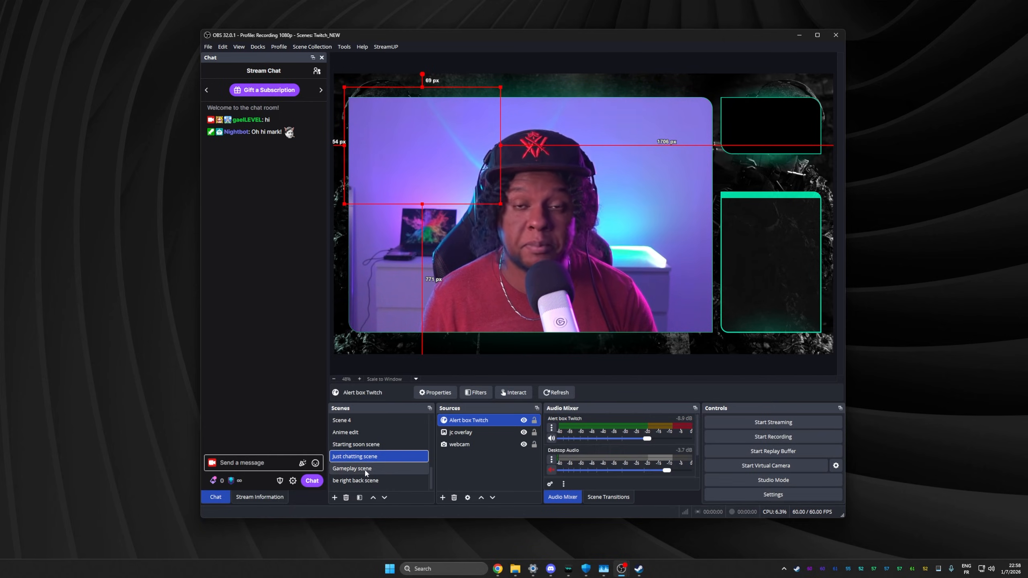
- Check the Alert box source in Gameplay, Starting soon, Just chatting and be right back
{"action": "left_click", "coordinate": [352, 468]}
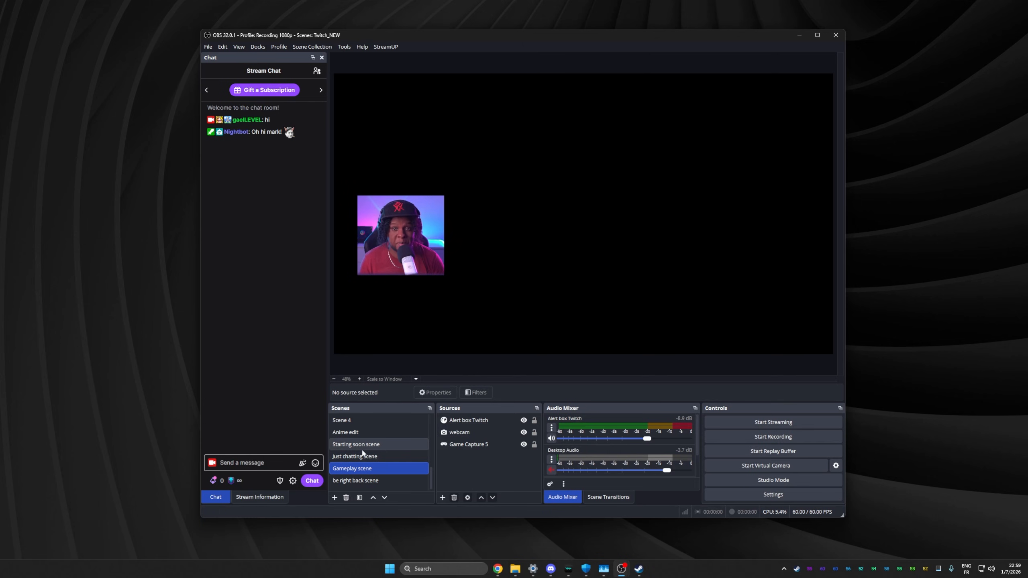
{"action": "left_click", "coordinate": [356, 444]}
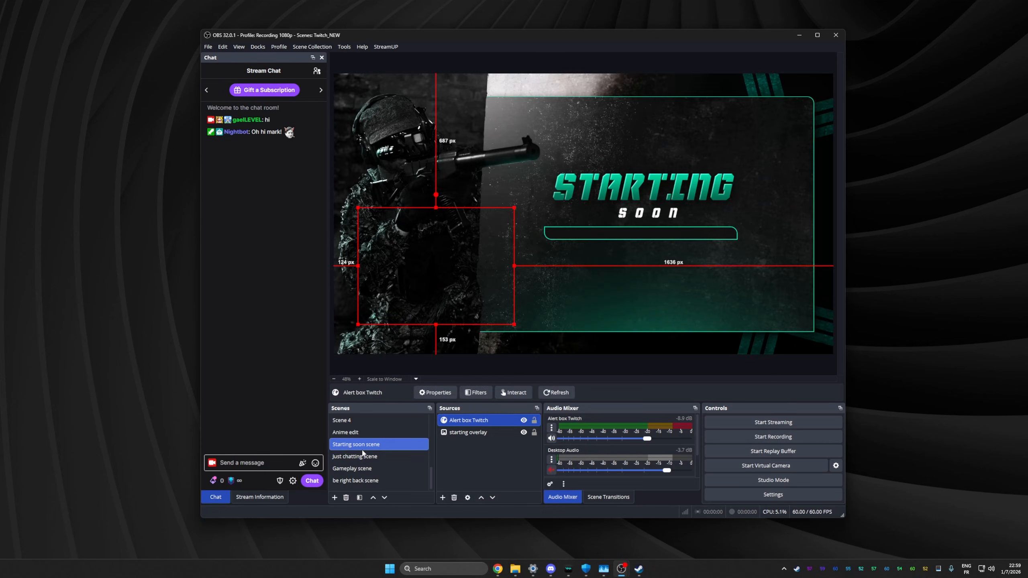
{"action": "left_click", "coordinate": [354, 456]}
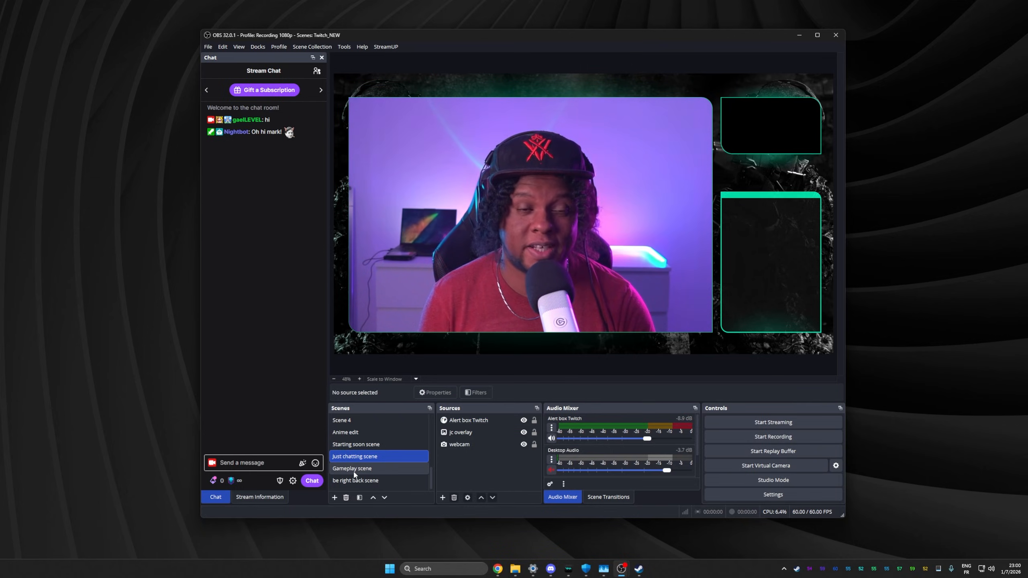
{"action": "left_click", "coordinate": [352, 469]}
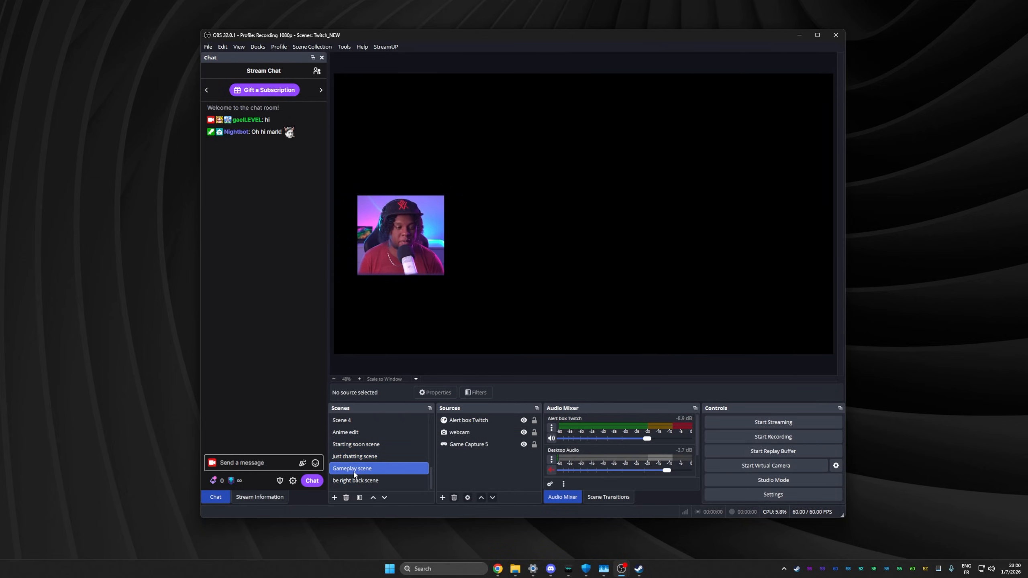
{"action": "left_click", "coordinate": [355, 480]}
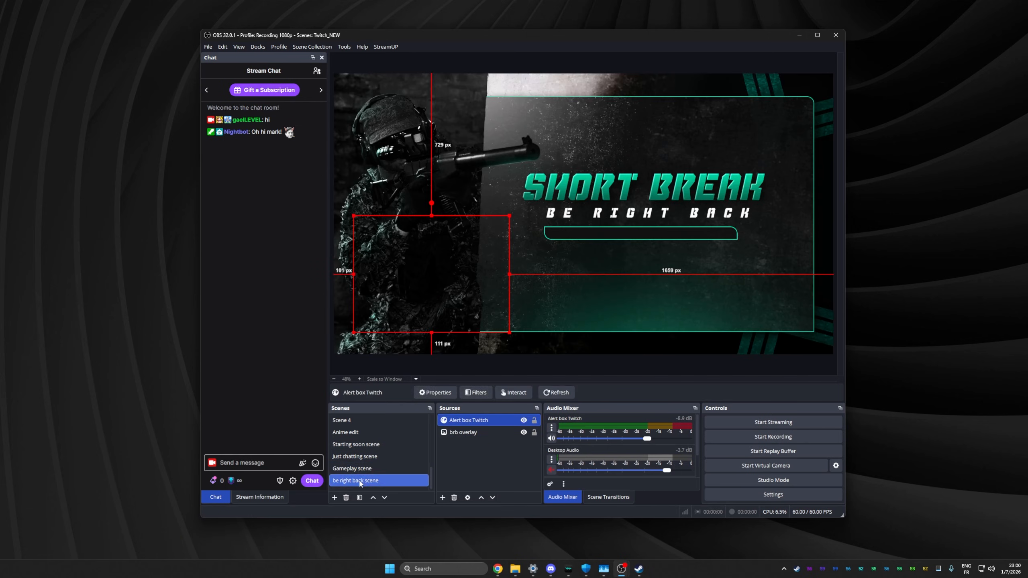
{"action": "left_click", "coordinate": [353, 469]}
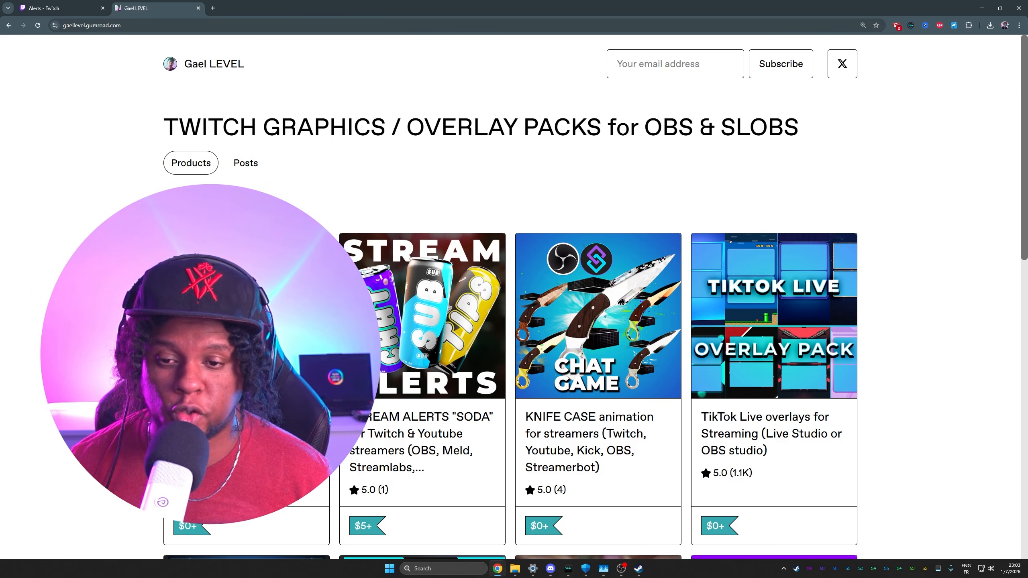
{"action": "scroll", "scroll_direction": "down", "scroll_amount": 3}
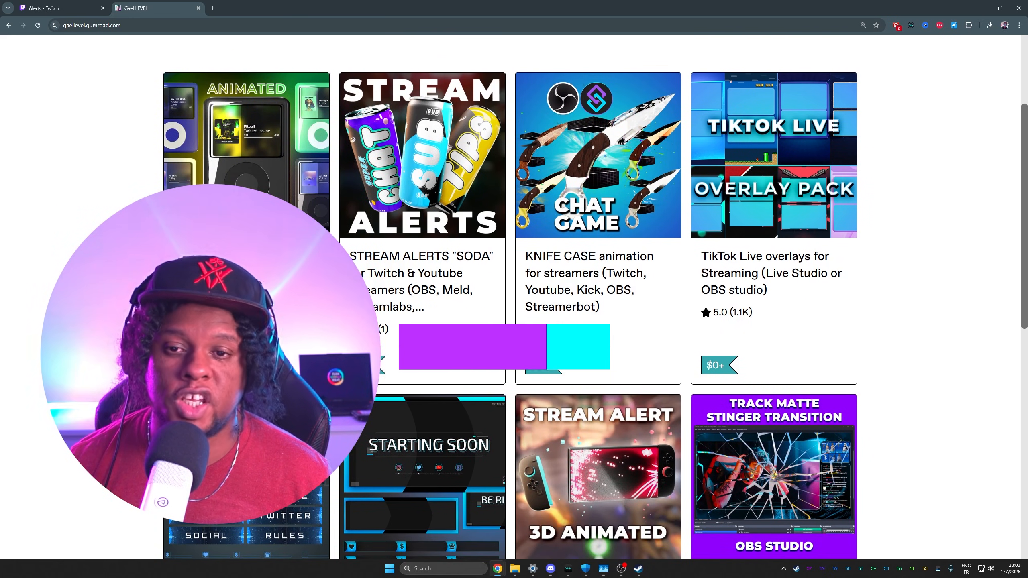
{"action": "scroll", "scroll_direction": "down", "scroll_amount": 3}
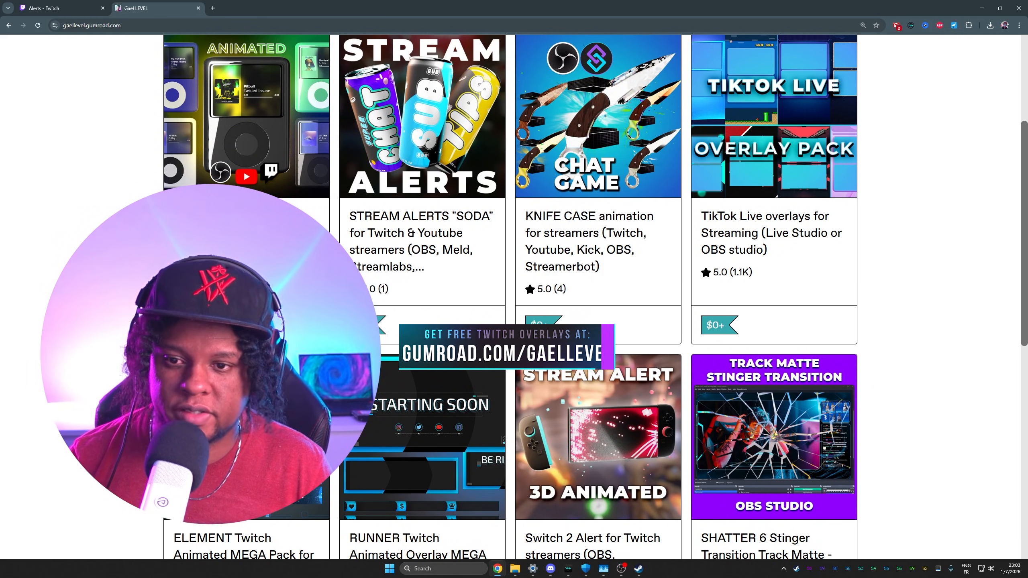
{"action": "scroll", "scroll_direction": "down", "scroll_amount": 3}
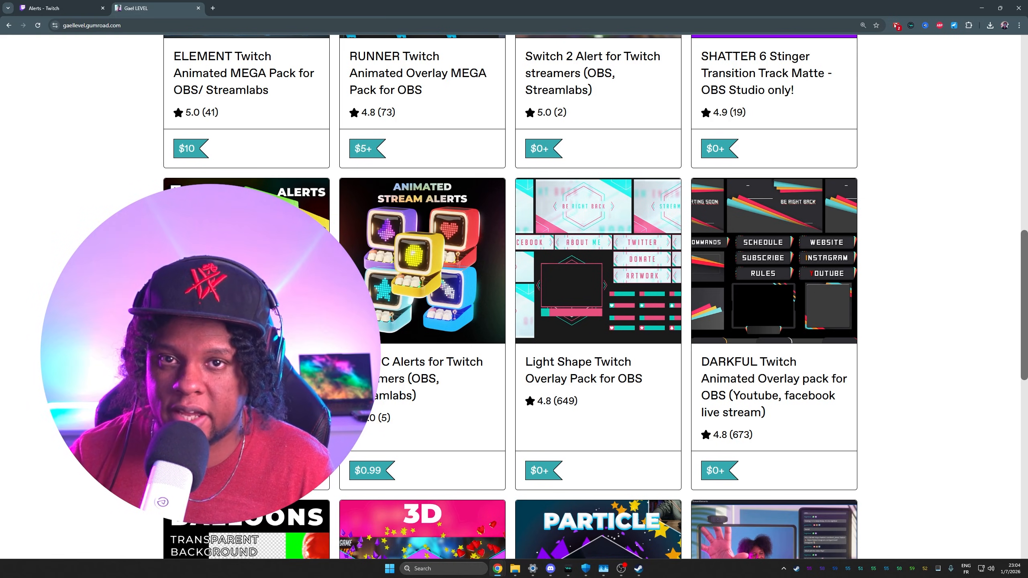
{"action": "scroll", "scroll_direction": "down", "scroll_amount": 3}
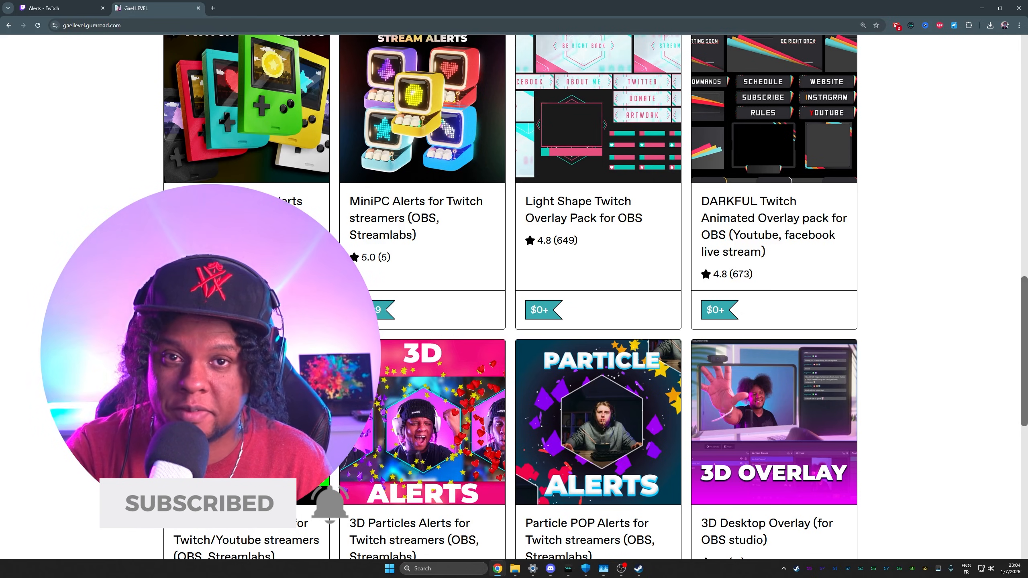
{"action": "scroll", "scroll_direction": "down", "scroll_amount": 3}
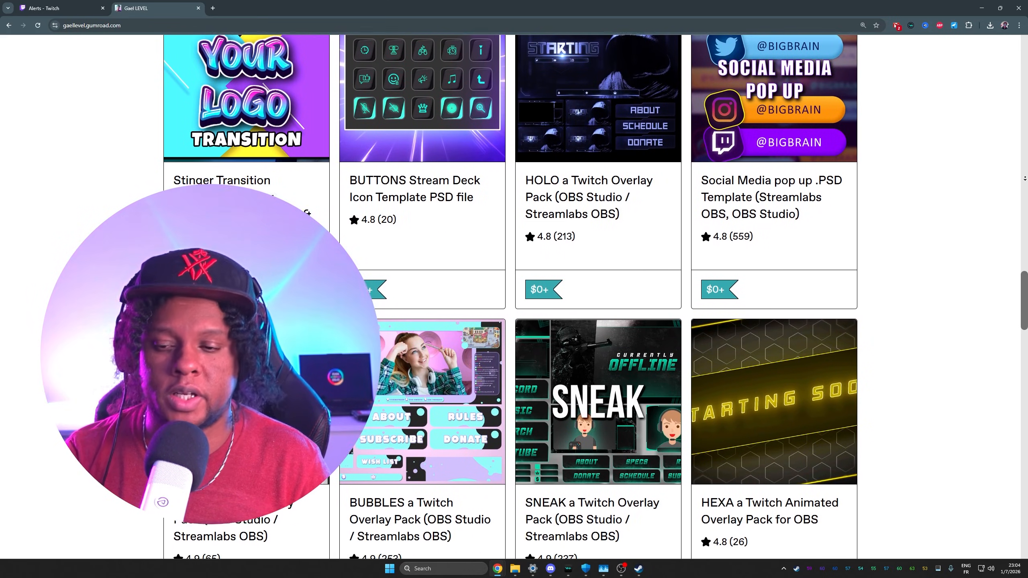
{"action": "scroll", "scroll_direction": "down", "scroll_amount": 3}
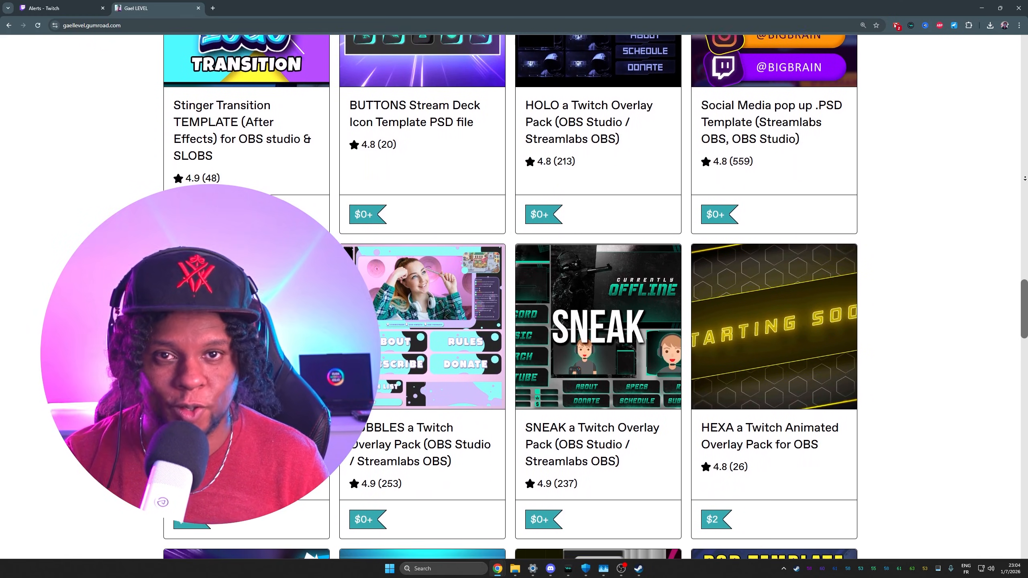
{"action": "scroll", "scroll_direction": "down", "scroll_amount": 3}
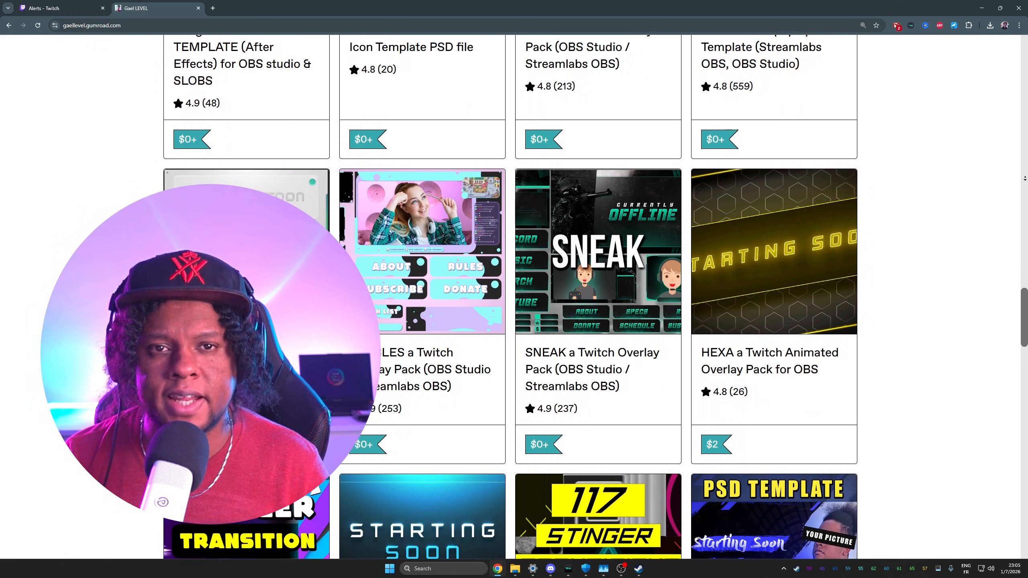
{"action": "scroll", "scroll_direction": "down", "scroll_amount": 3}
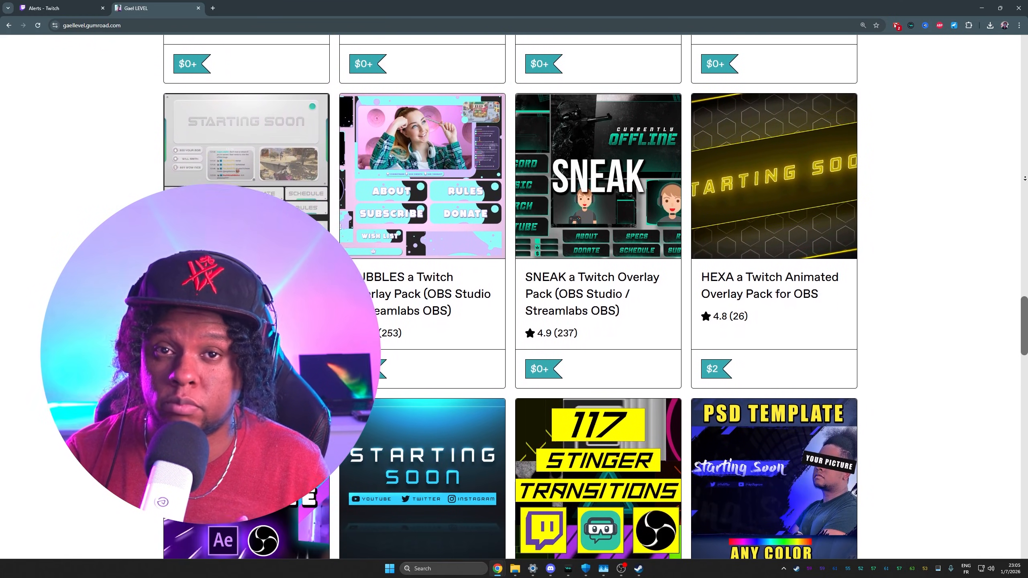
{"action": "scroll", "scroll_direction": "down", "scroll_amount": 3}
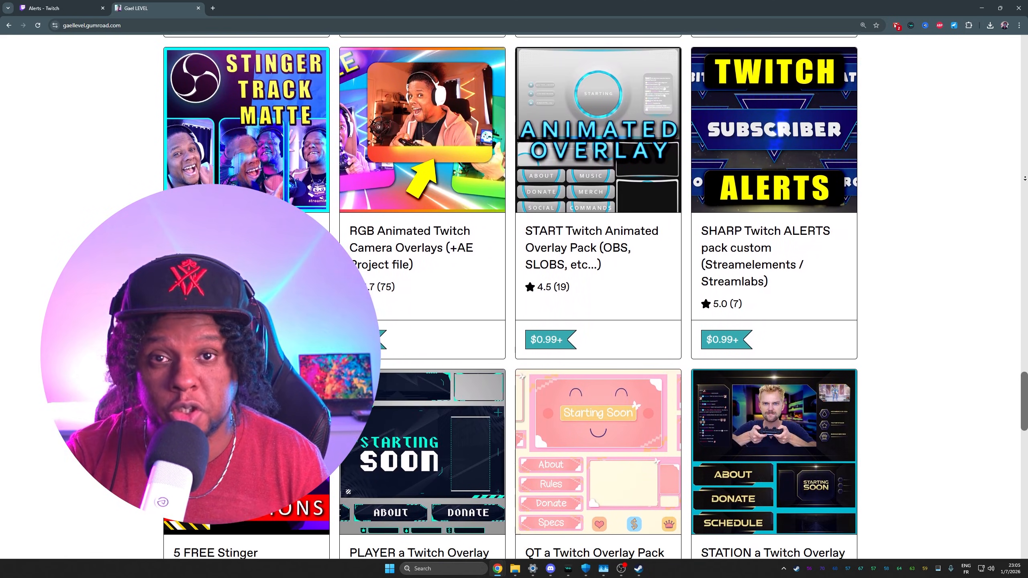
{"action": "scroll", "scroll_direction": "down", "scroll_amount": 3}
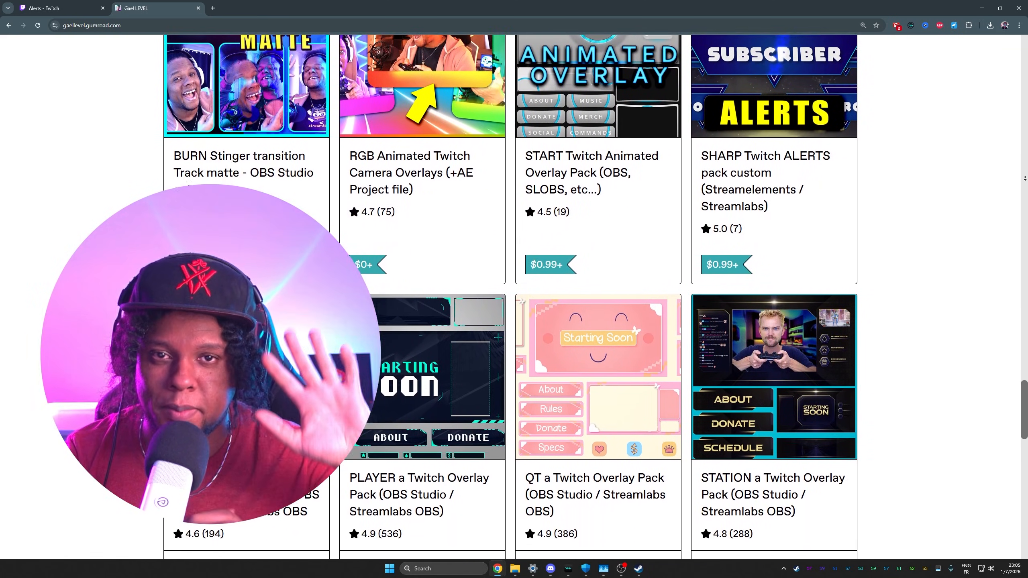